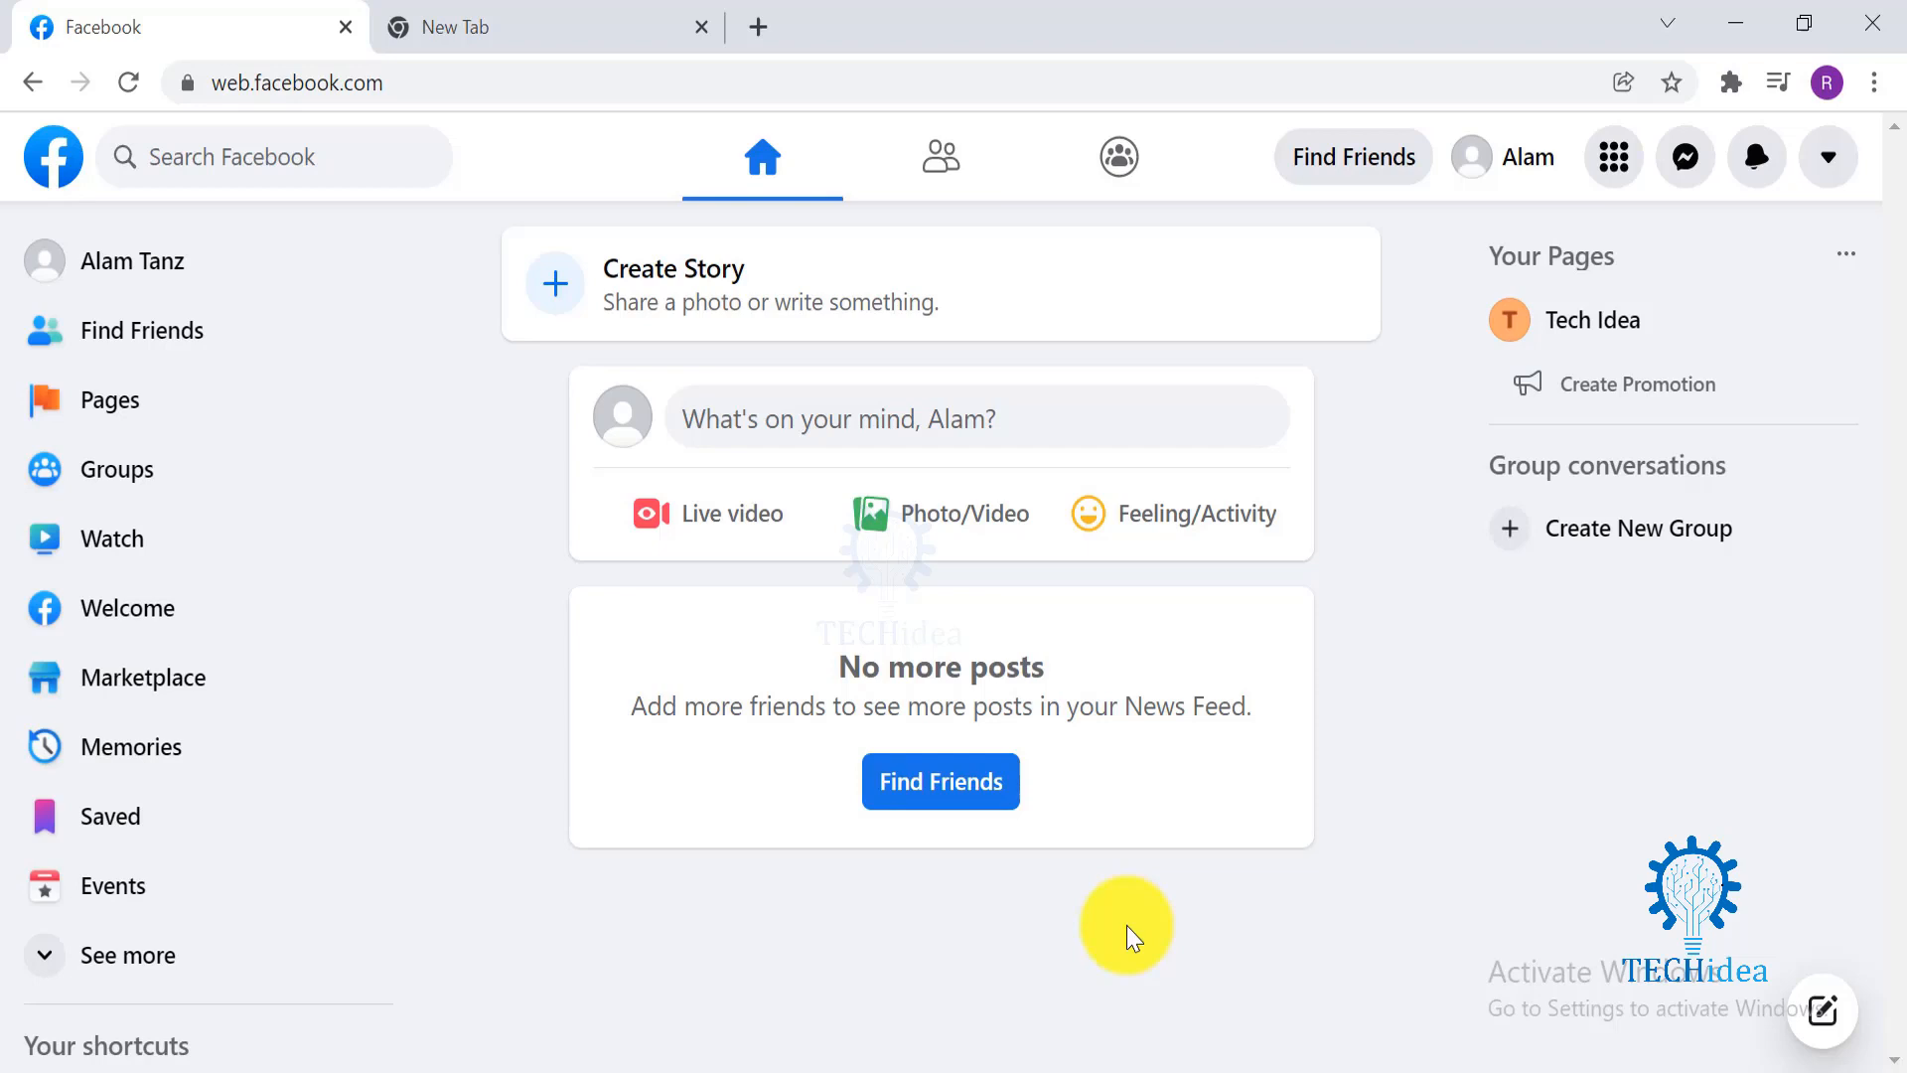
mouse_move(1145, 910)
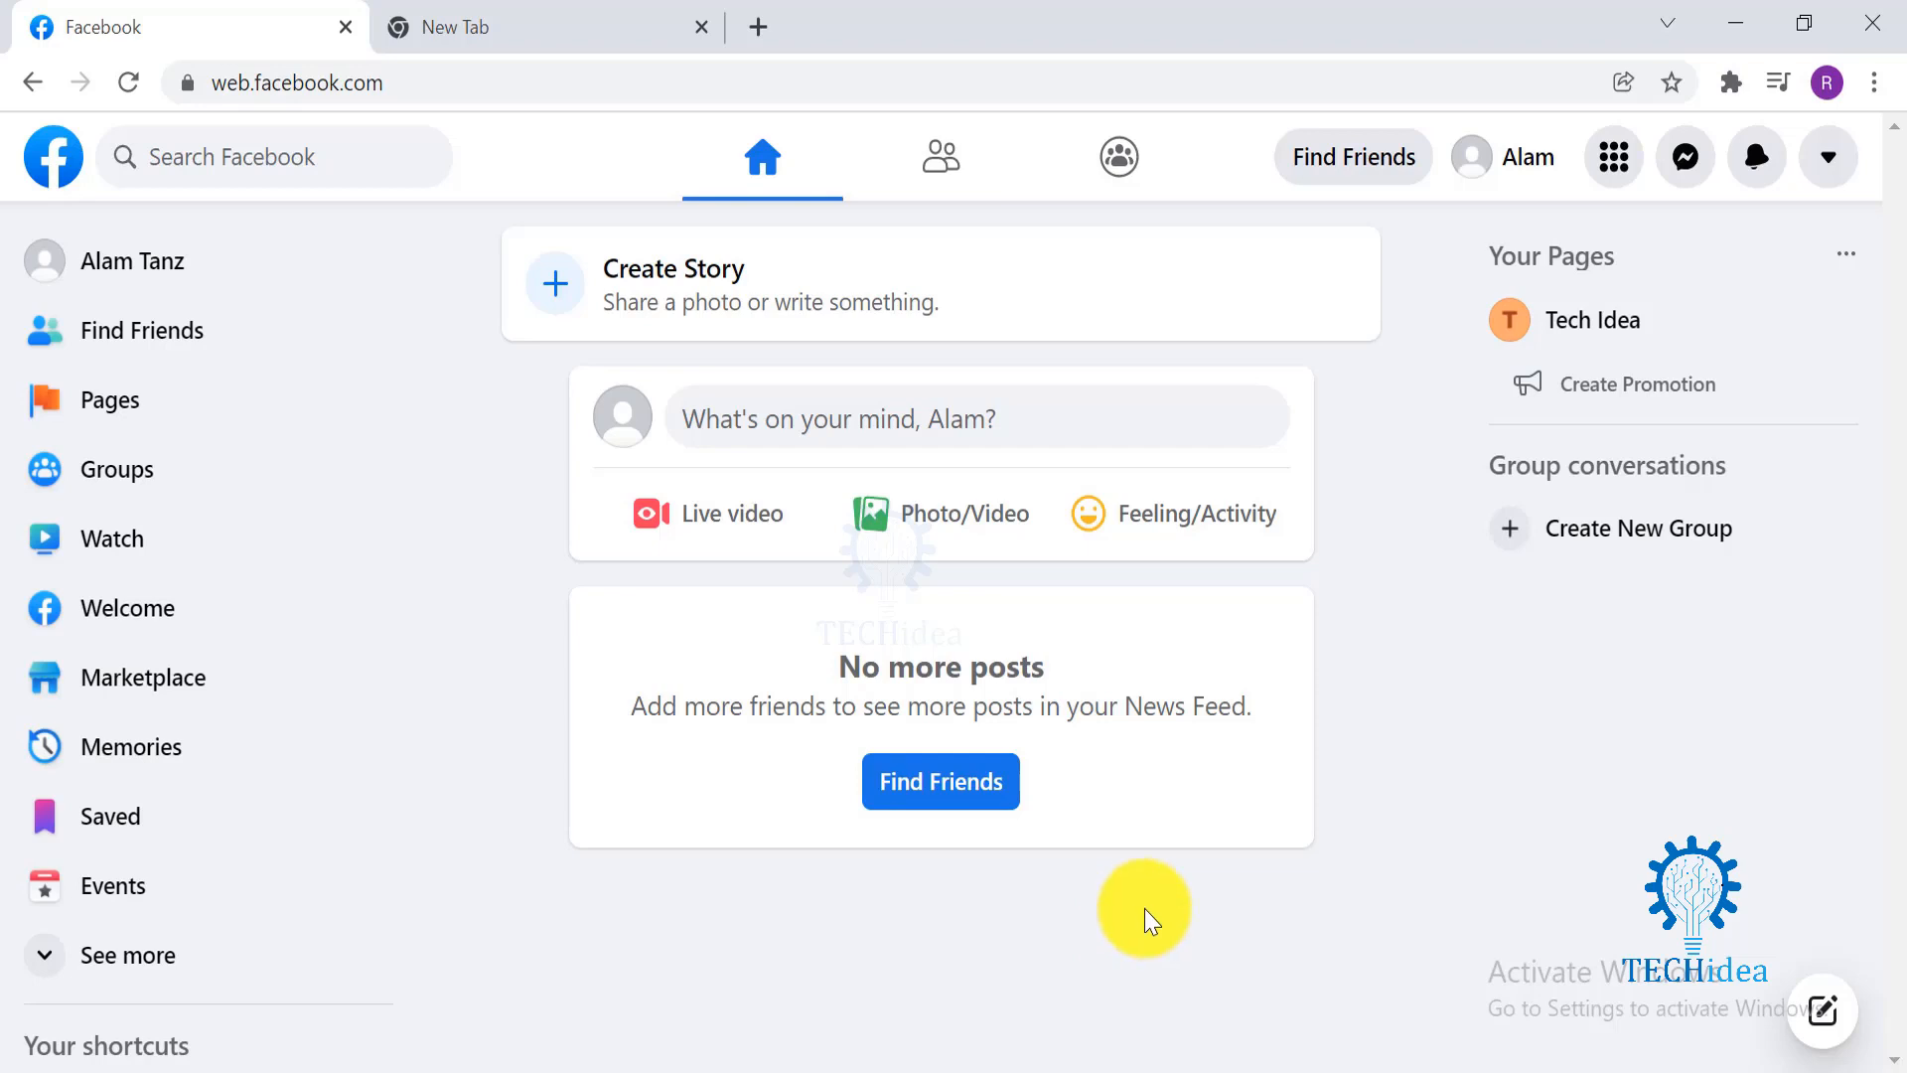
mouse_move(482, 550)
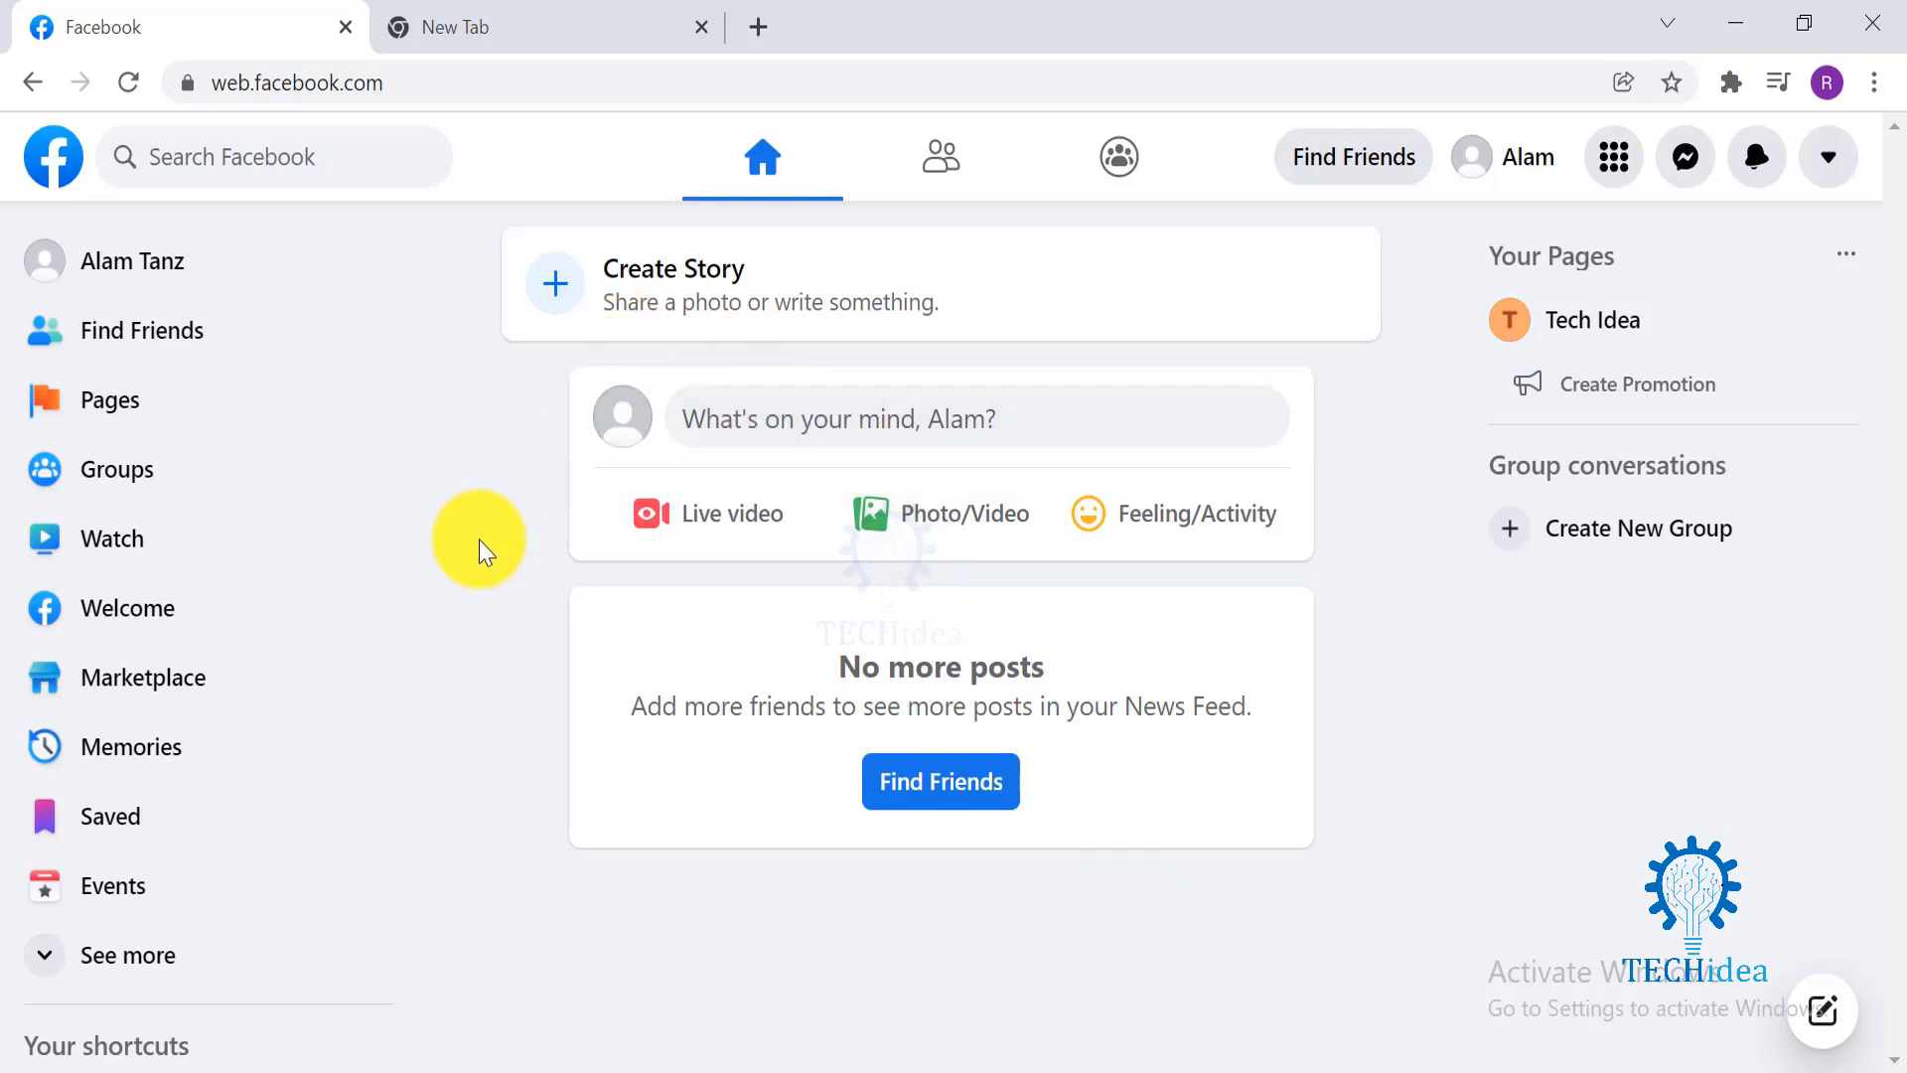
Step: Go to the Tech Idea page from Your Pages in the sidebar
left_click(111, 399)
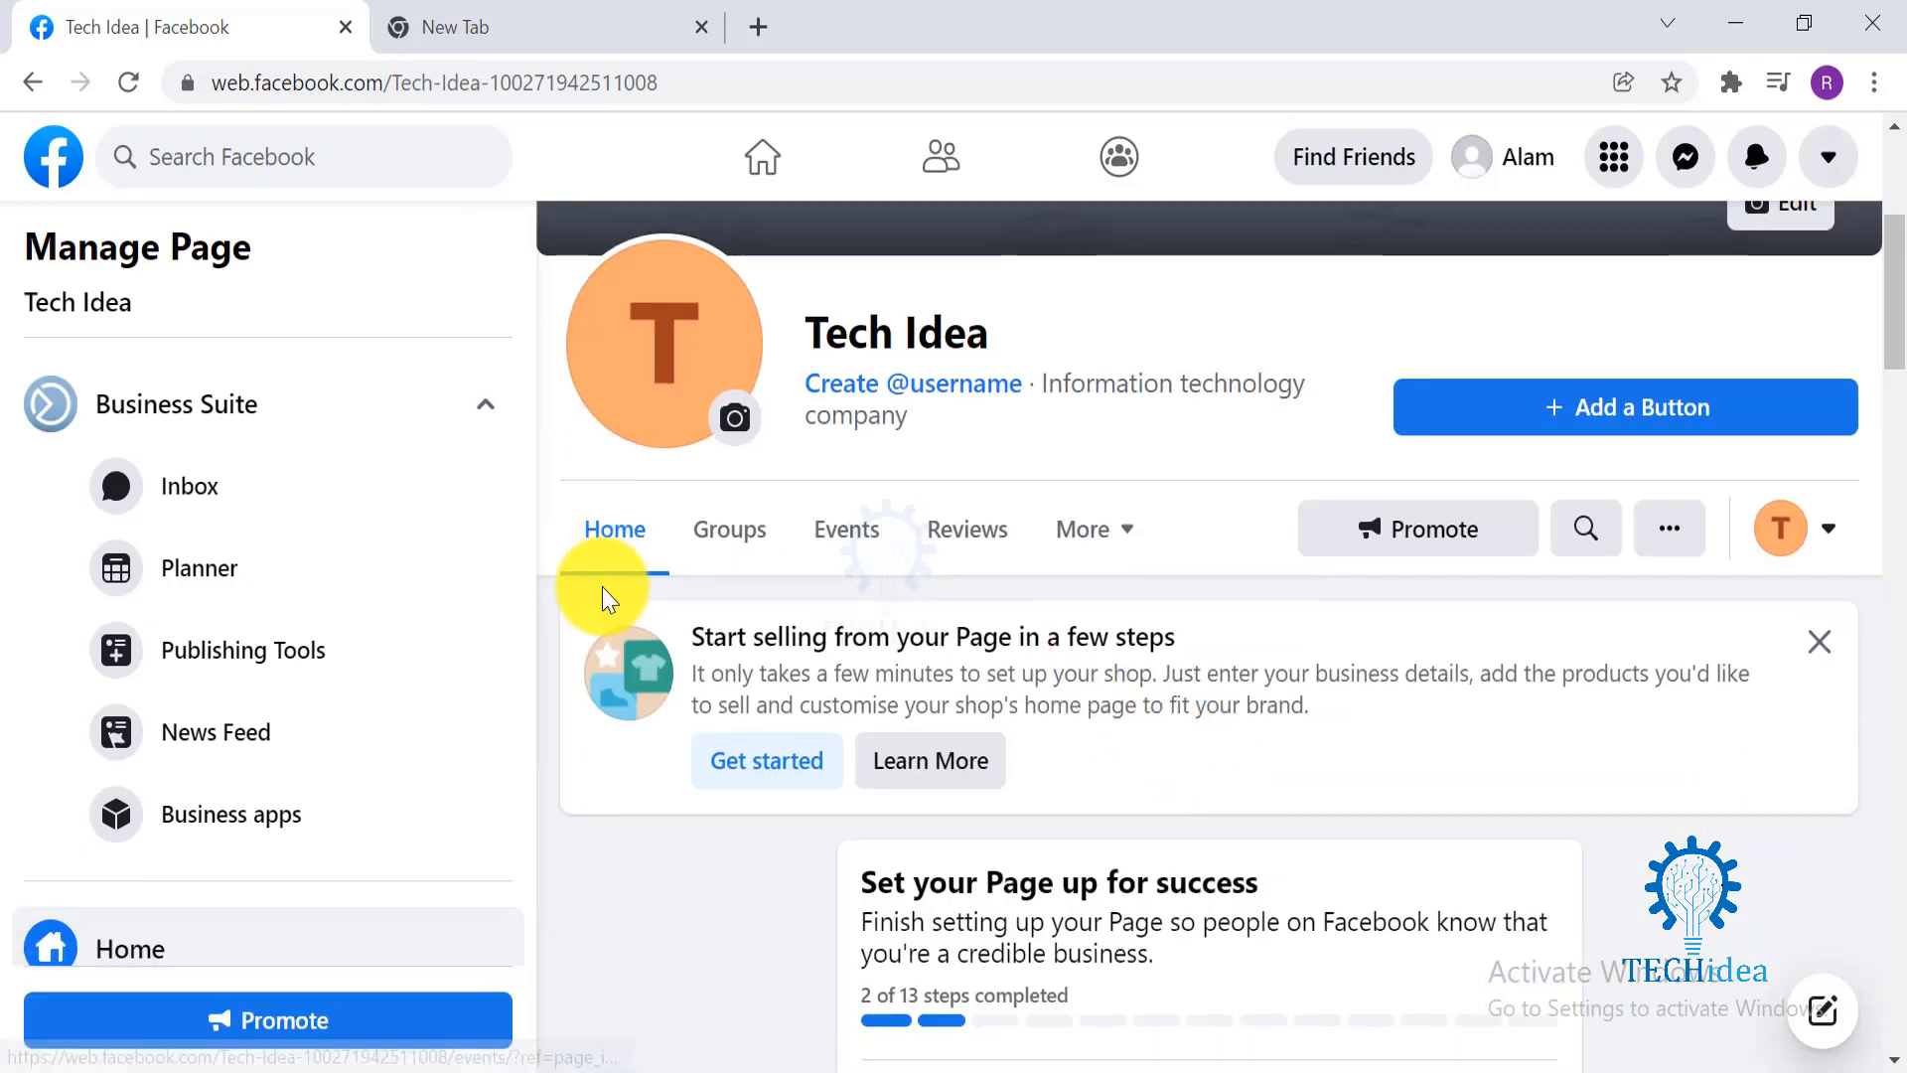
mouse_move(1118, 602)
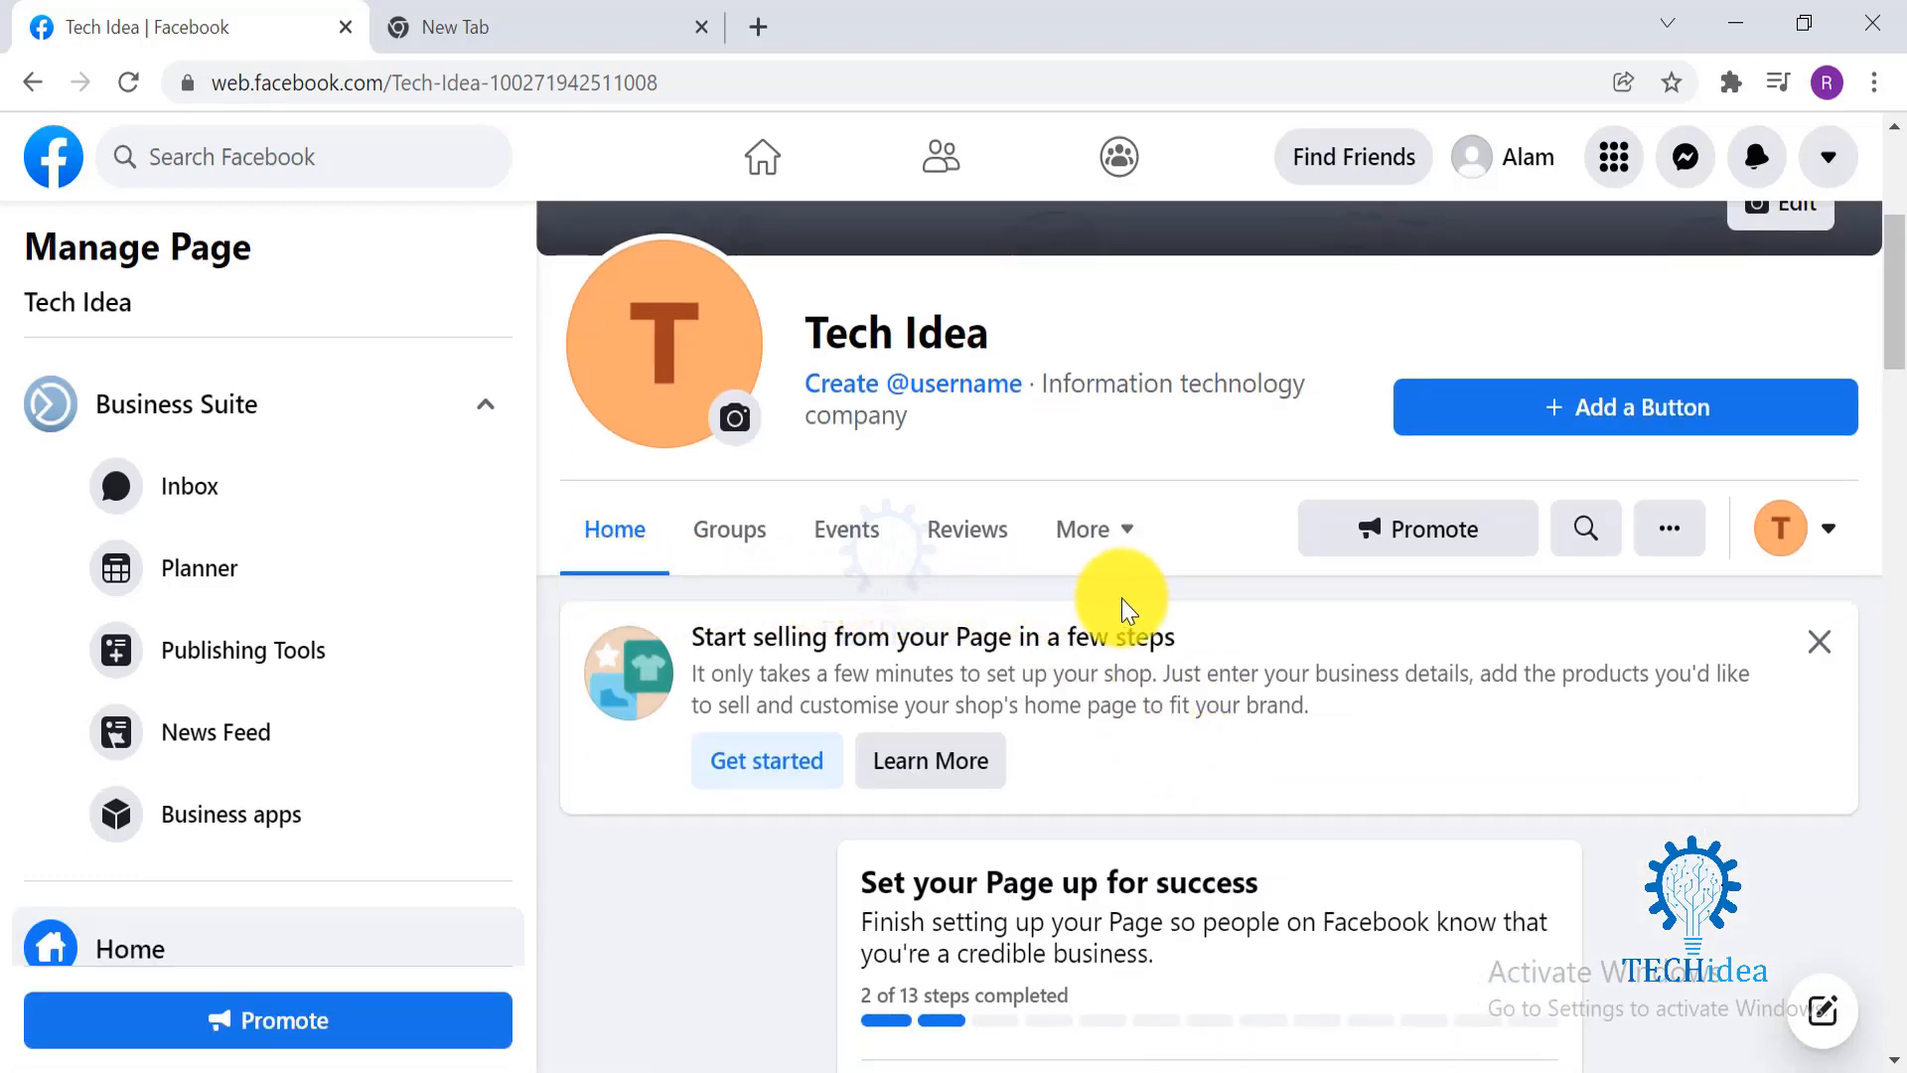
mouse_move(1095, 596)
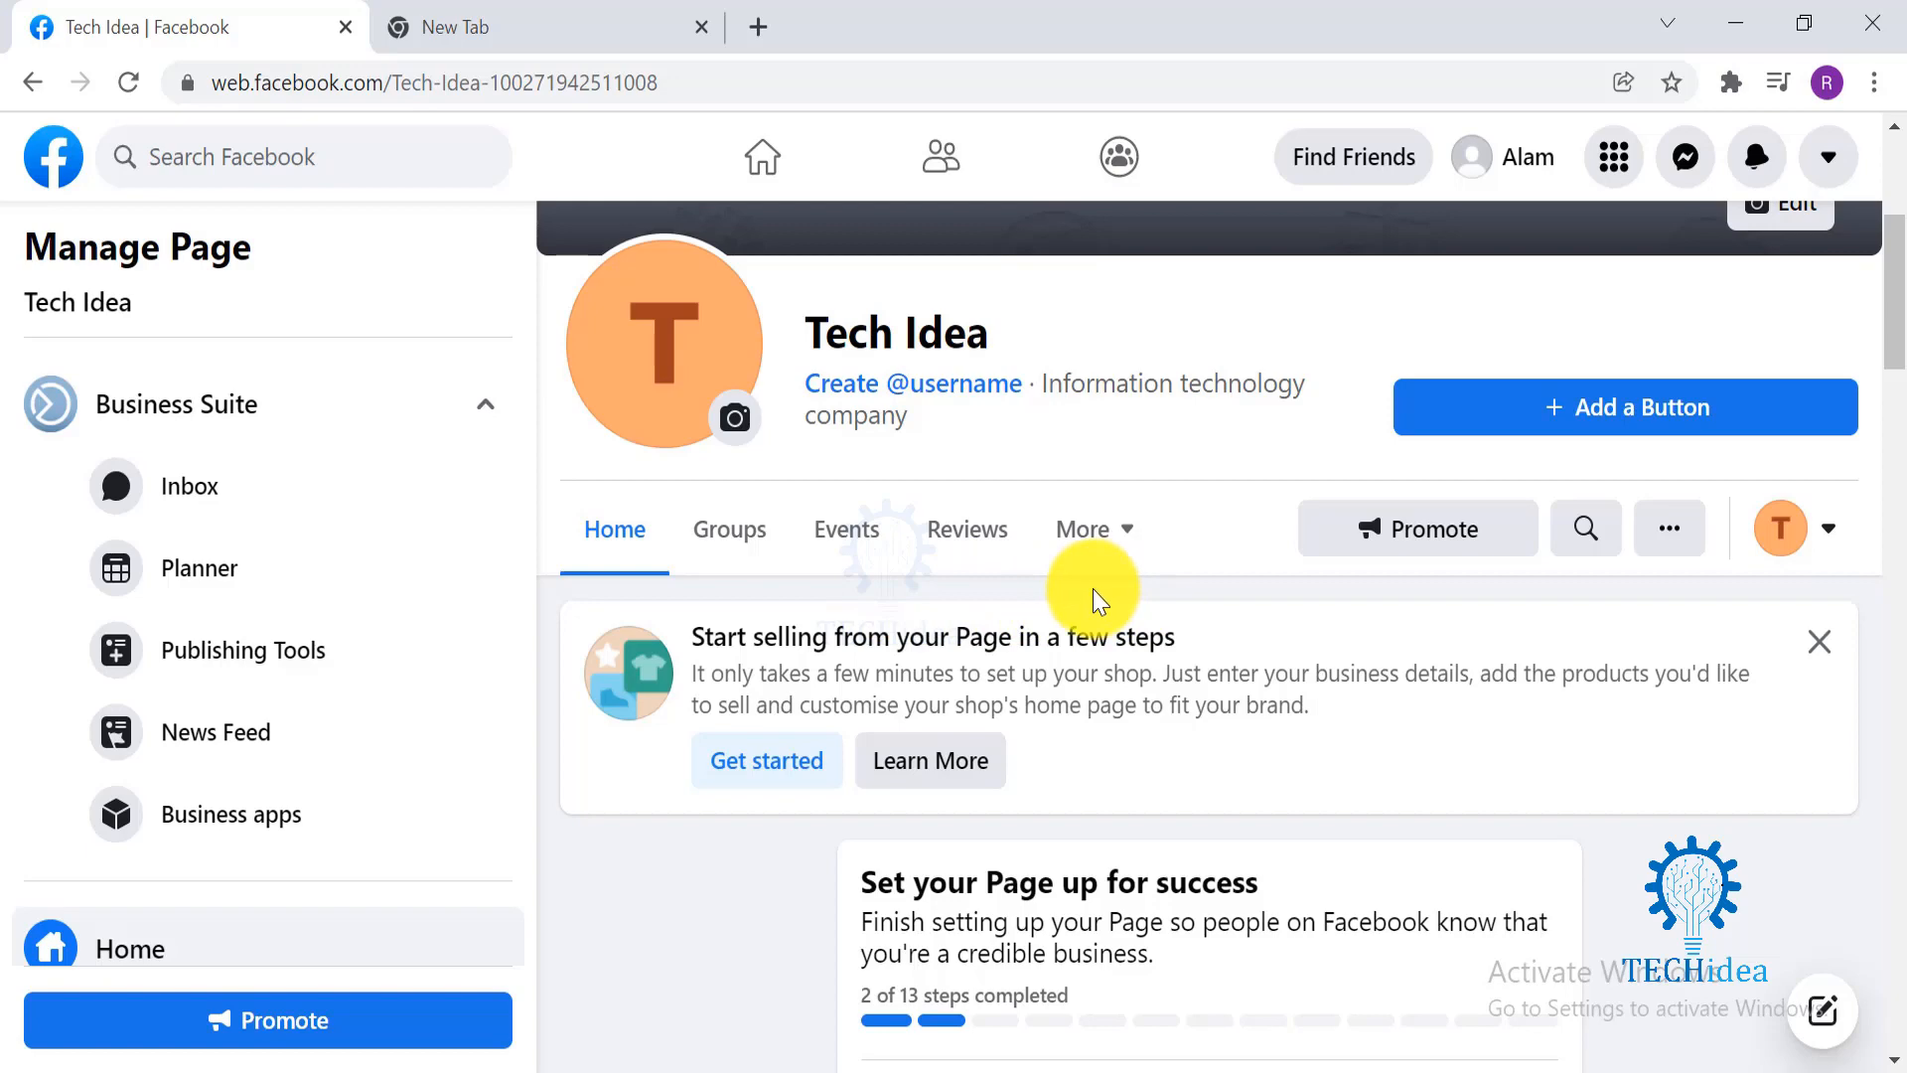
Step: In fbapp.us, install the YOUTUBE app so Facebook's Add Page Tab dialog appears
left_click(545, 26)
type("fbapp.us")
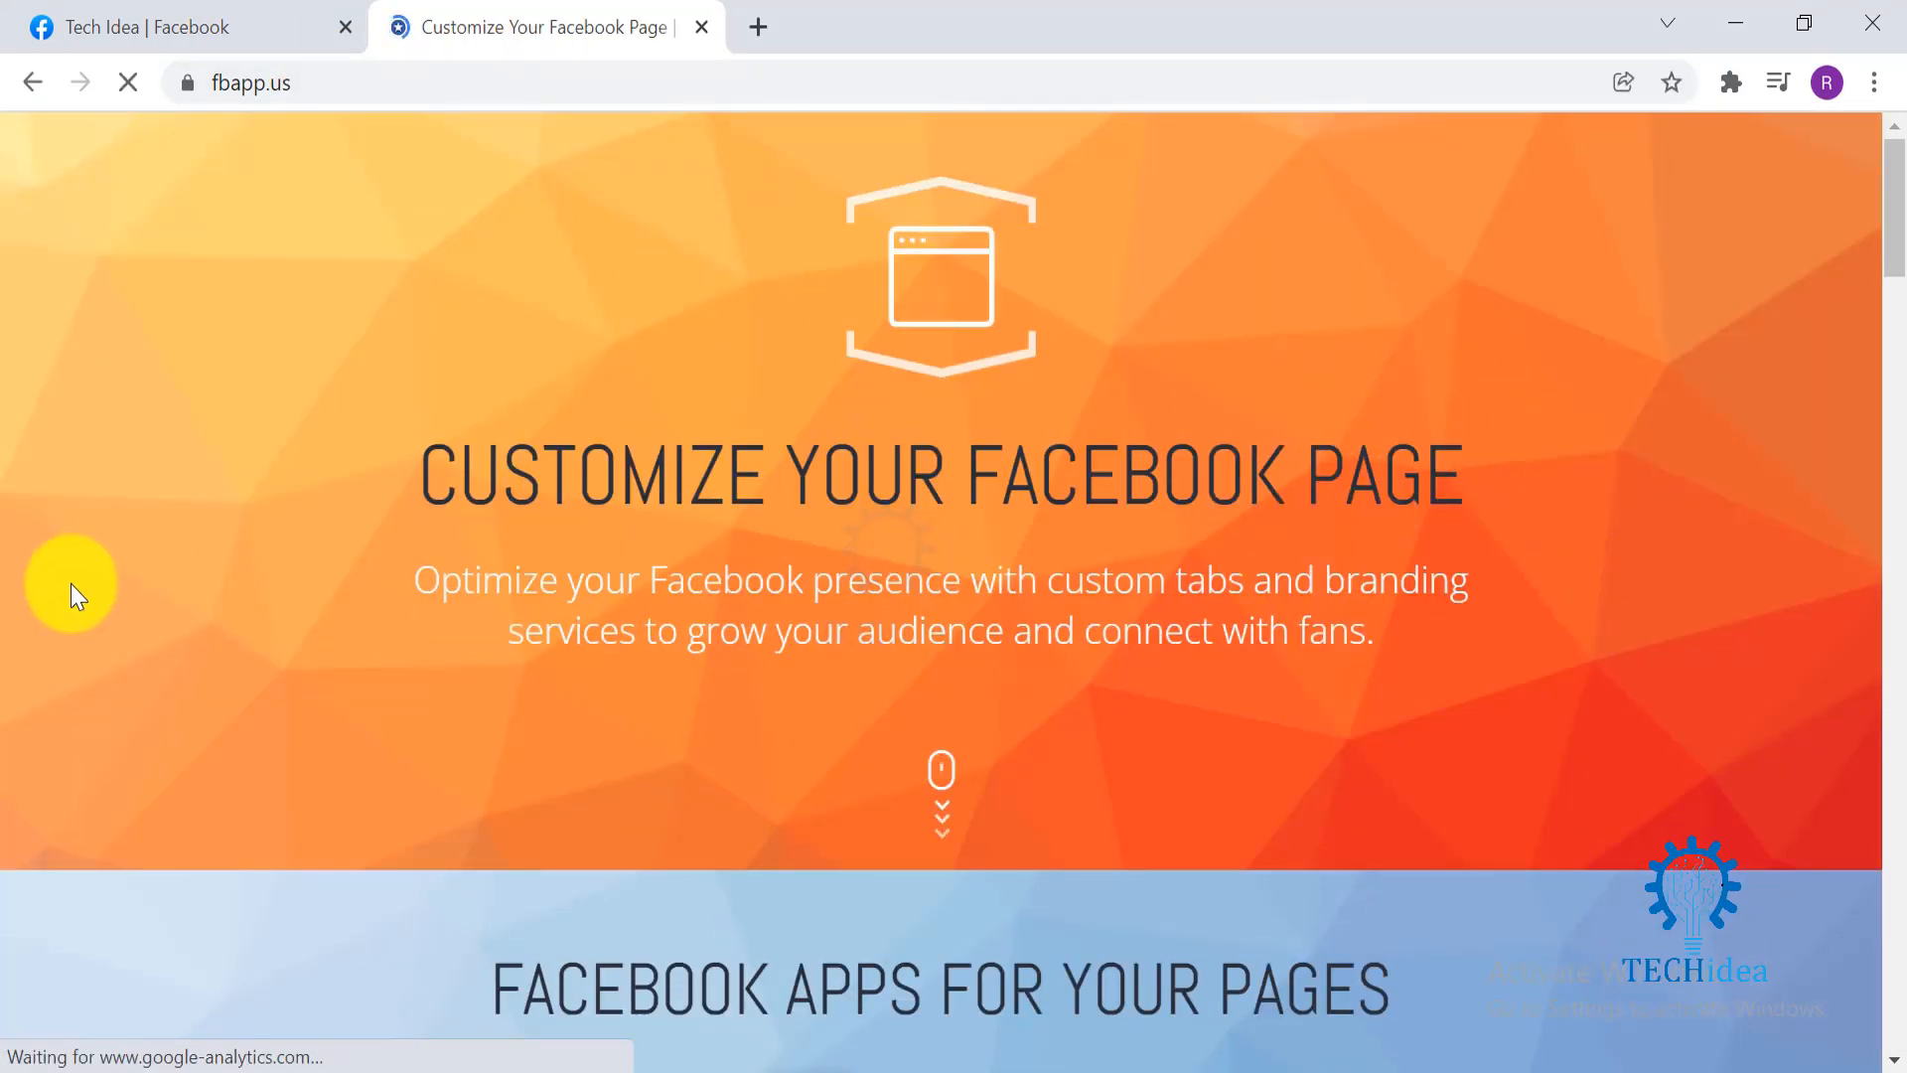
scroll("down", 3)
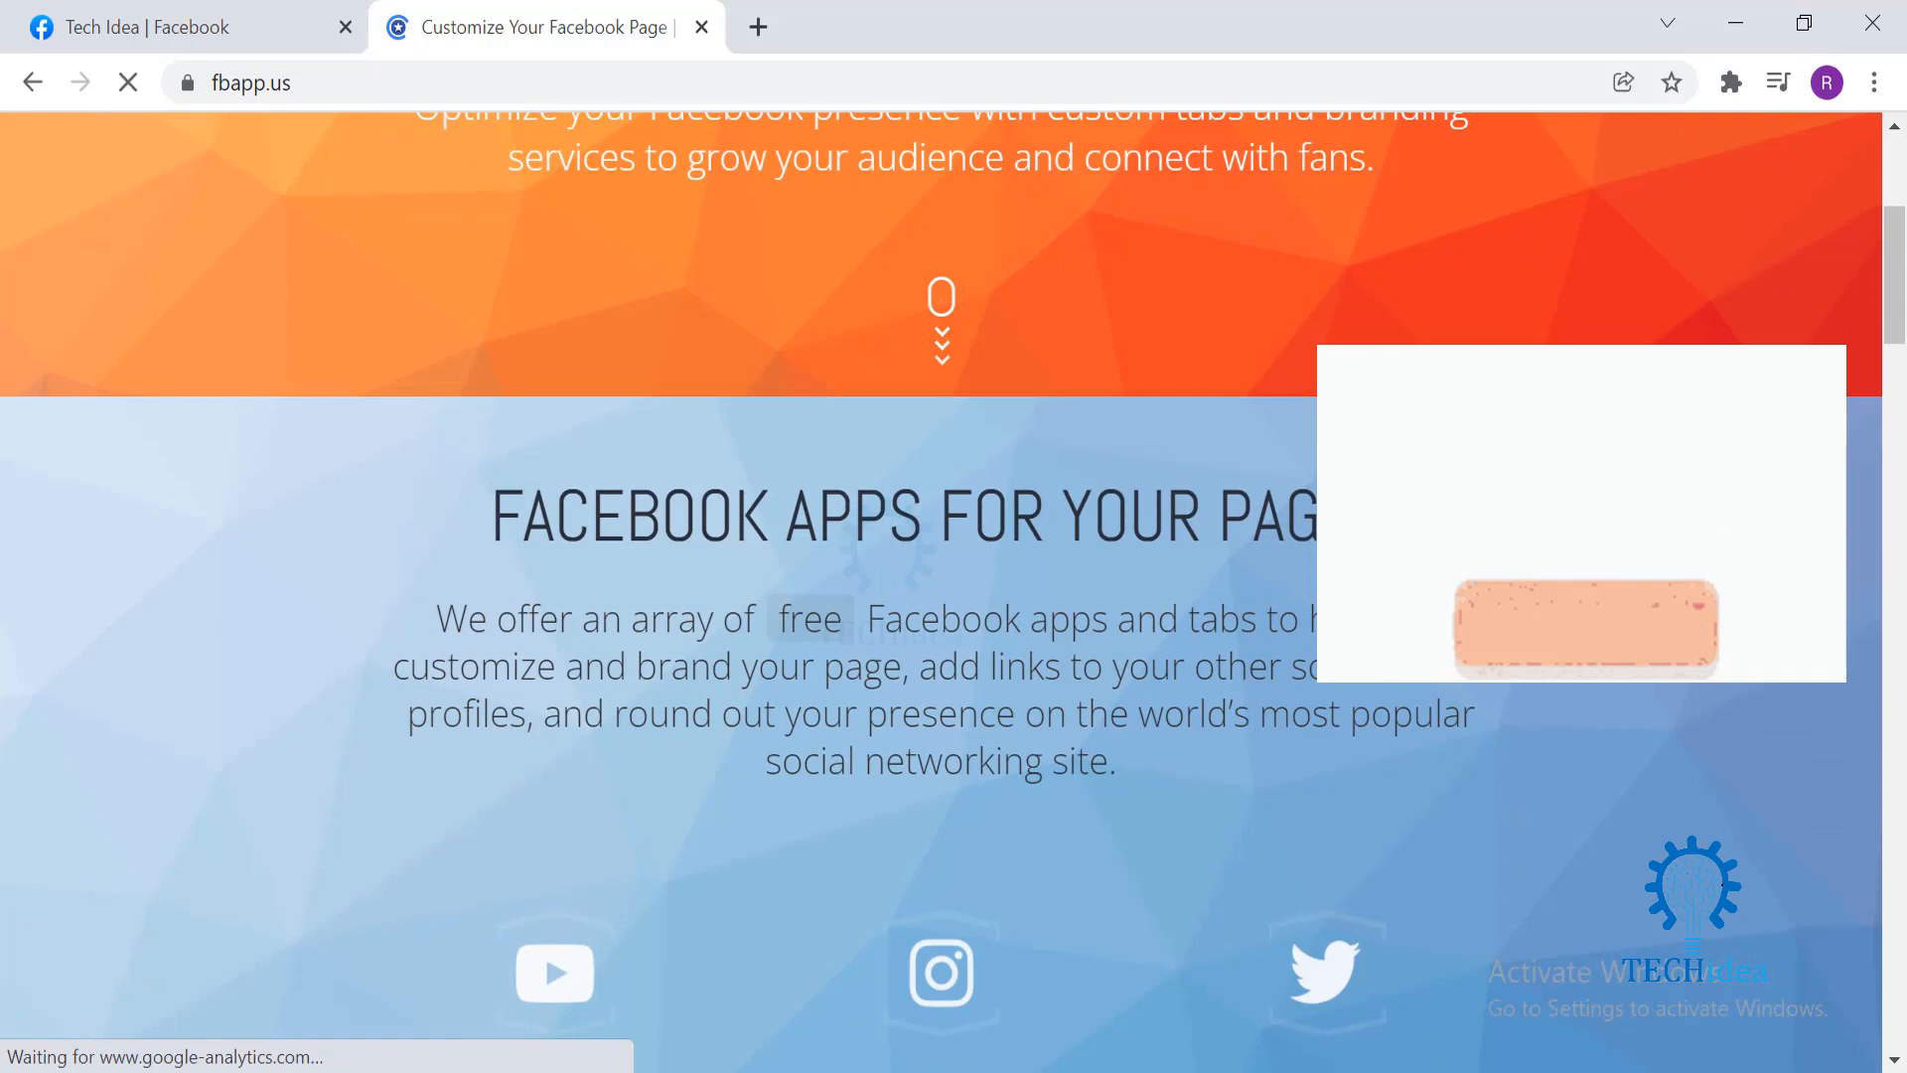
scroll("down", 3)
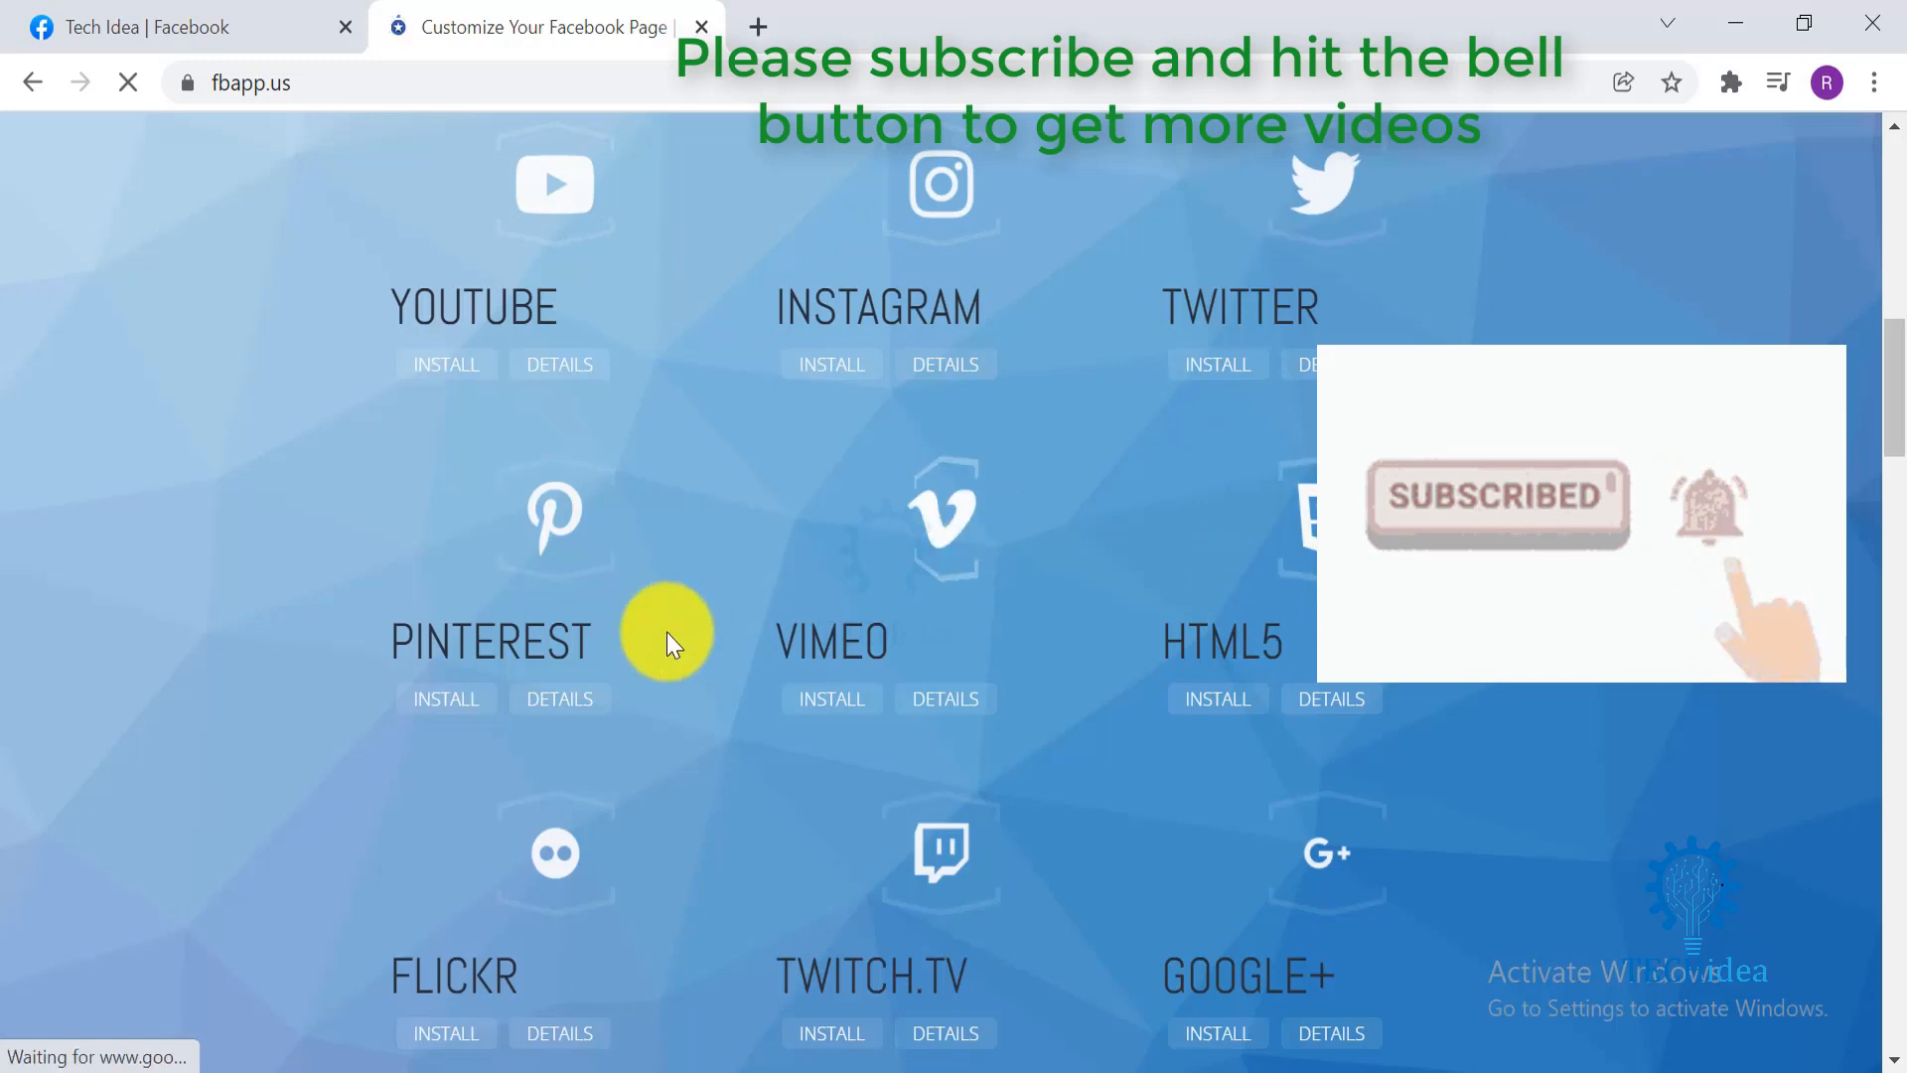
mouse_move(996, 930)
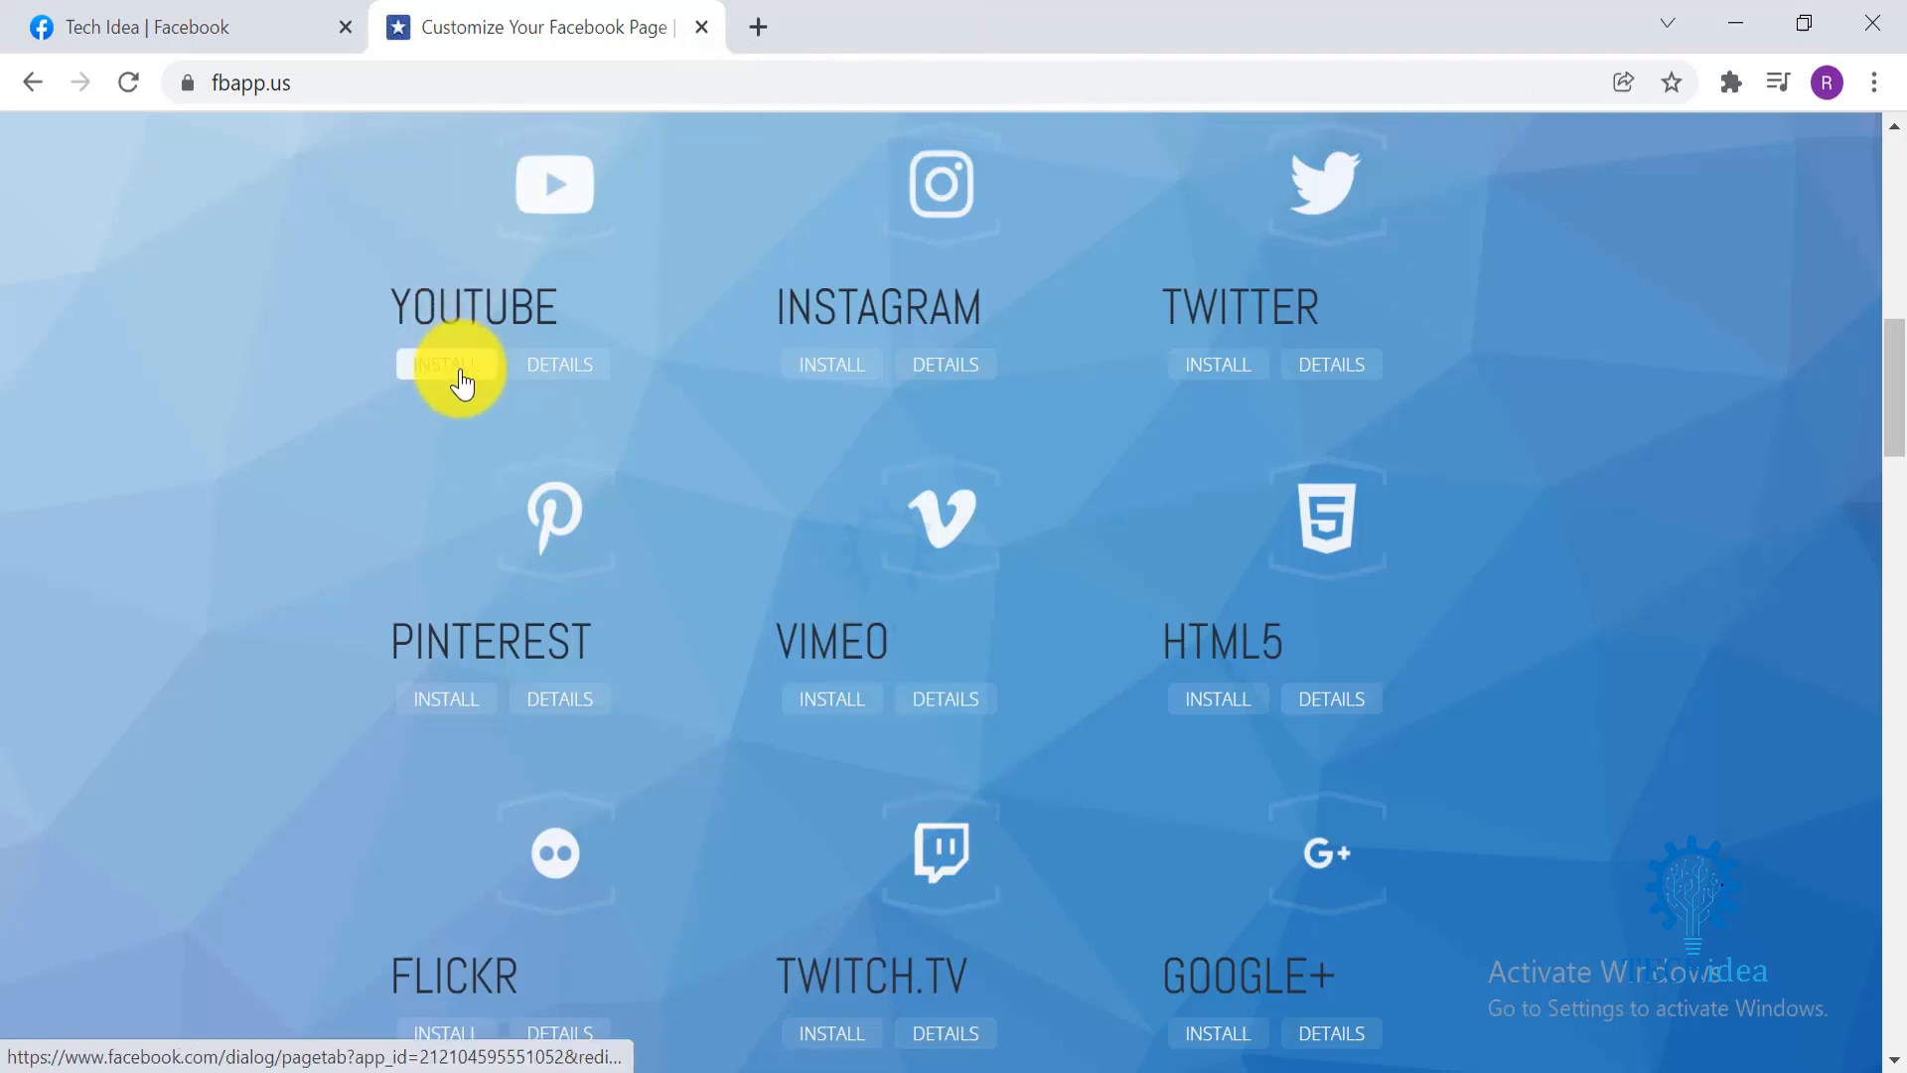
left_click(445, 364)
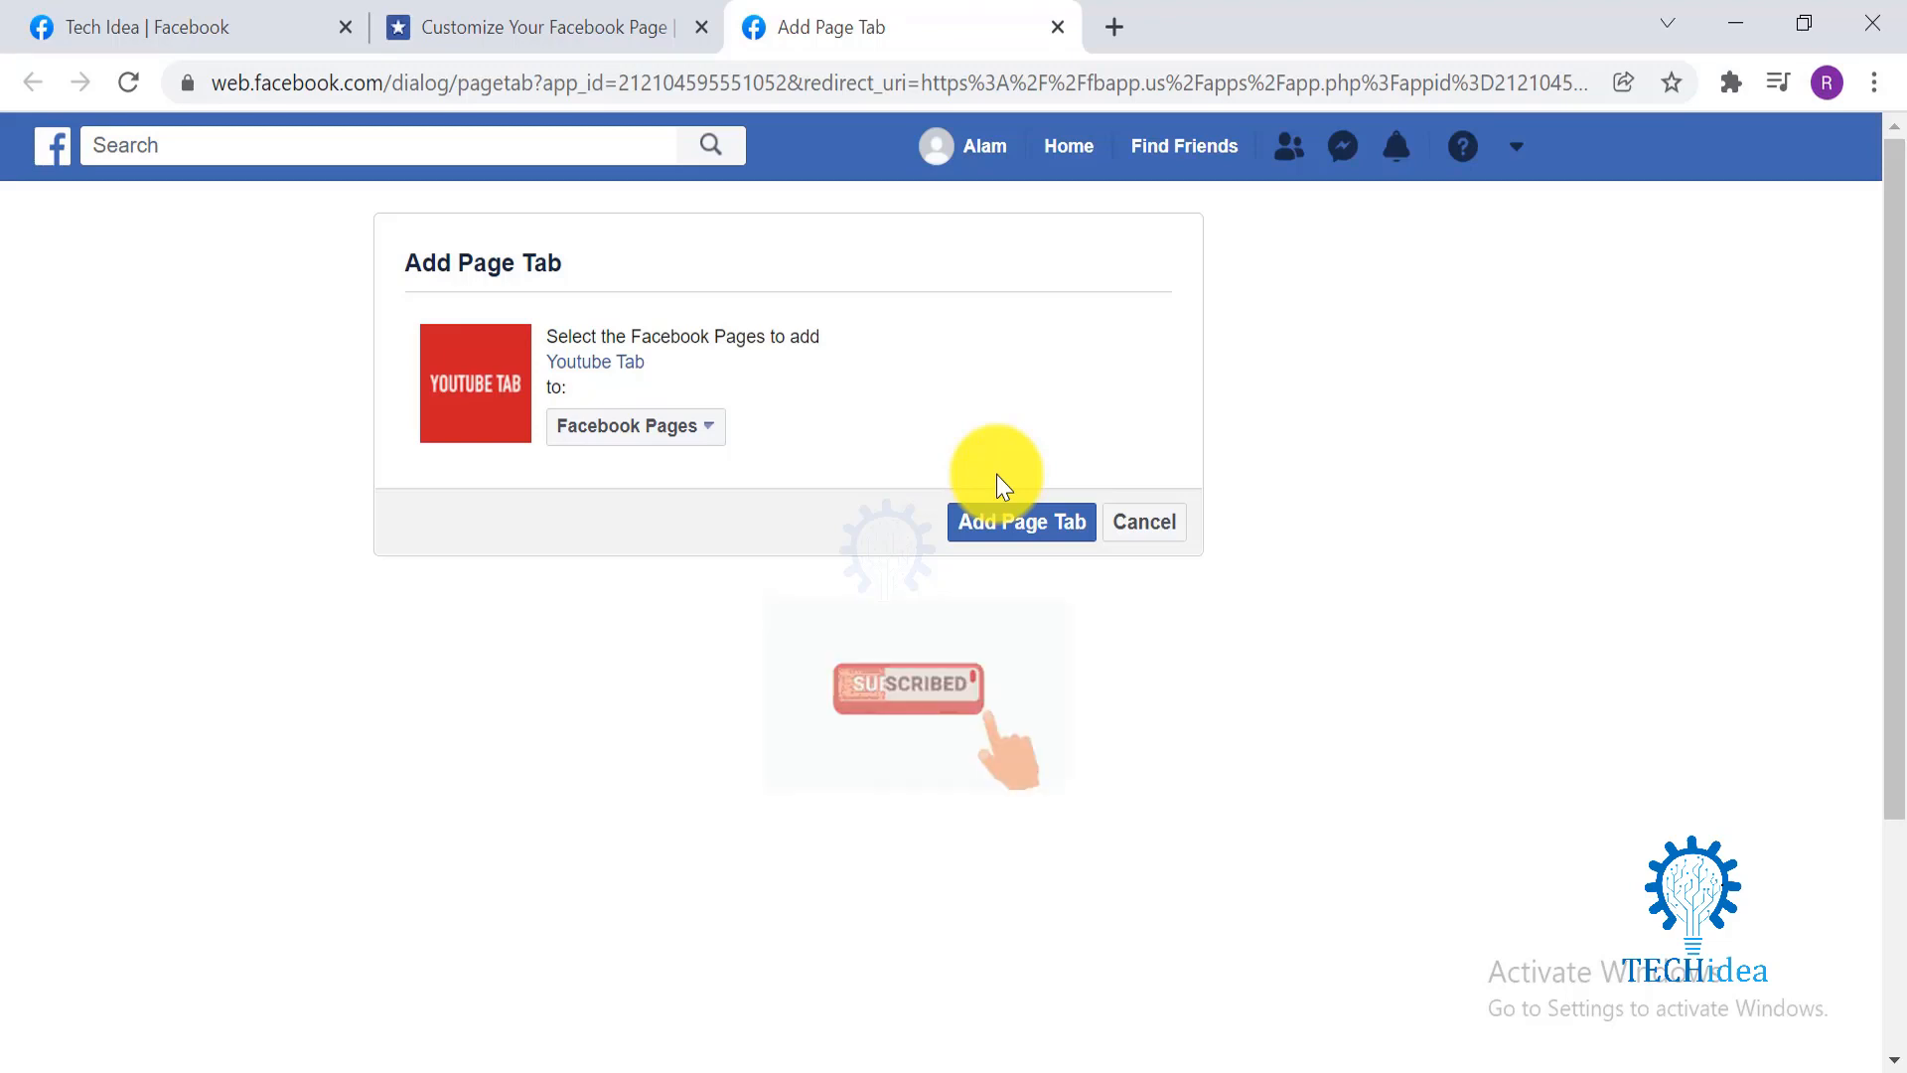
Step: Choose Tech Idea as the receiving page and add the Youtube Tab to it
left_click(628, 425)
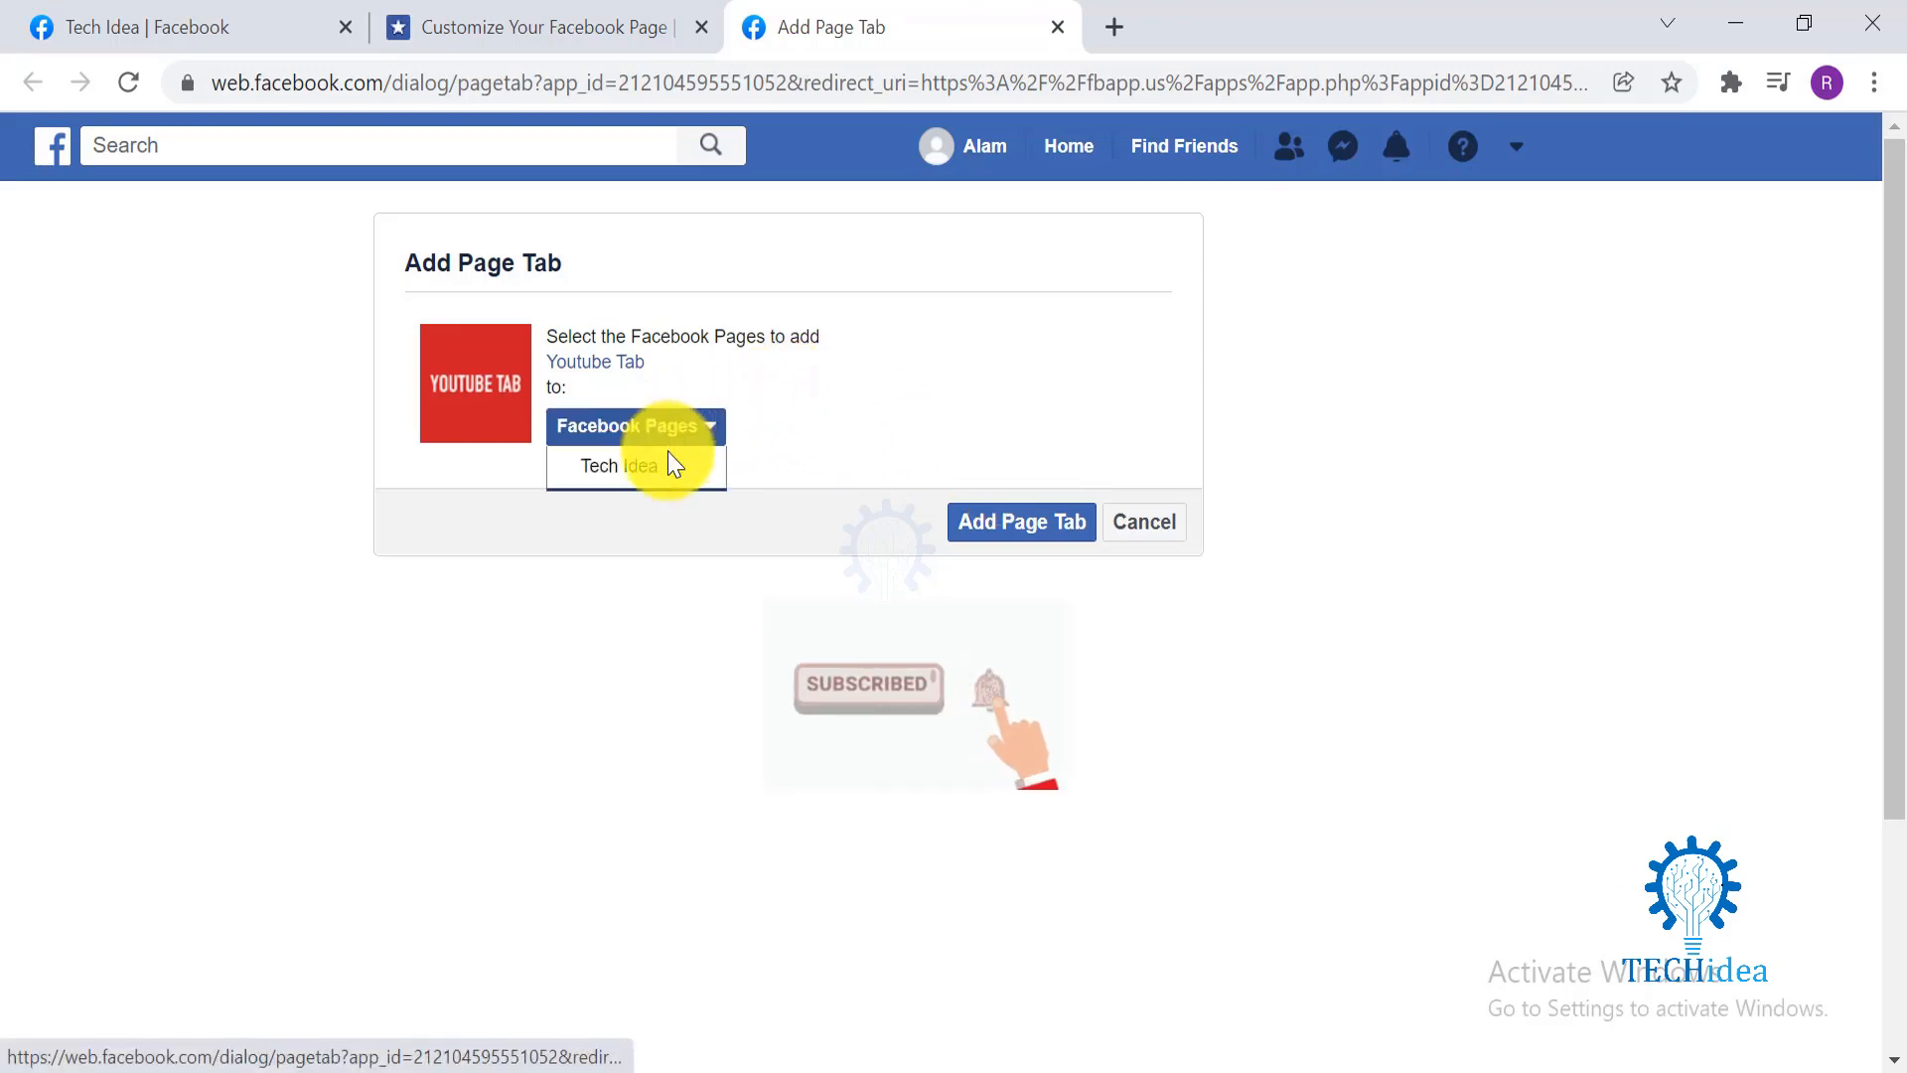
left_click(600, 464)
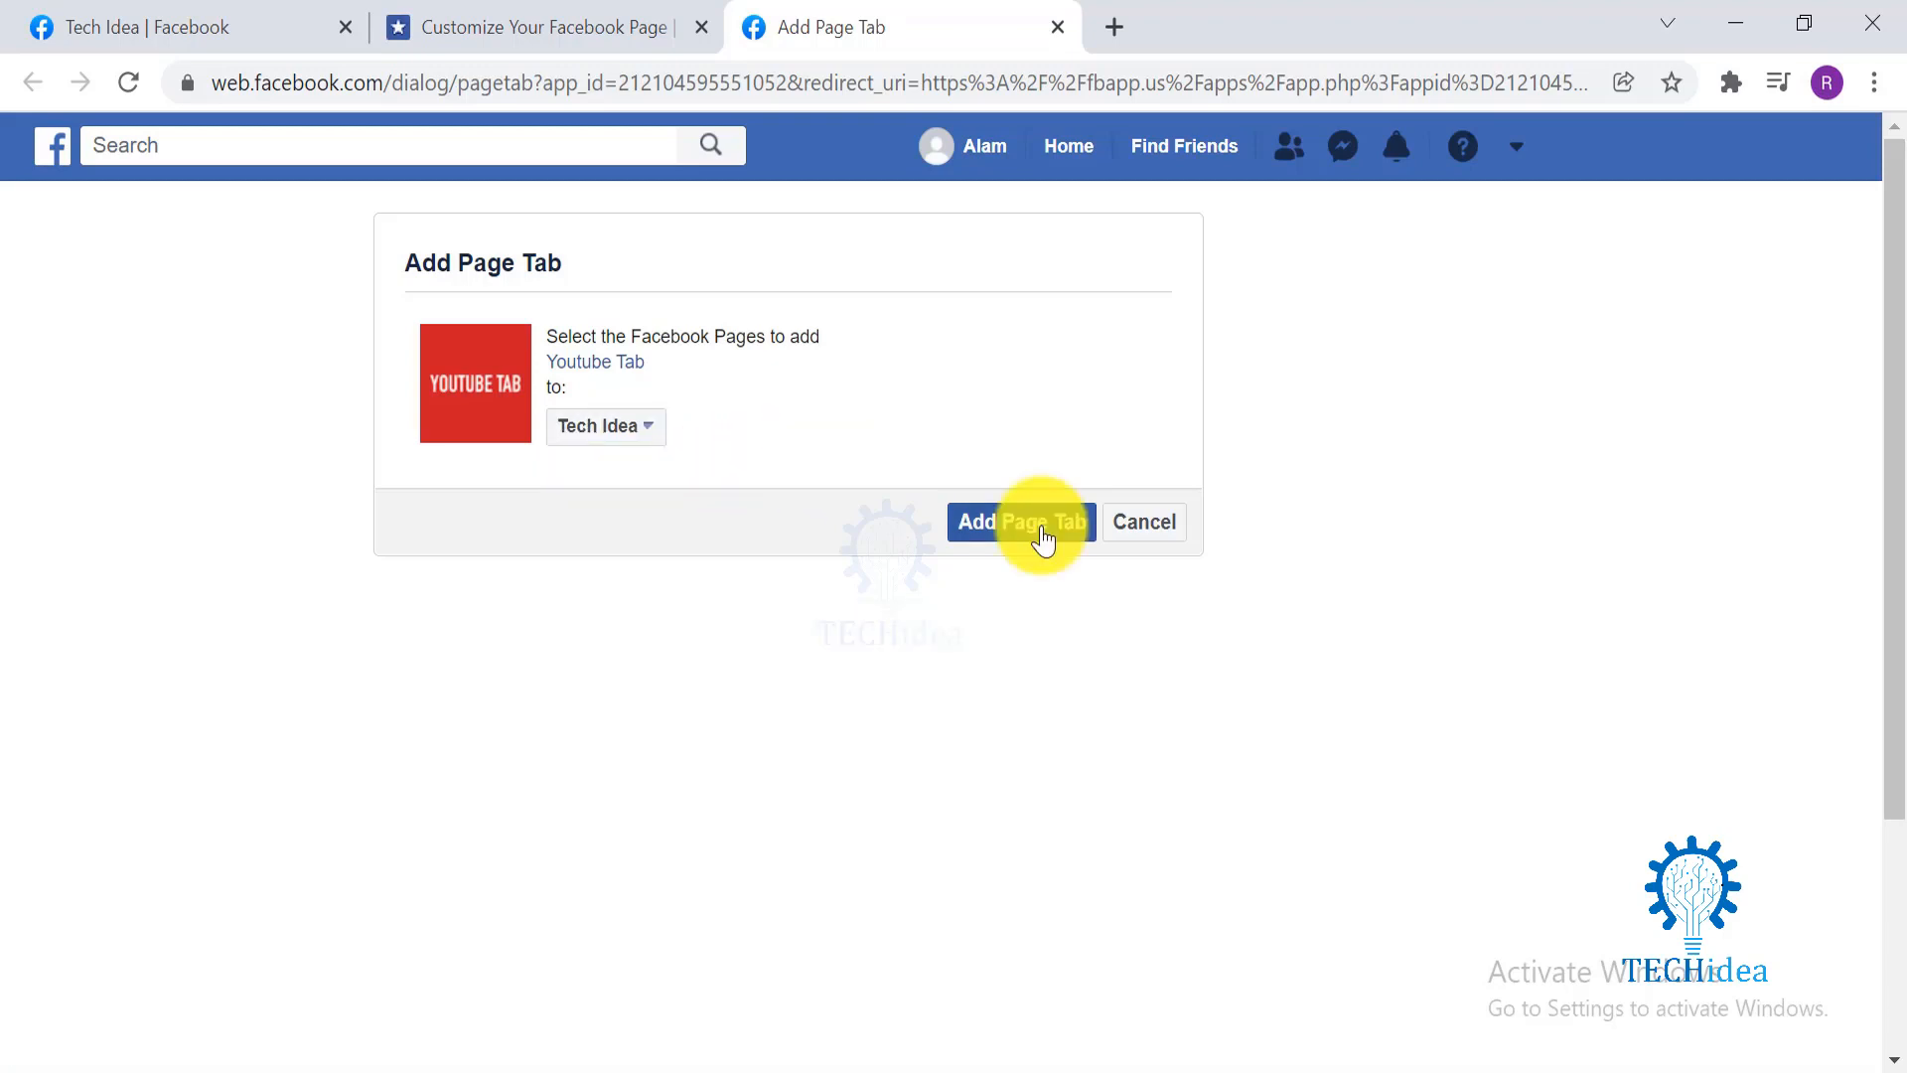
left_click(1021, 522)
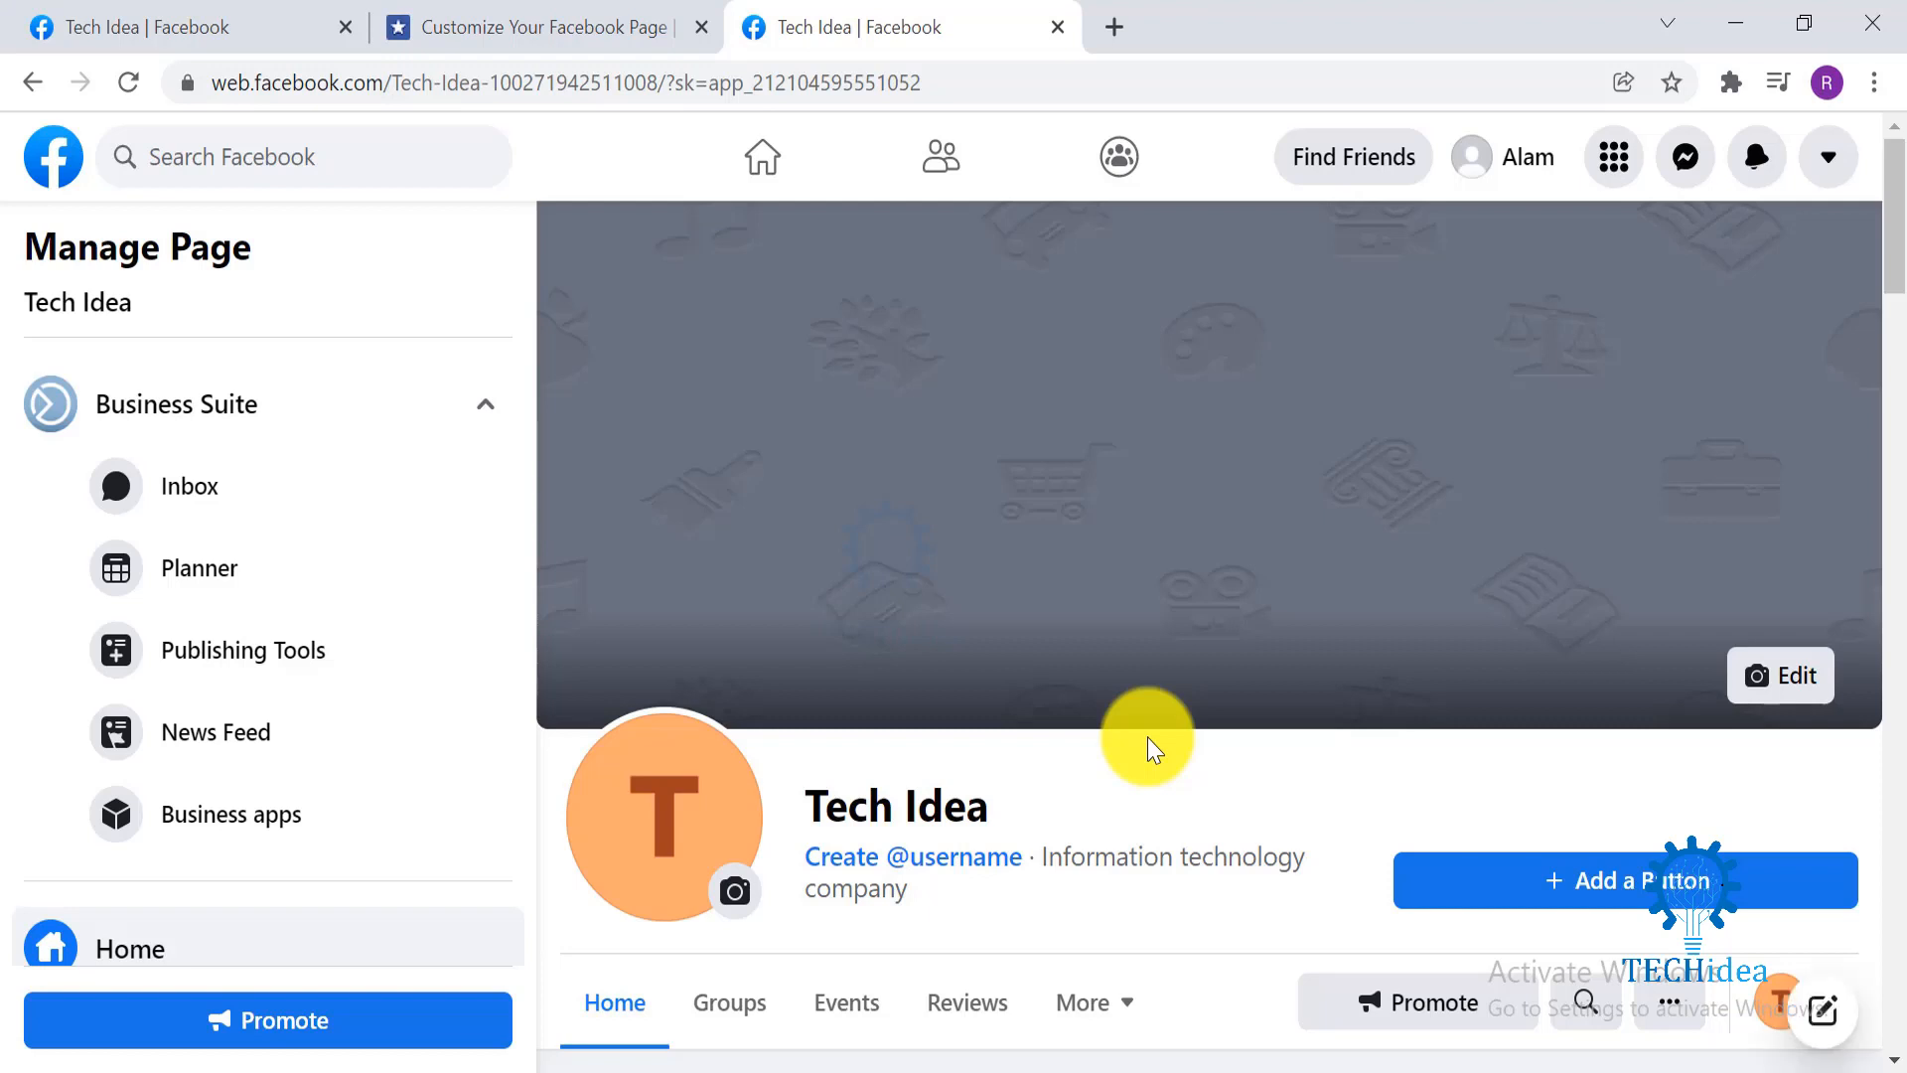
mouse_move(1021, 664)
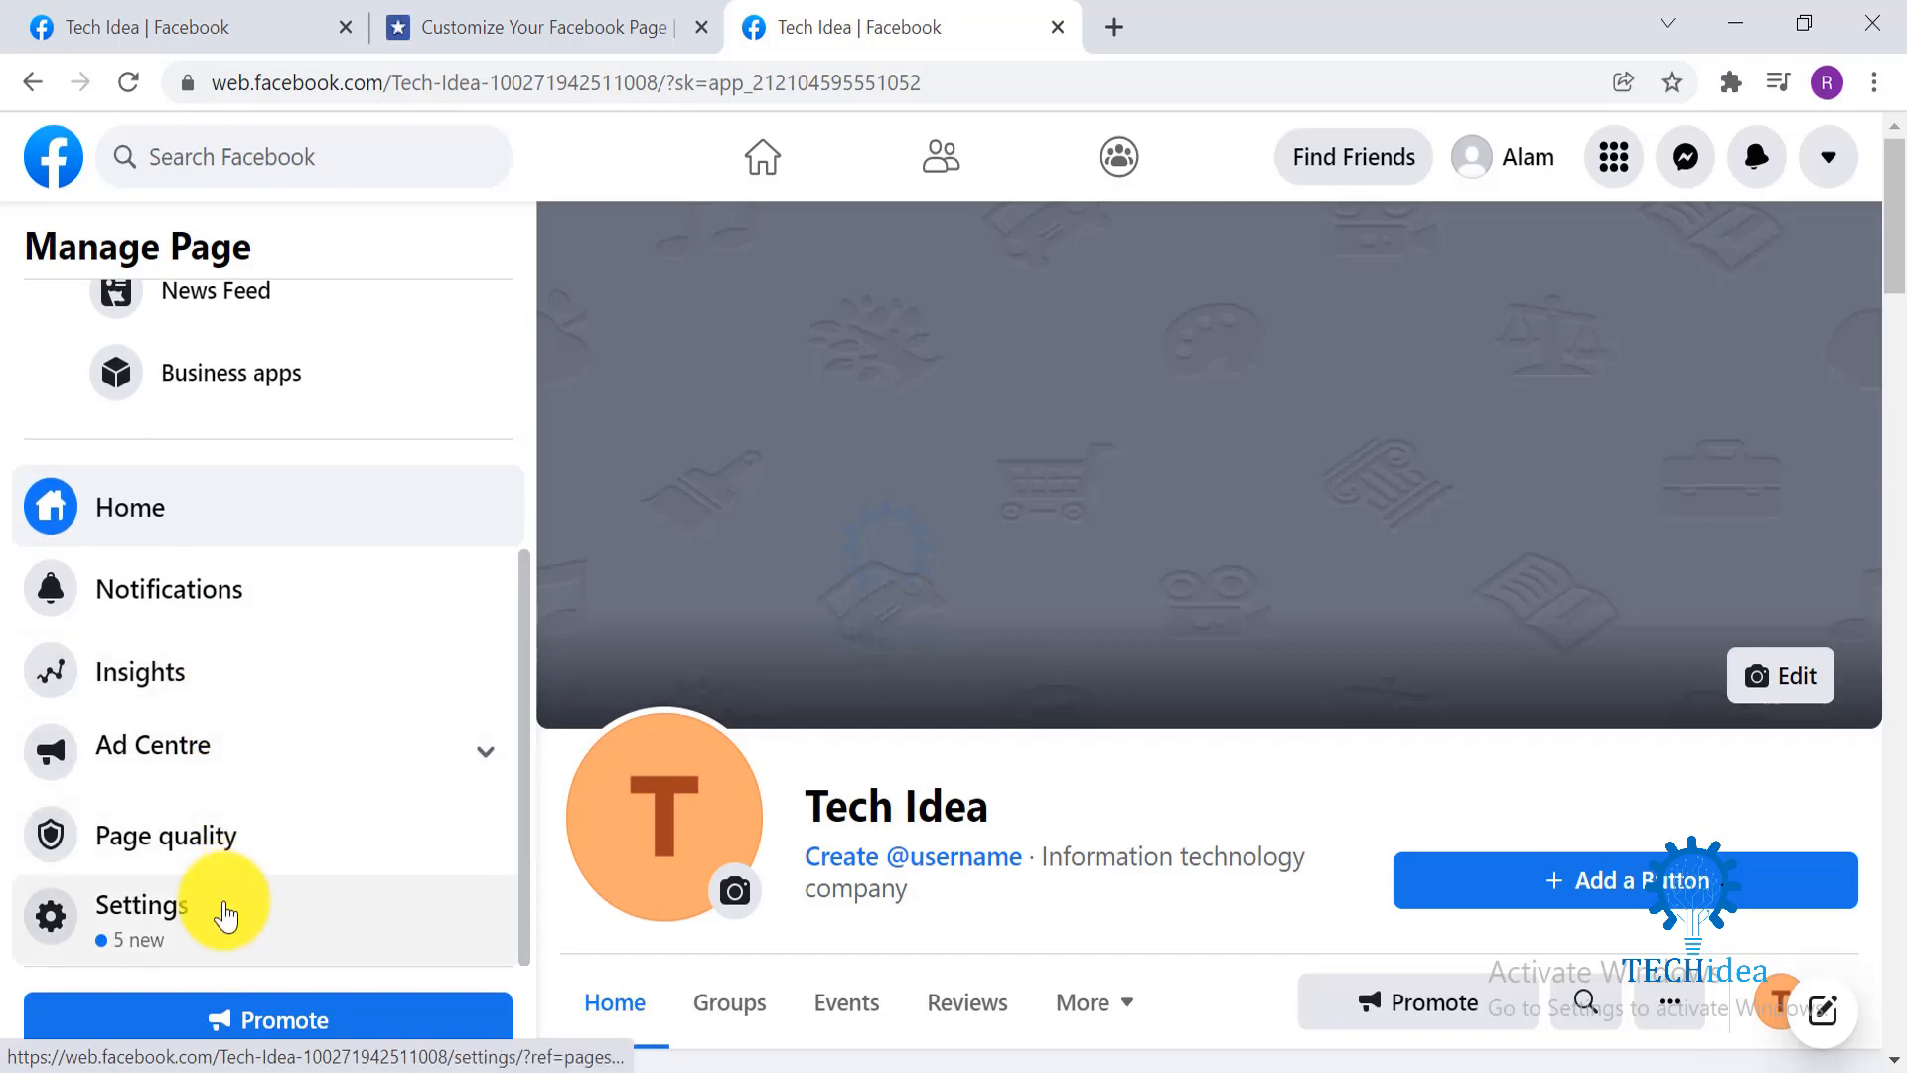
Step: In Tech Idea's settings, find the YouTube tab in the Templates and tabs list
left_click(139, 904)
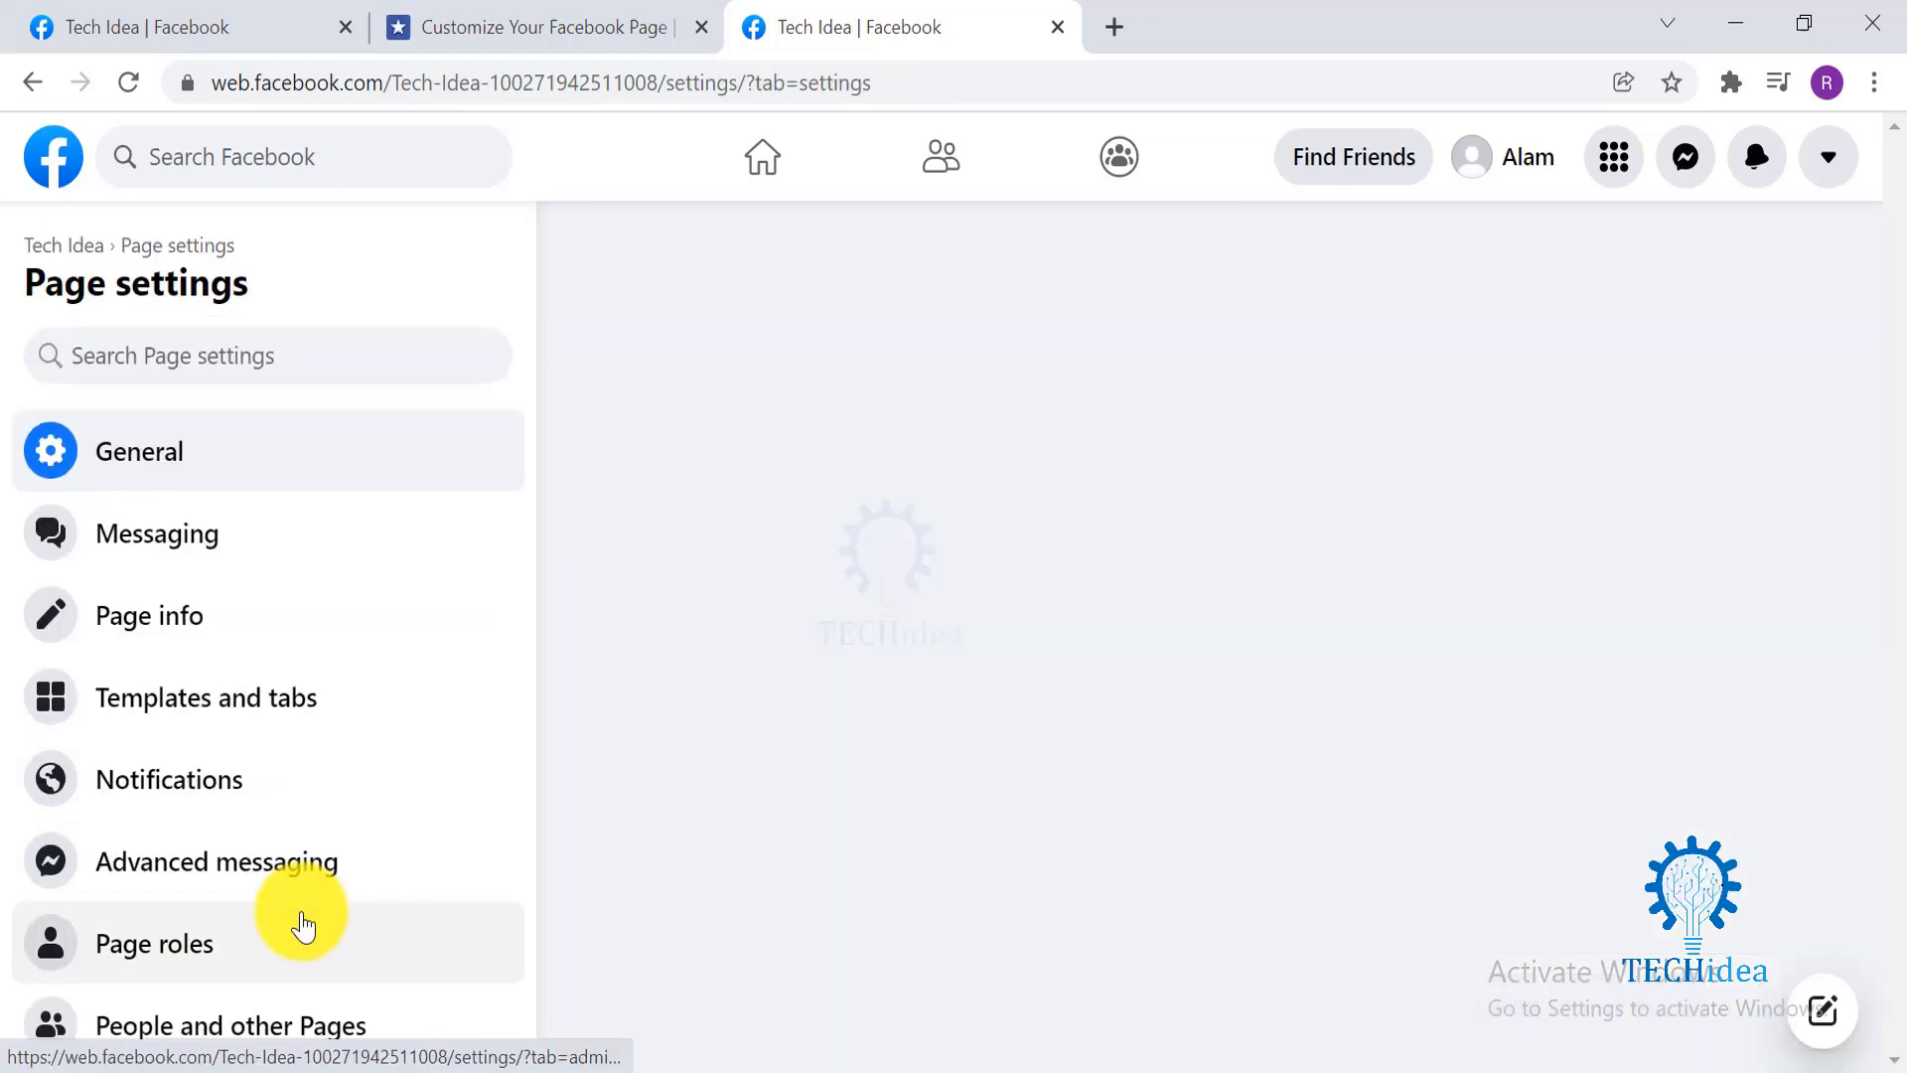
left_click(139, 451)
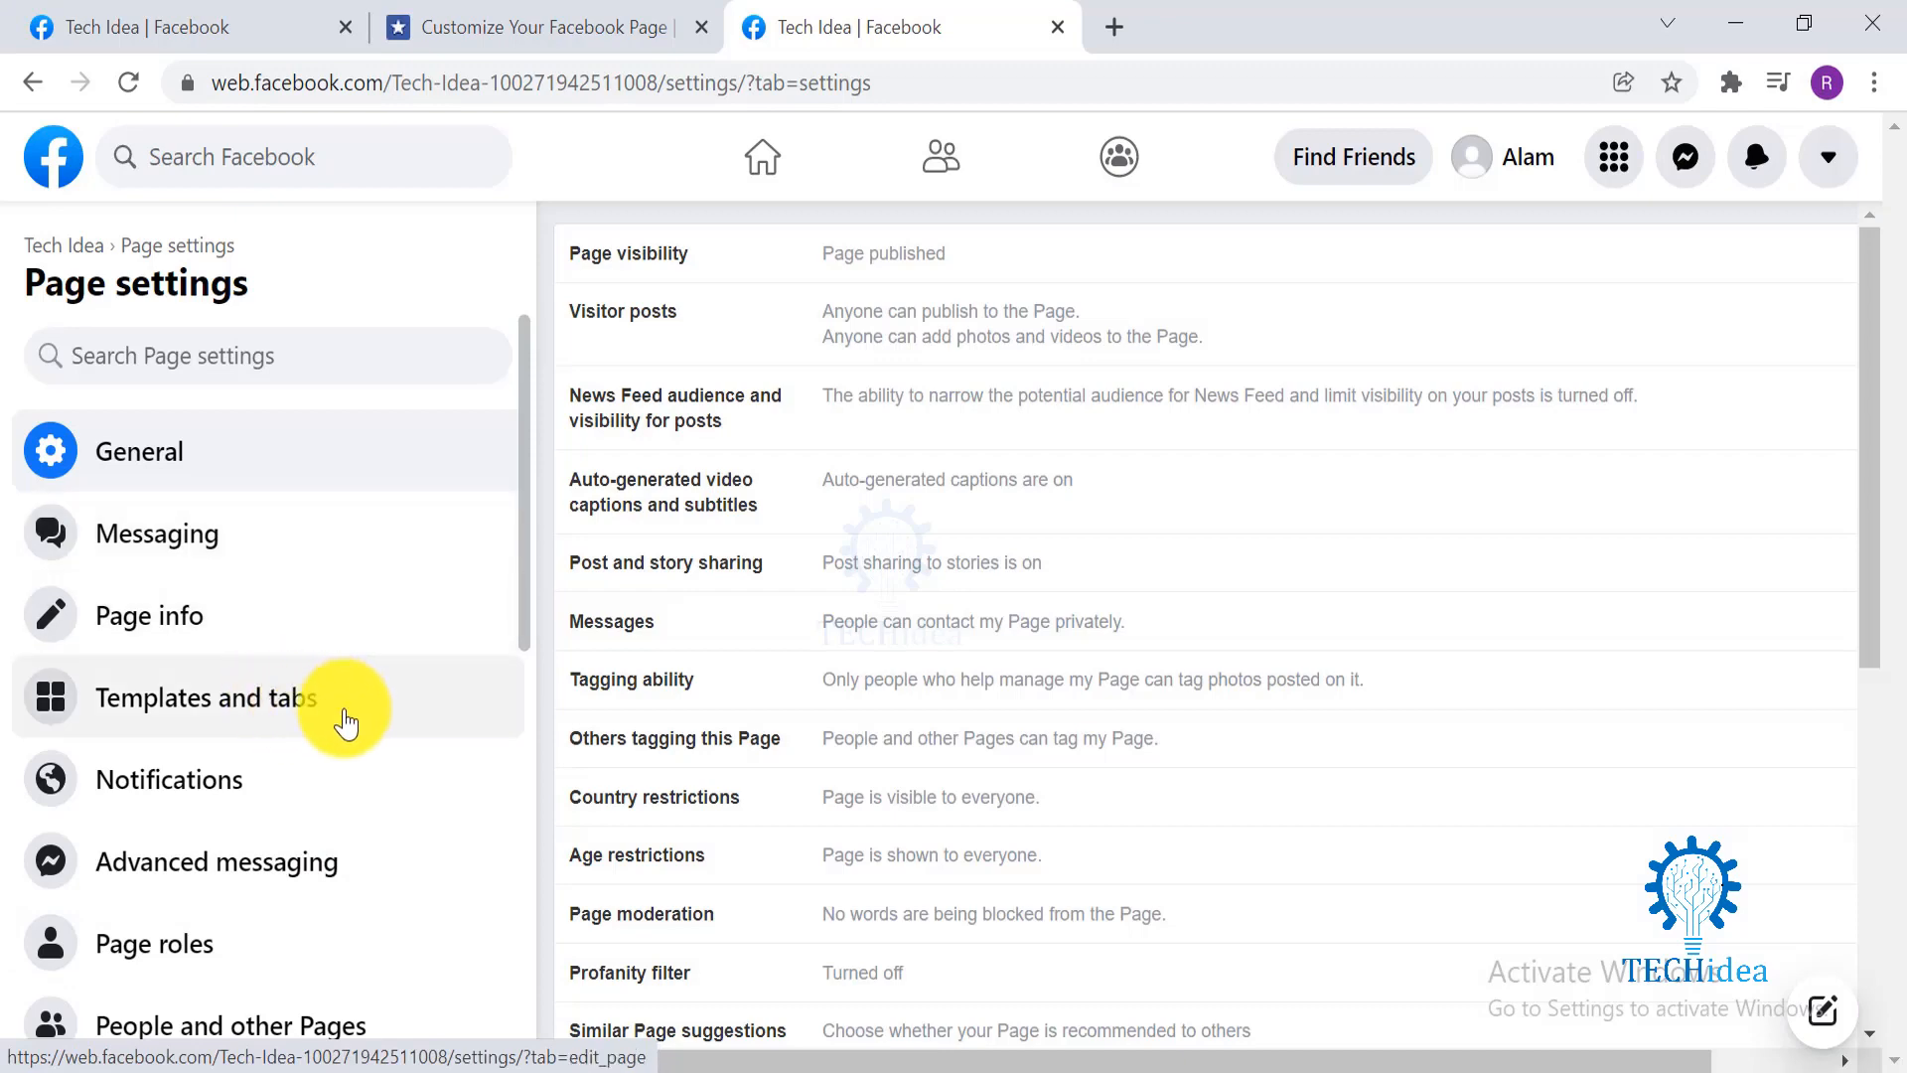
left_click(205, 697)
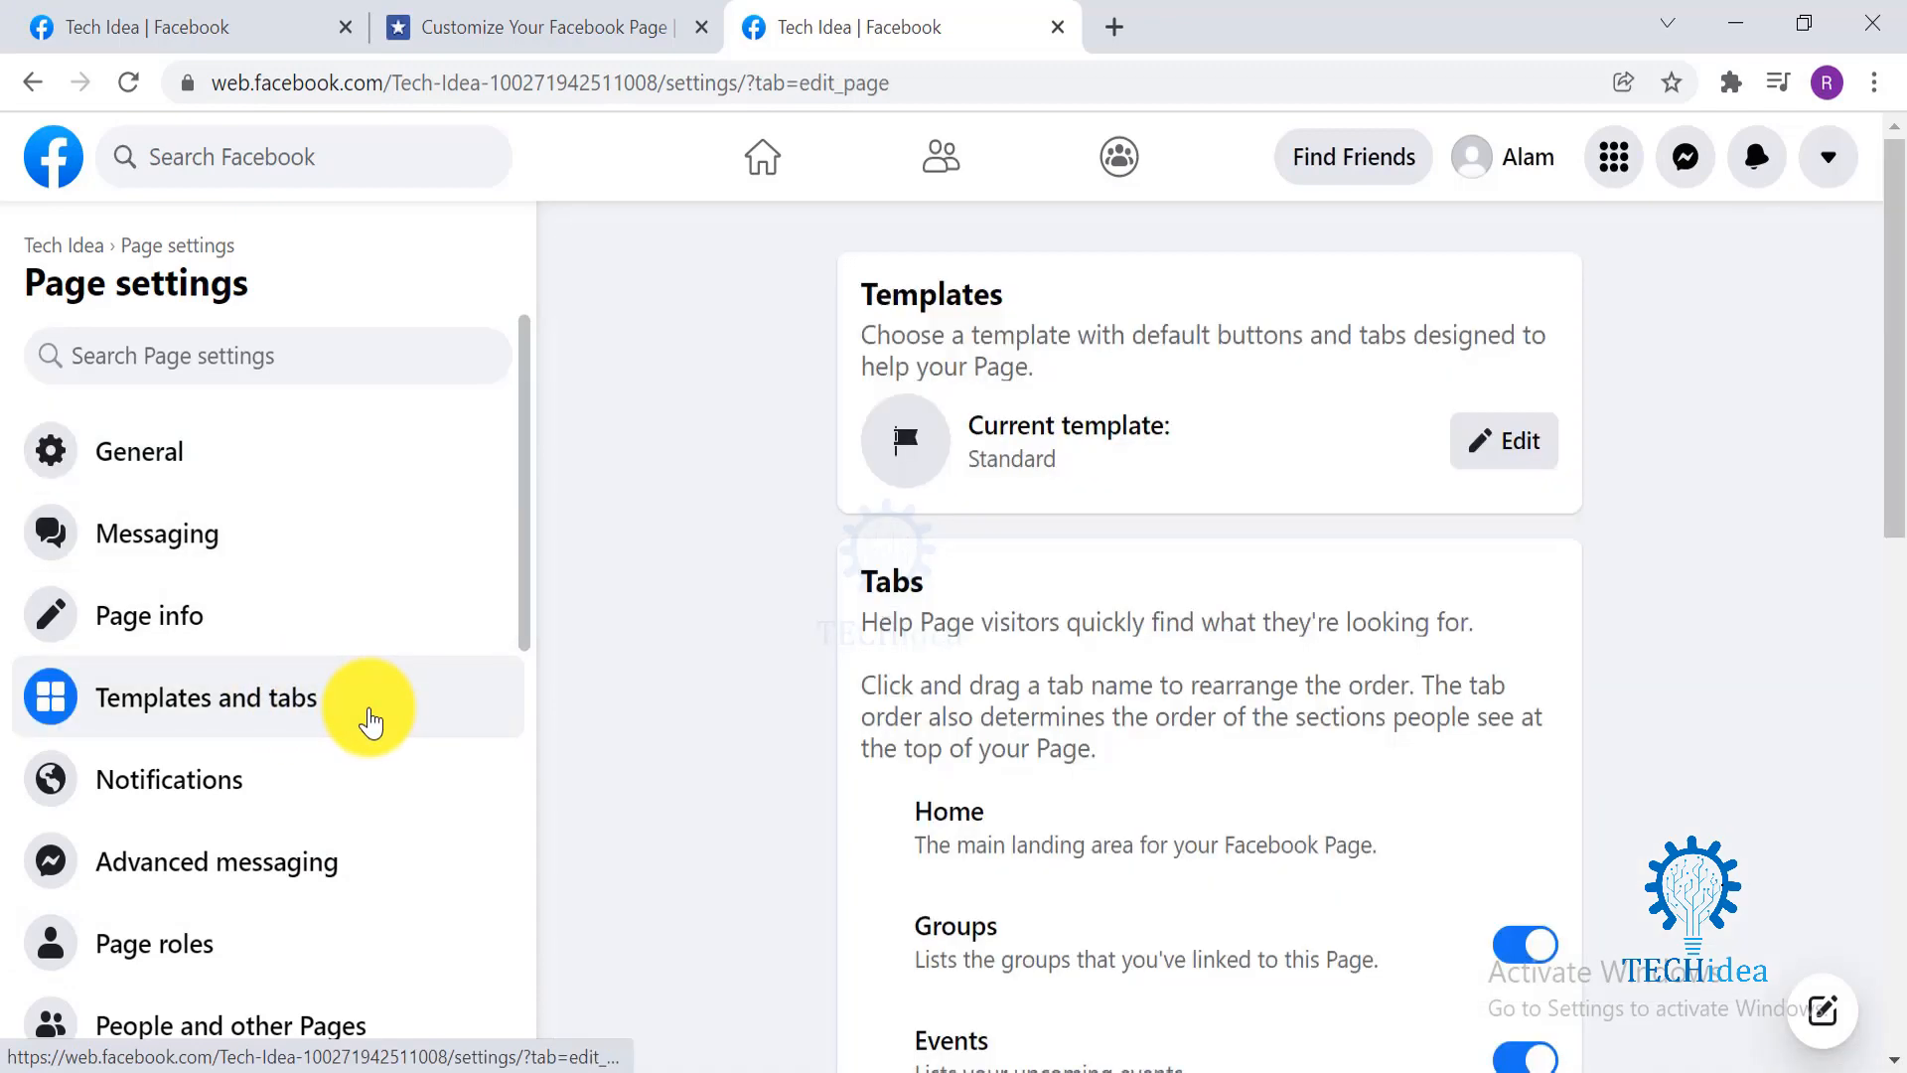
scroll("down", 3)
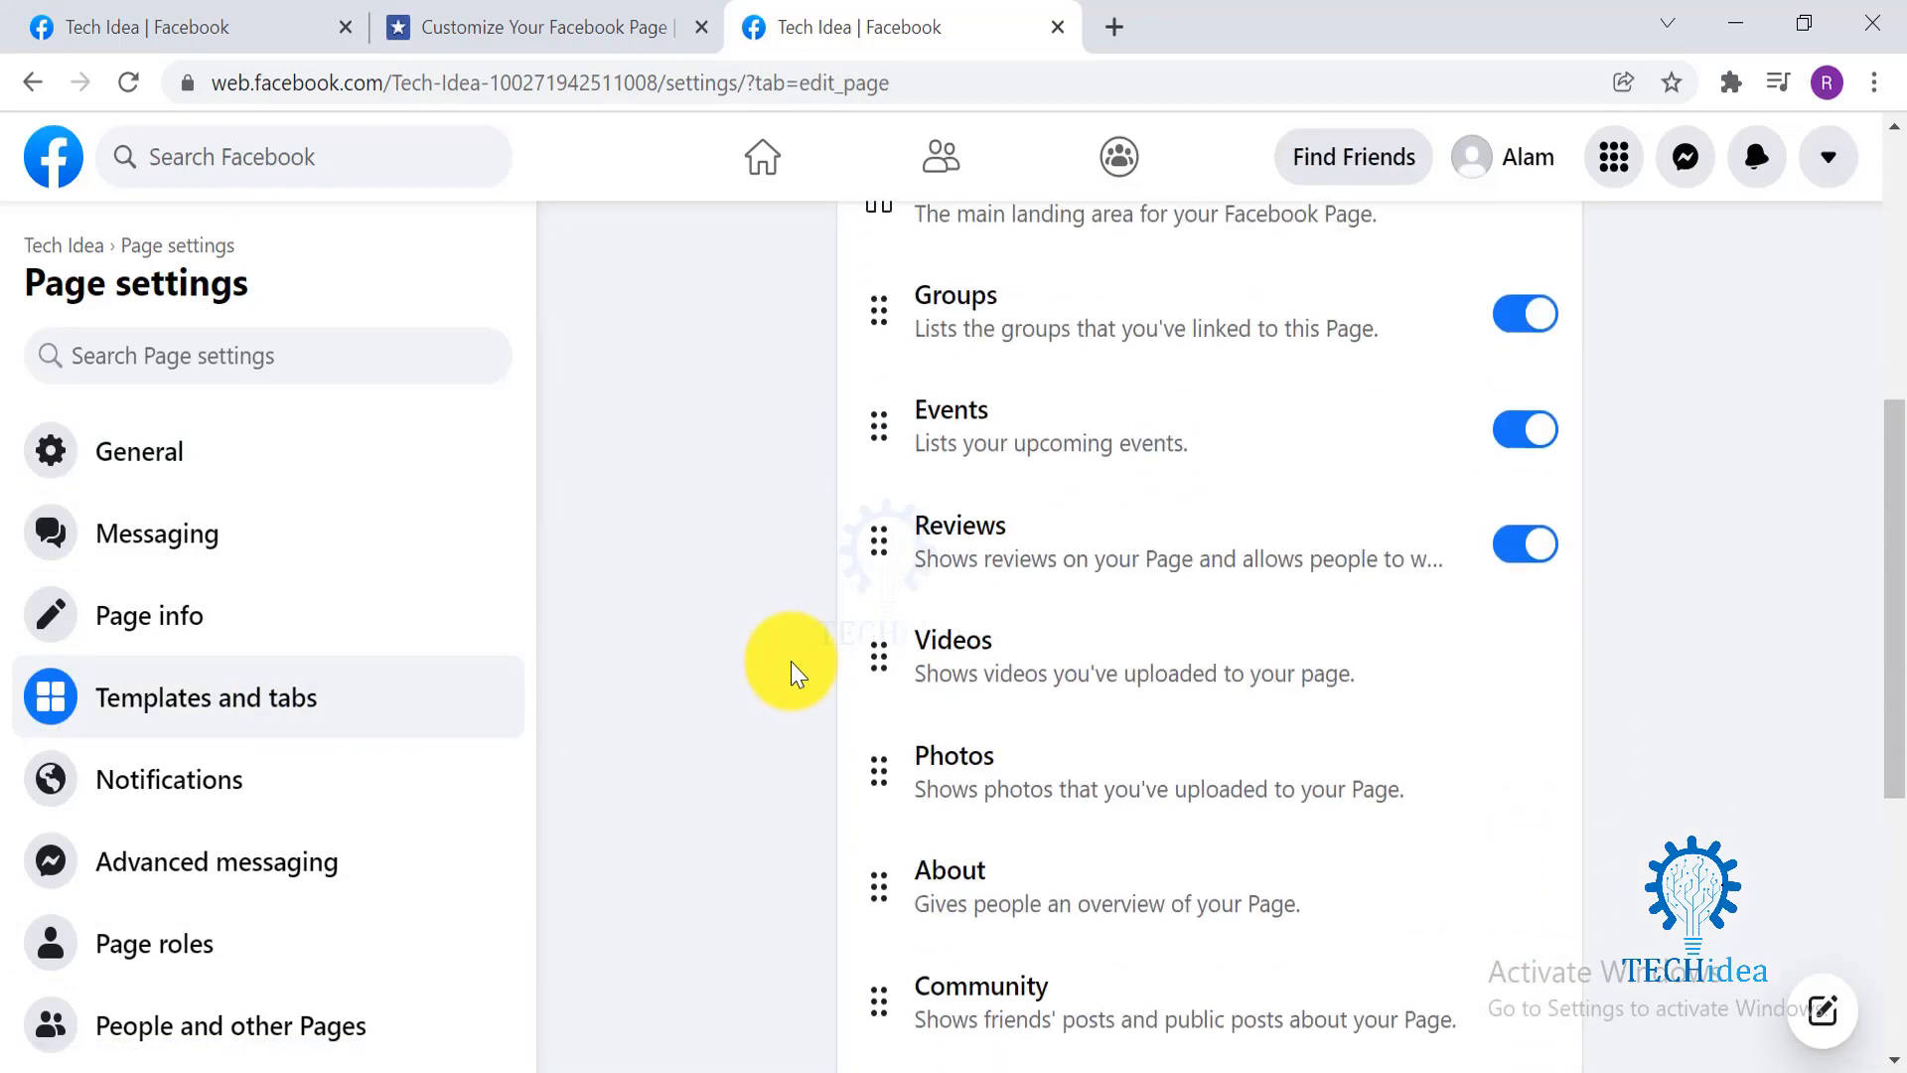
scroll("down", 3)
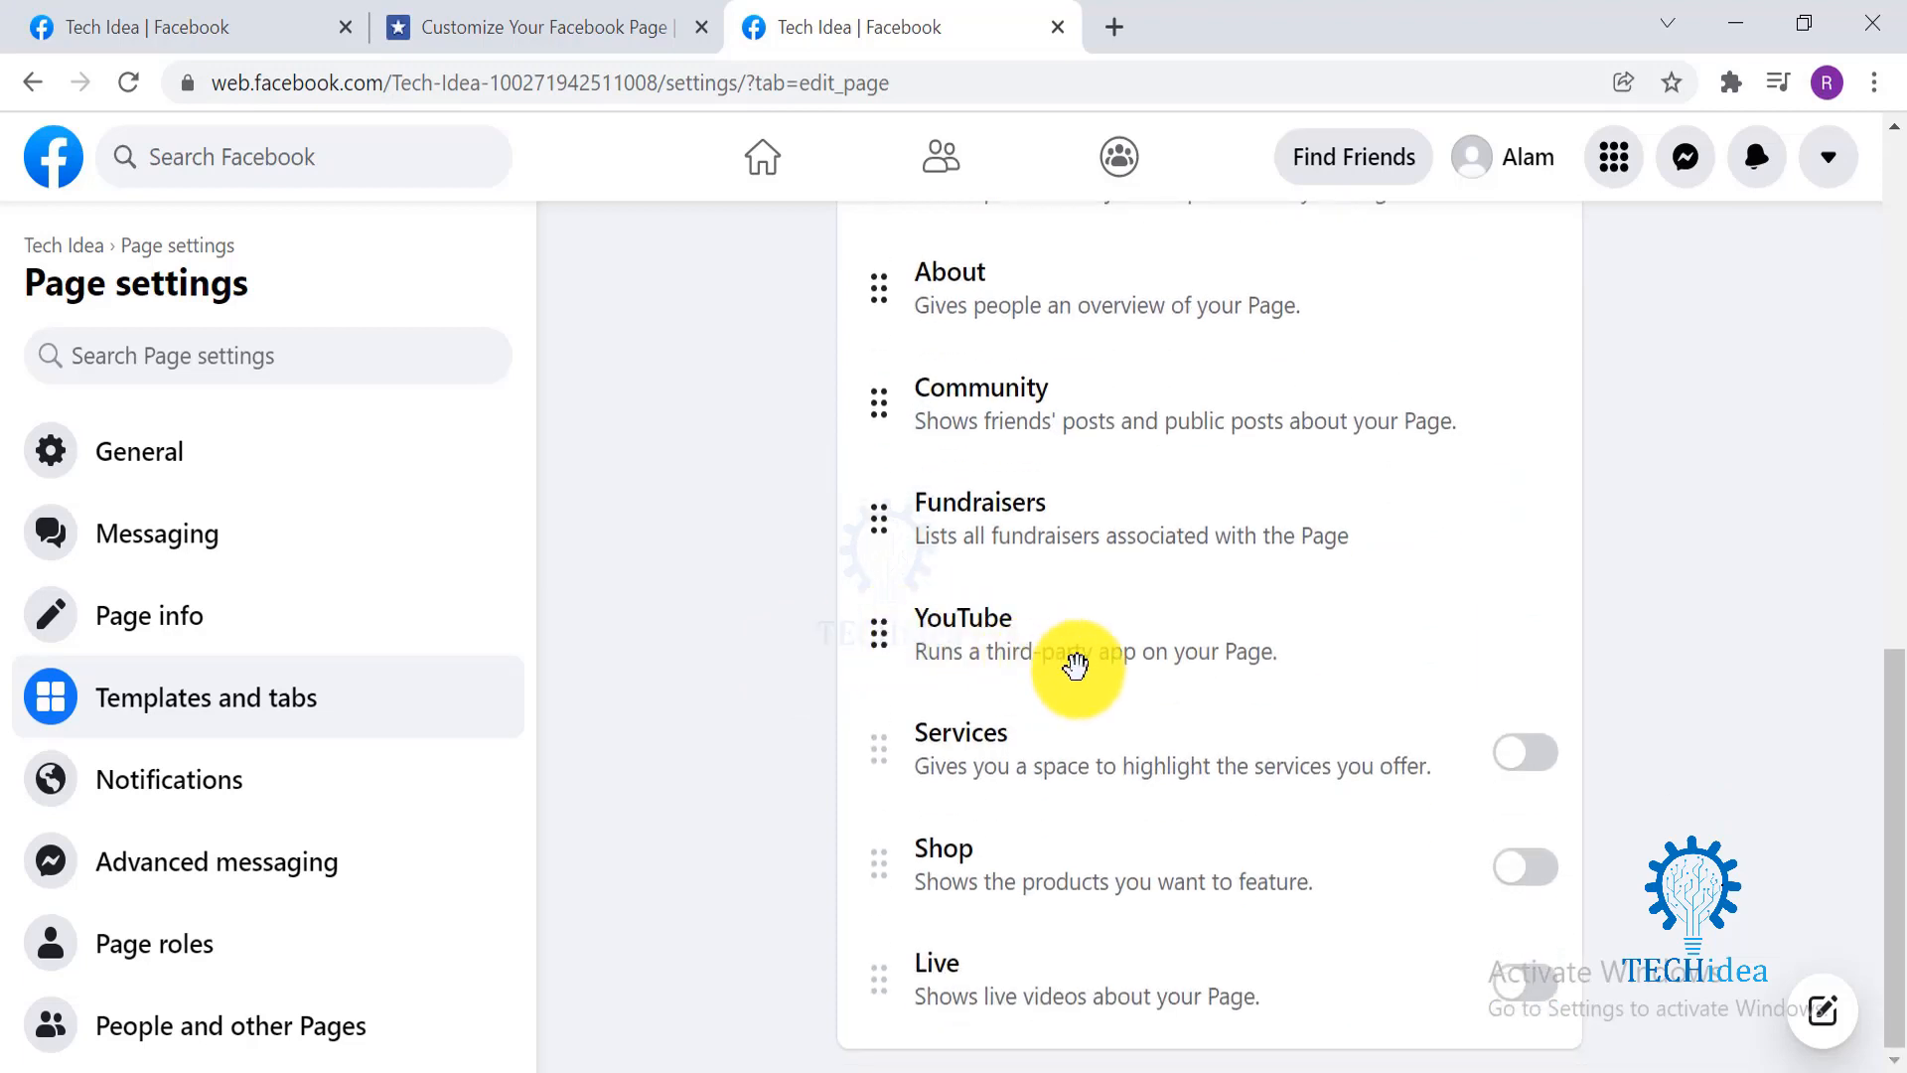
mouse_move(1319, 660)
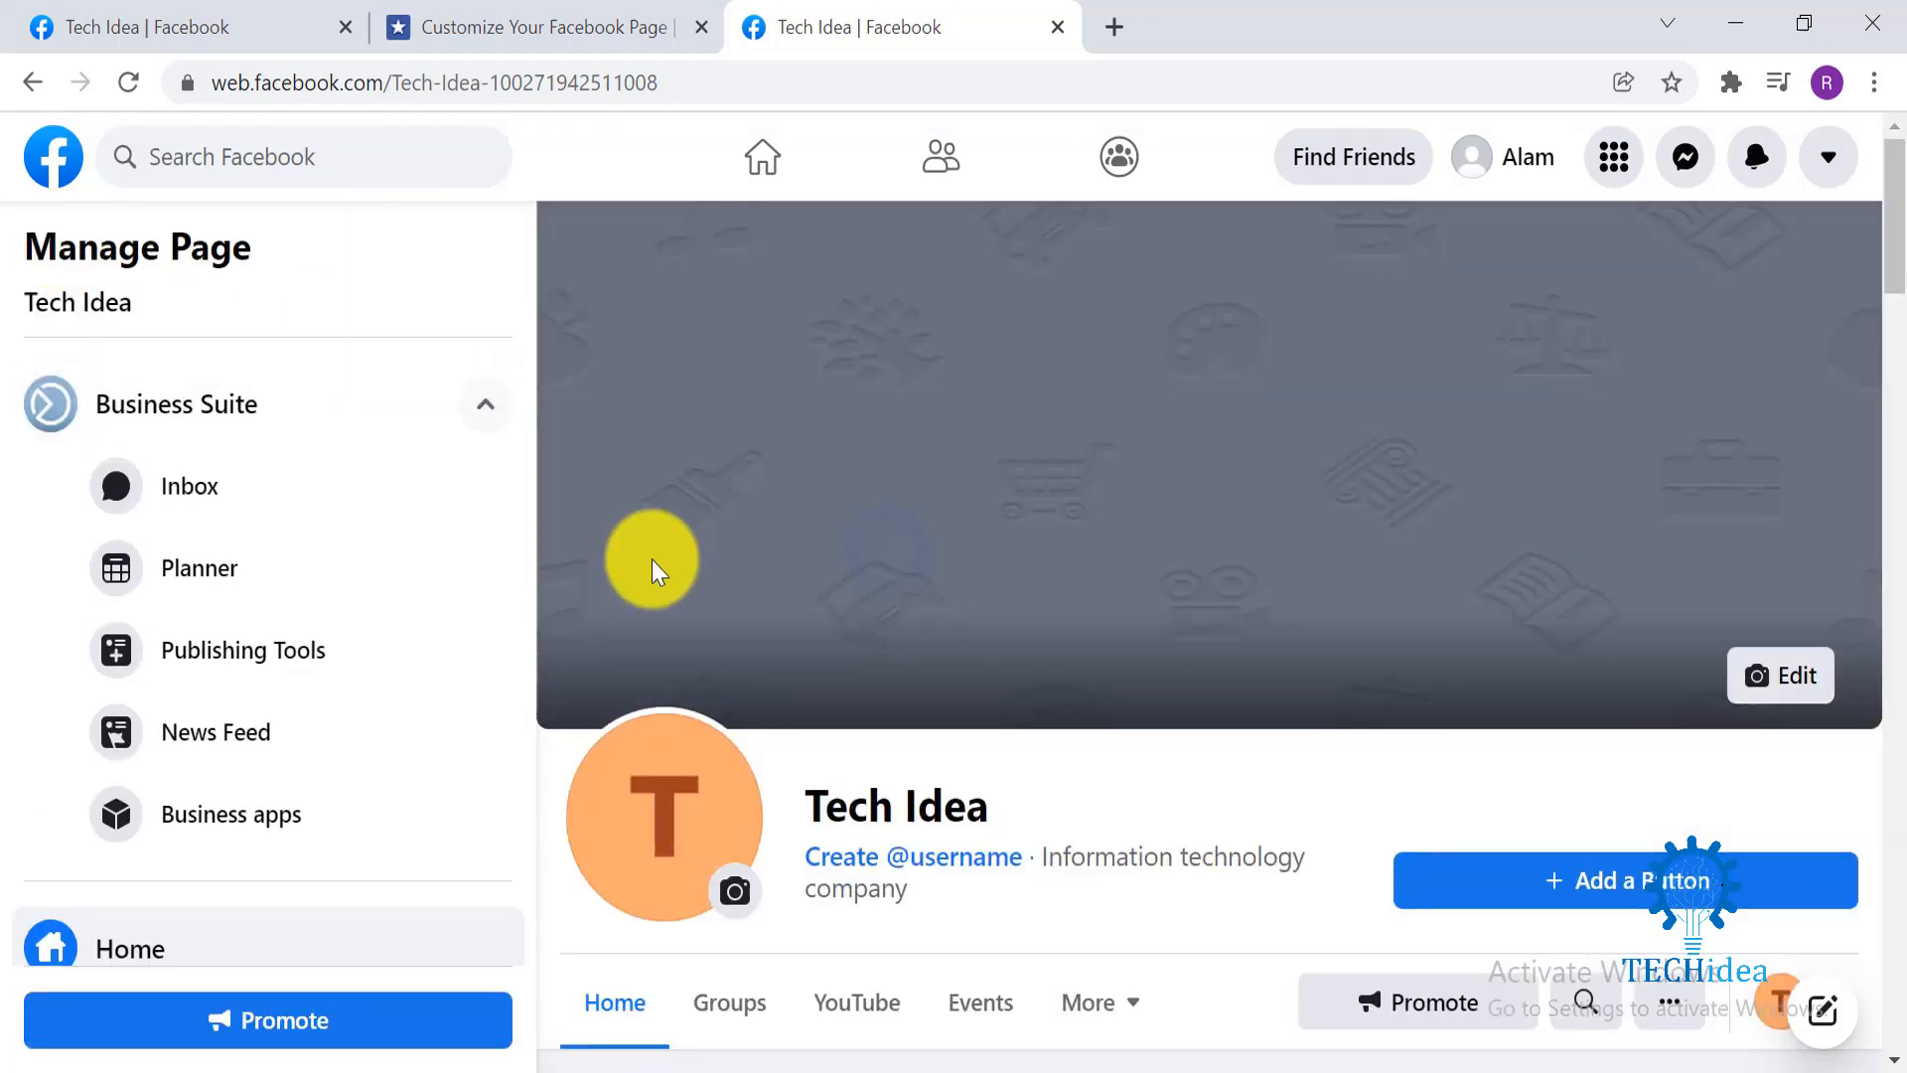
Step: Open the page's YouTube tab, which leads to the Tech Idea YouTube channel
scroll("down", 3)
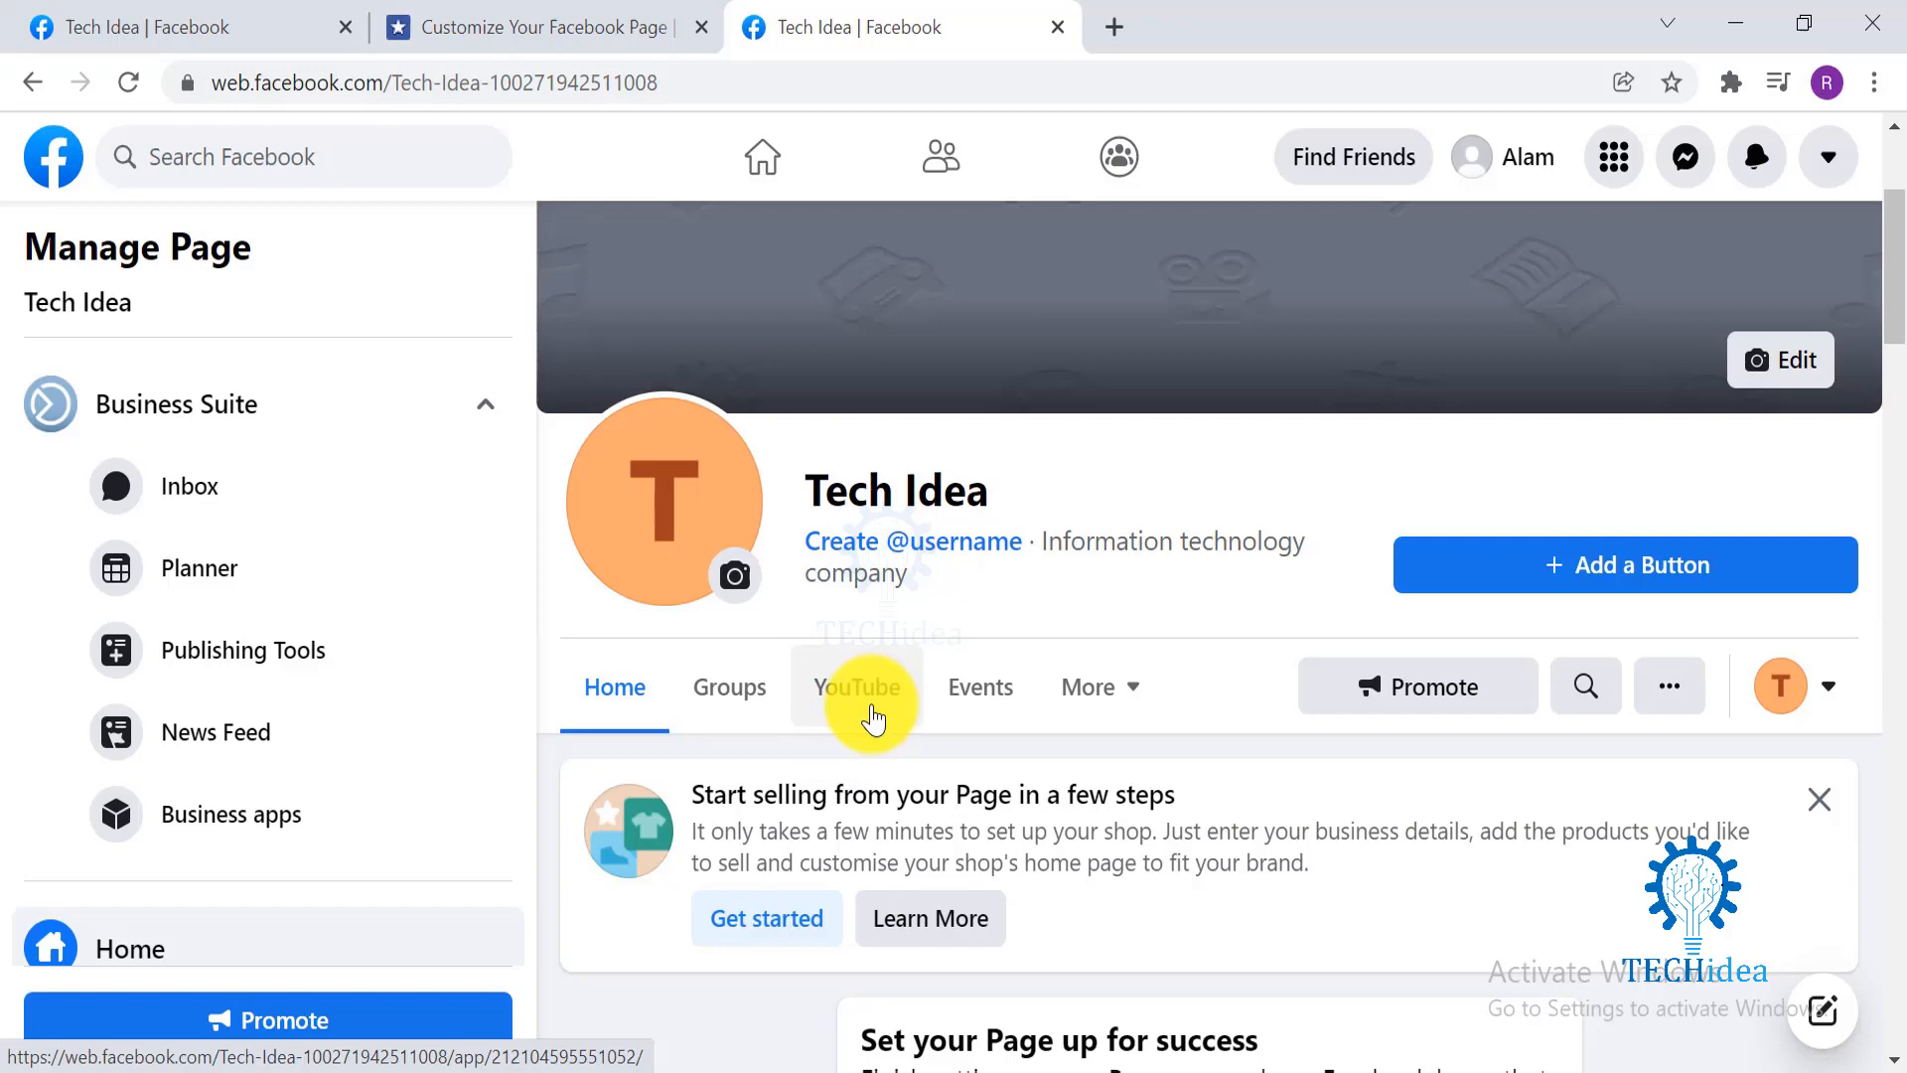
left_click(856, 685)
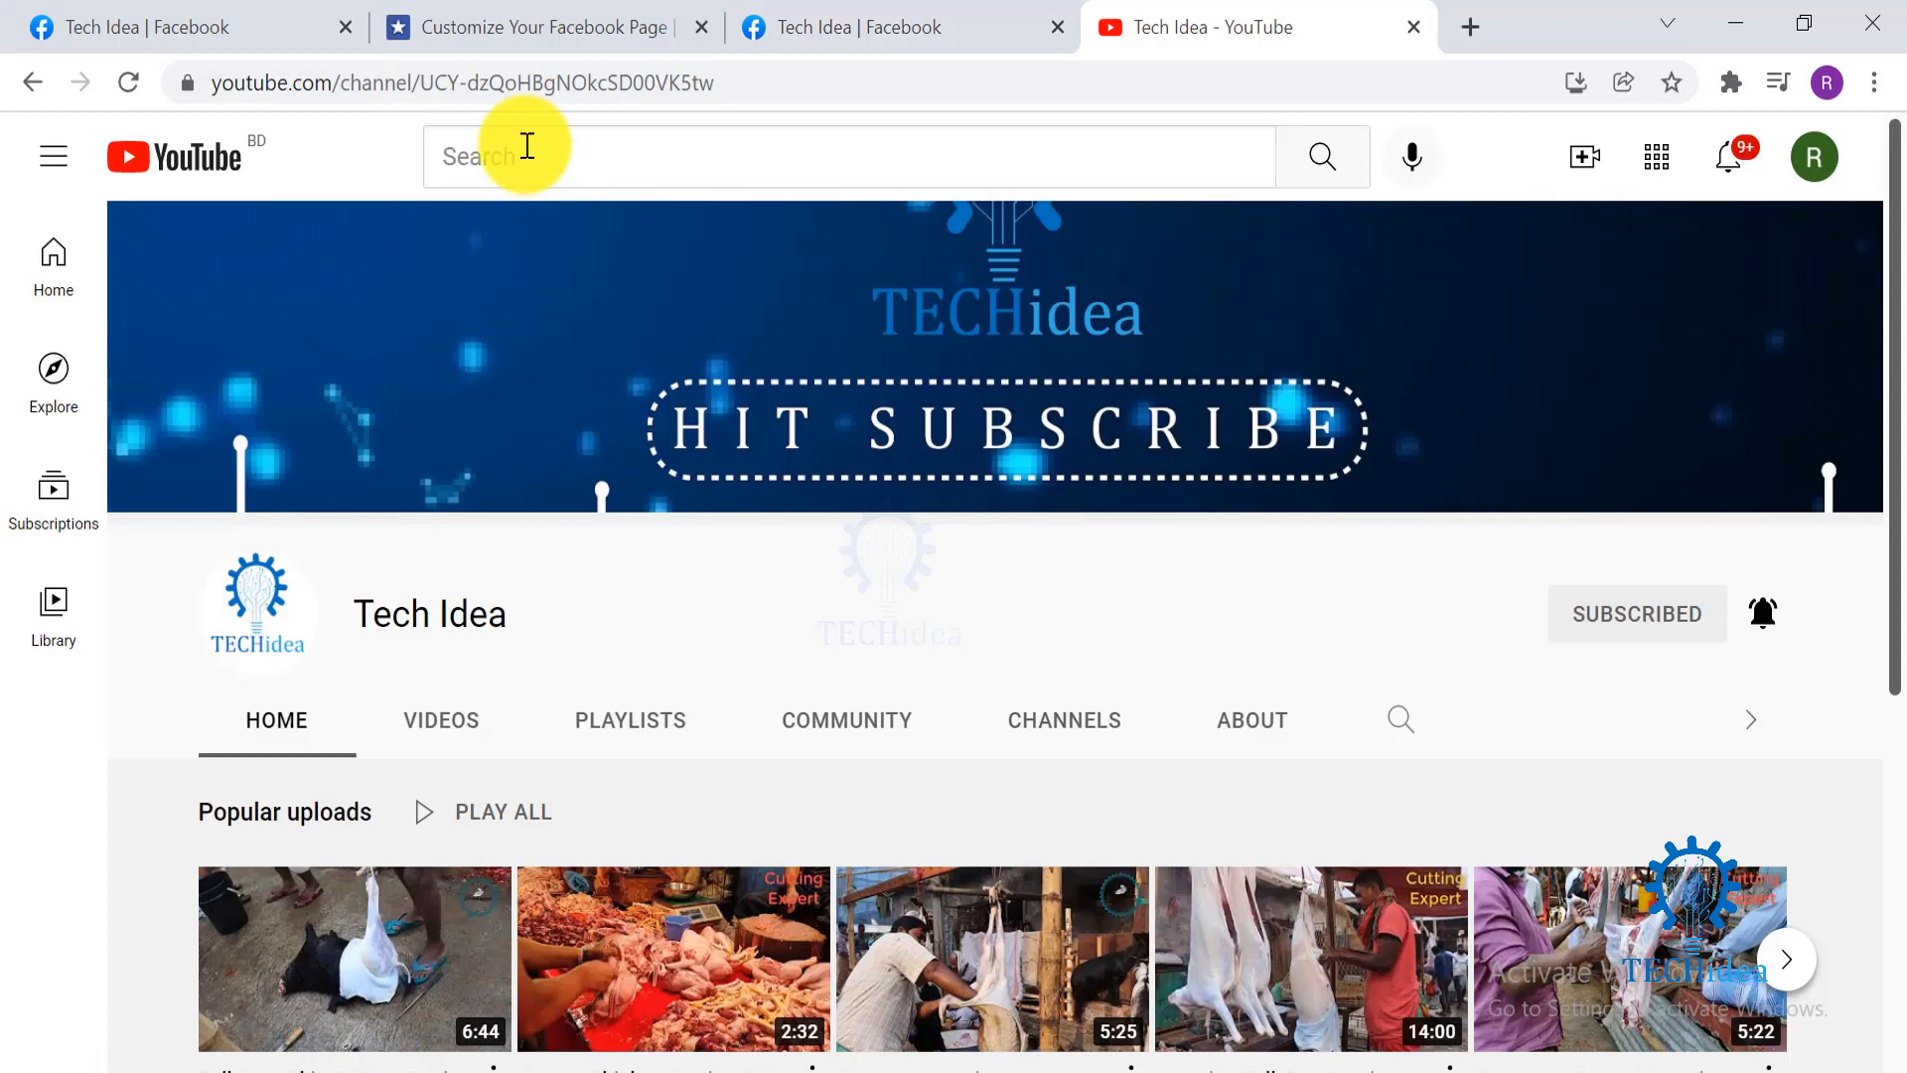
Step: Copy the Tech Idea channel ID from YouTube into the tab's Channel ID field, replacing theofficialfacebook
left_click(487, 83)
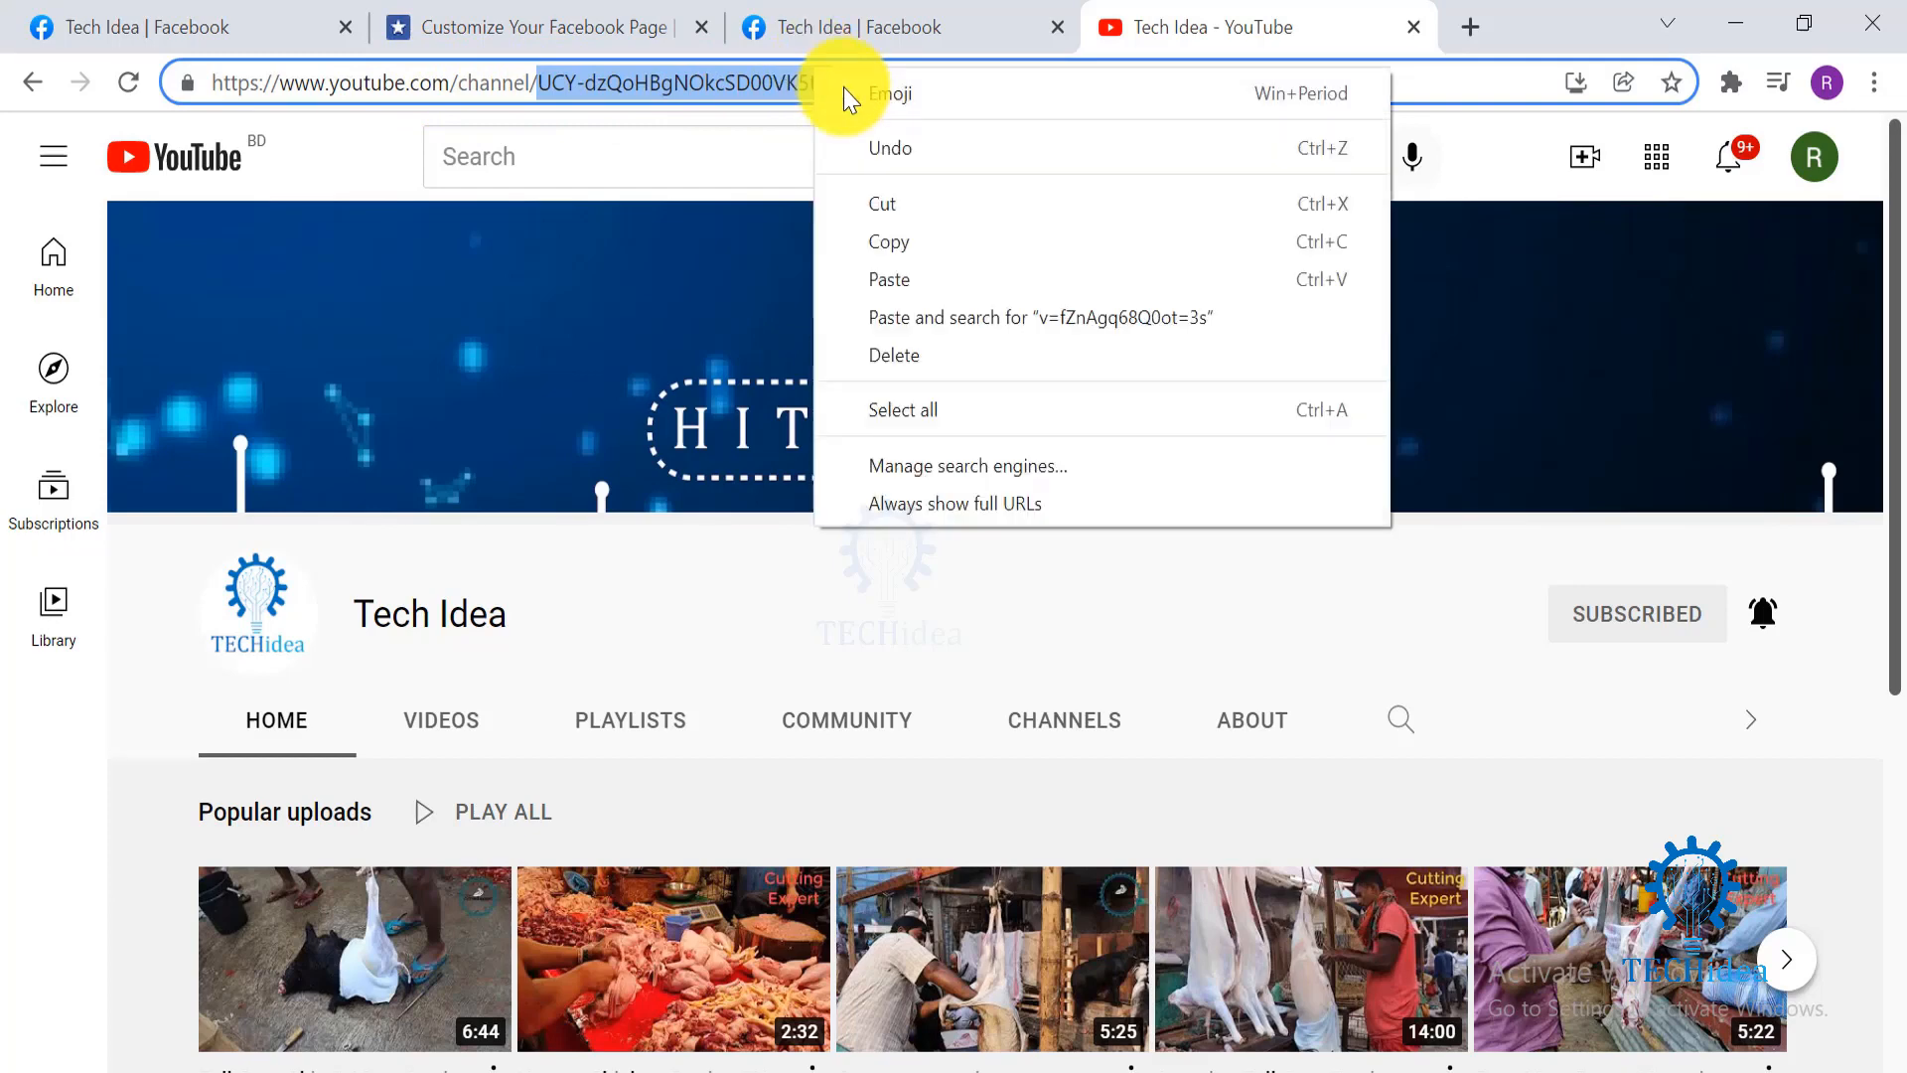
left_click(900, 26)
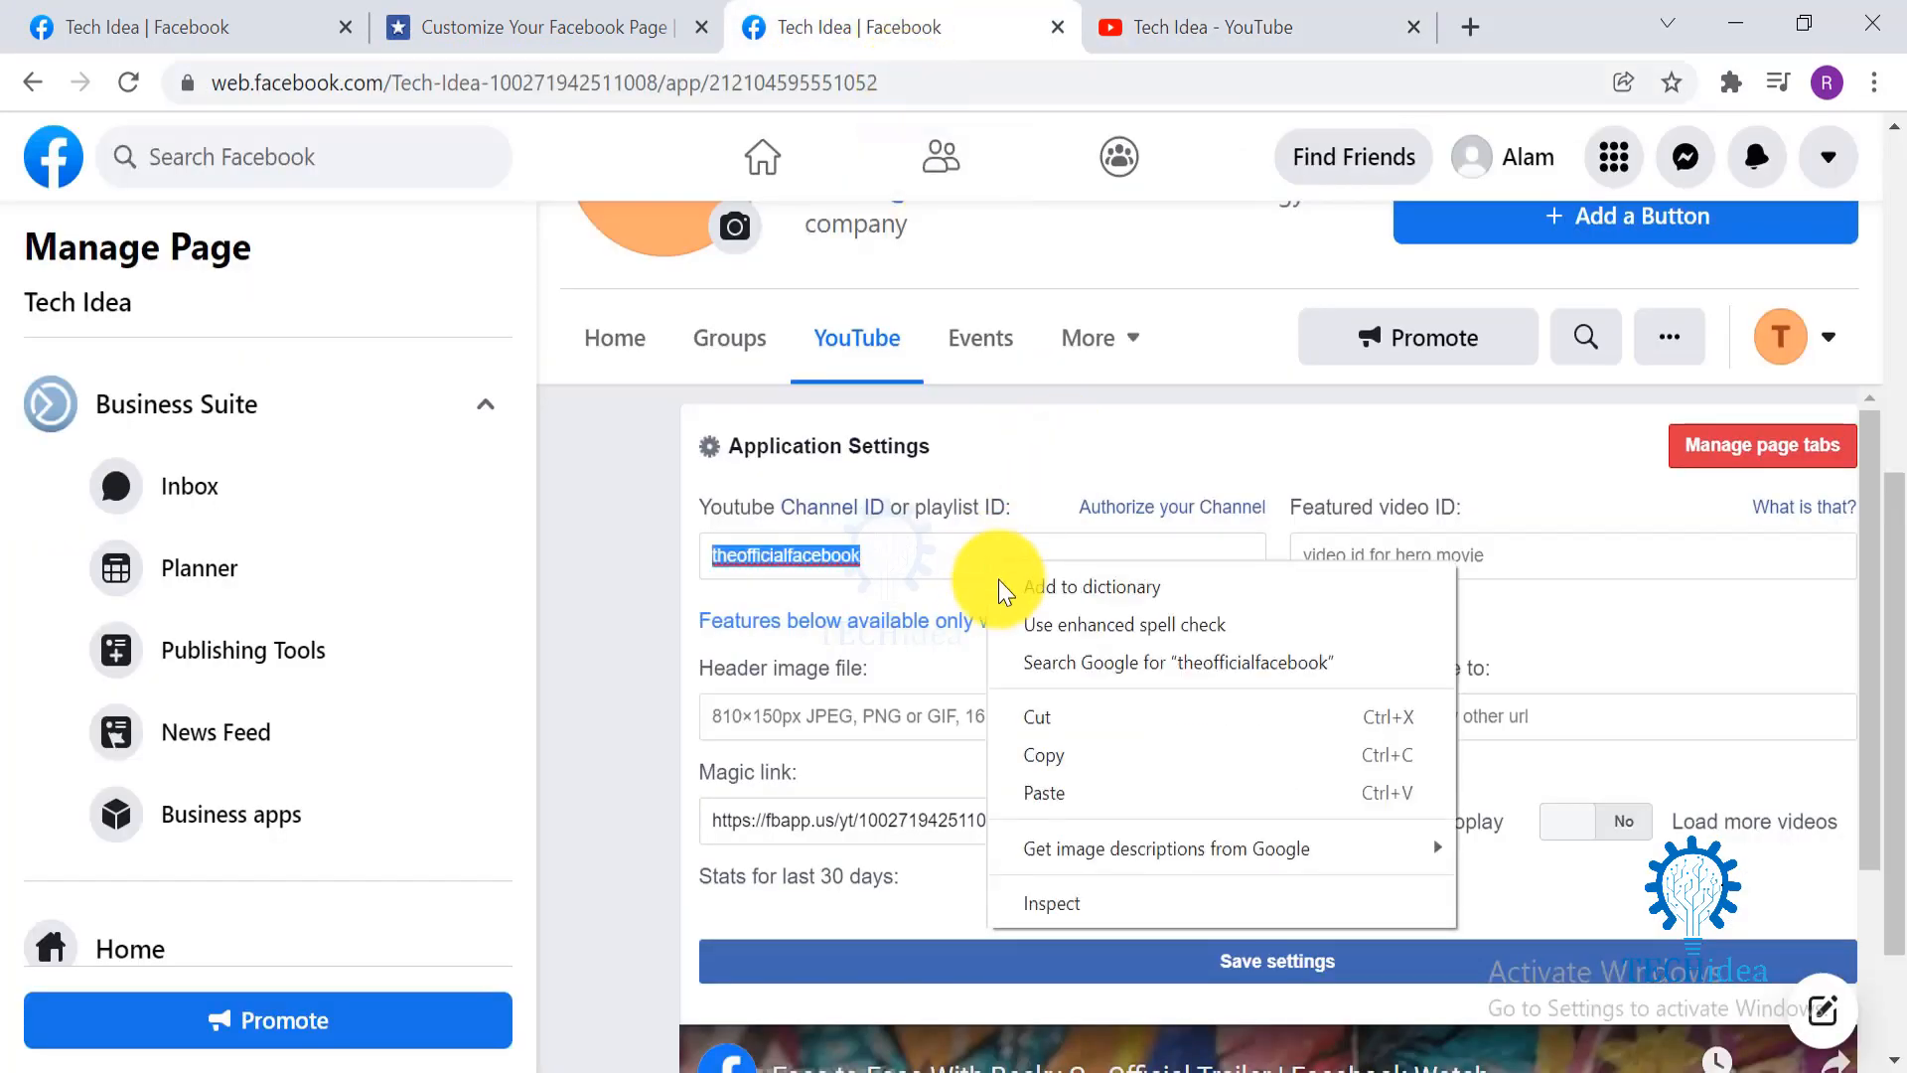
left_click(1043, 792)
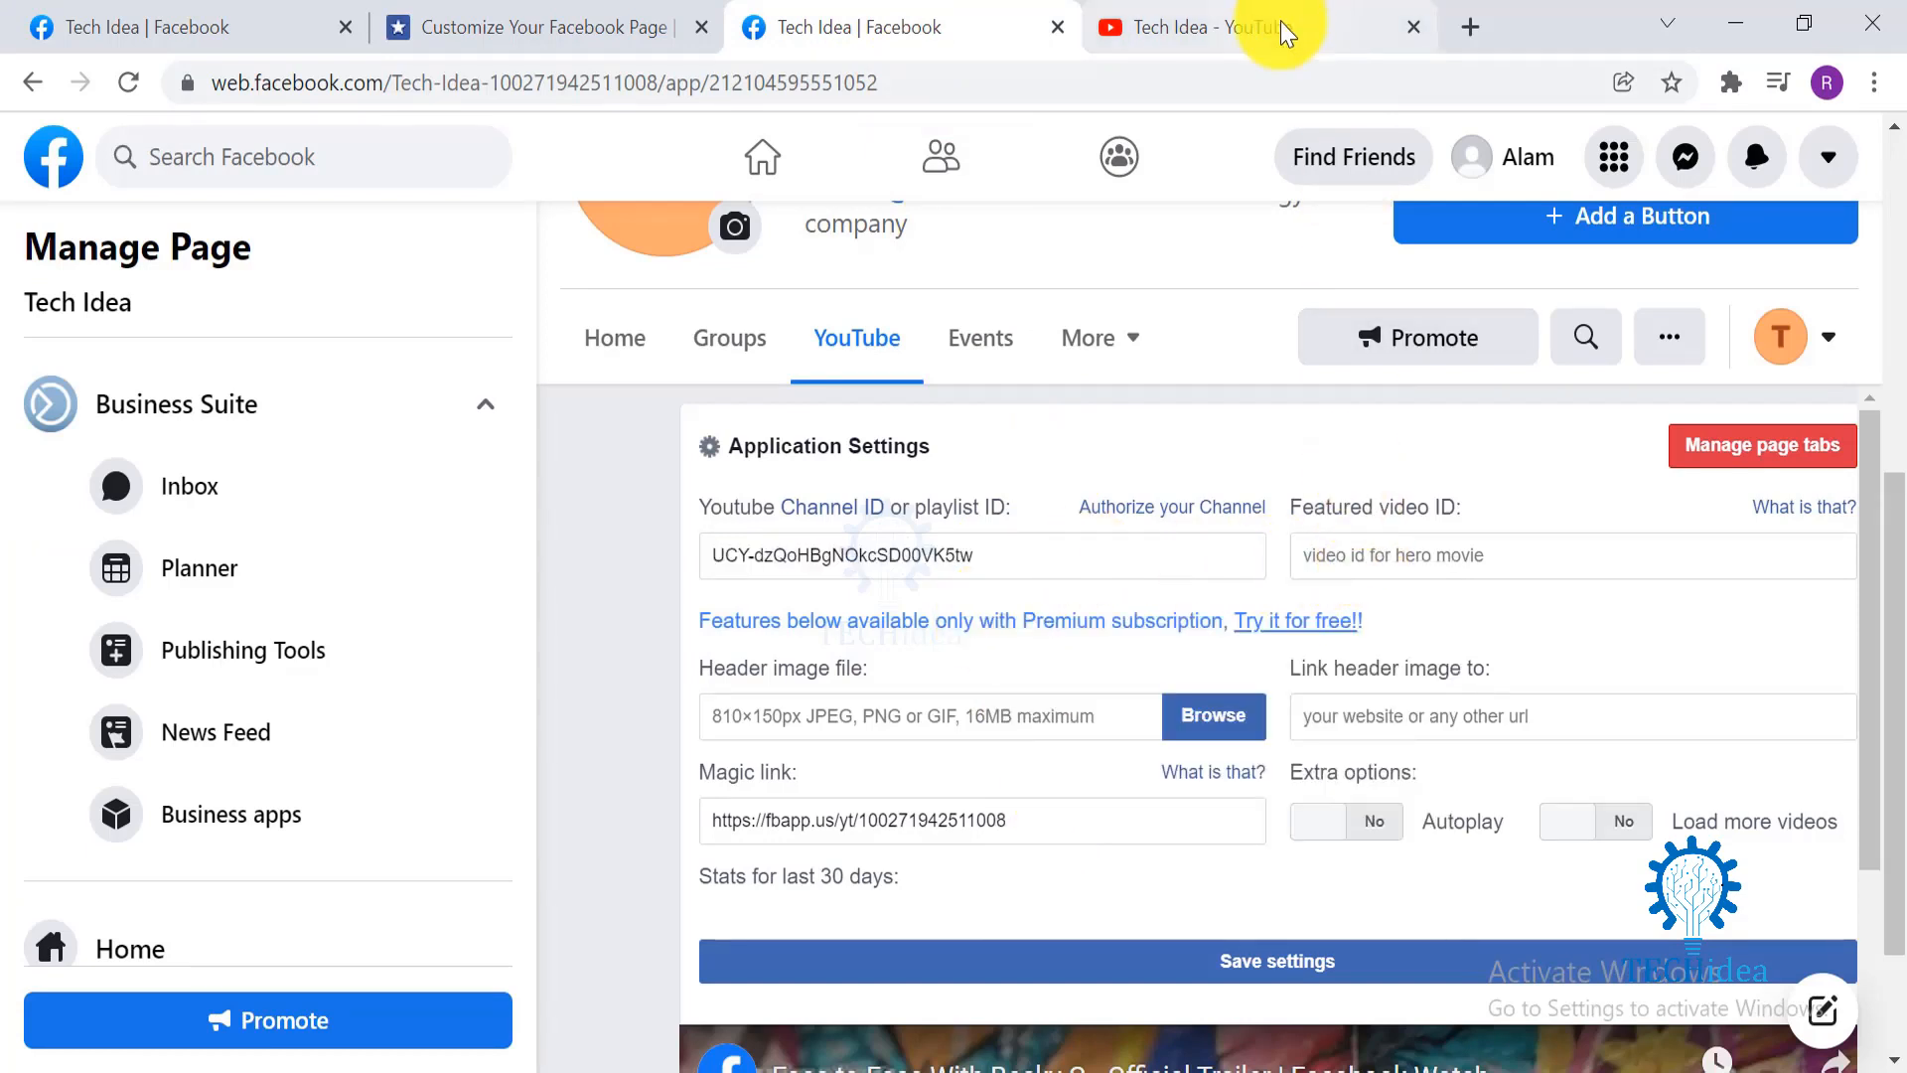
Step: Copy the 'What is metaverse? 2022' video ID into the Featured video ID field
left_click(1198, 26)
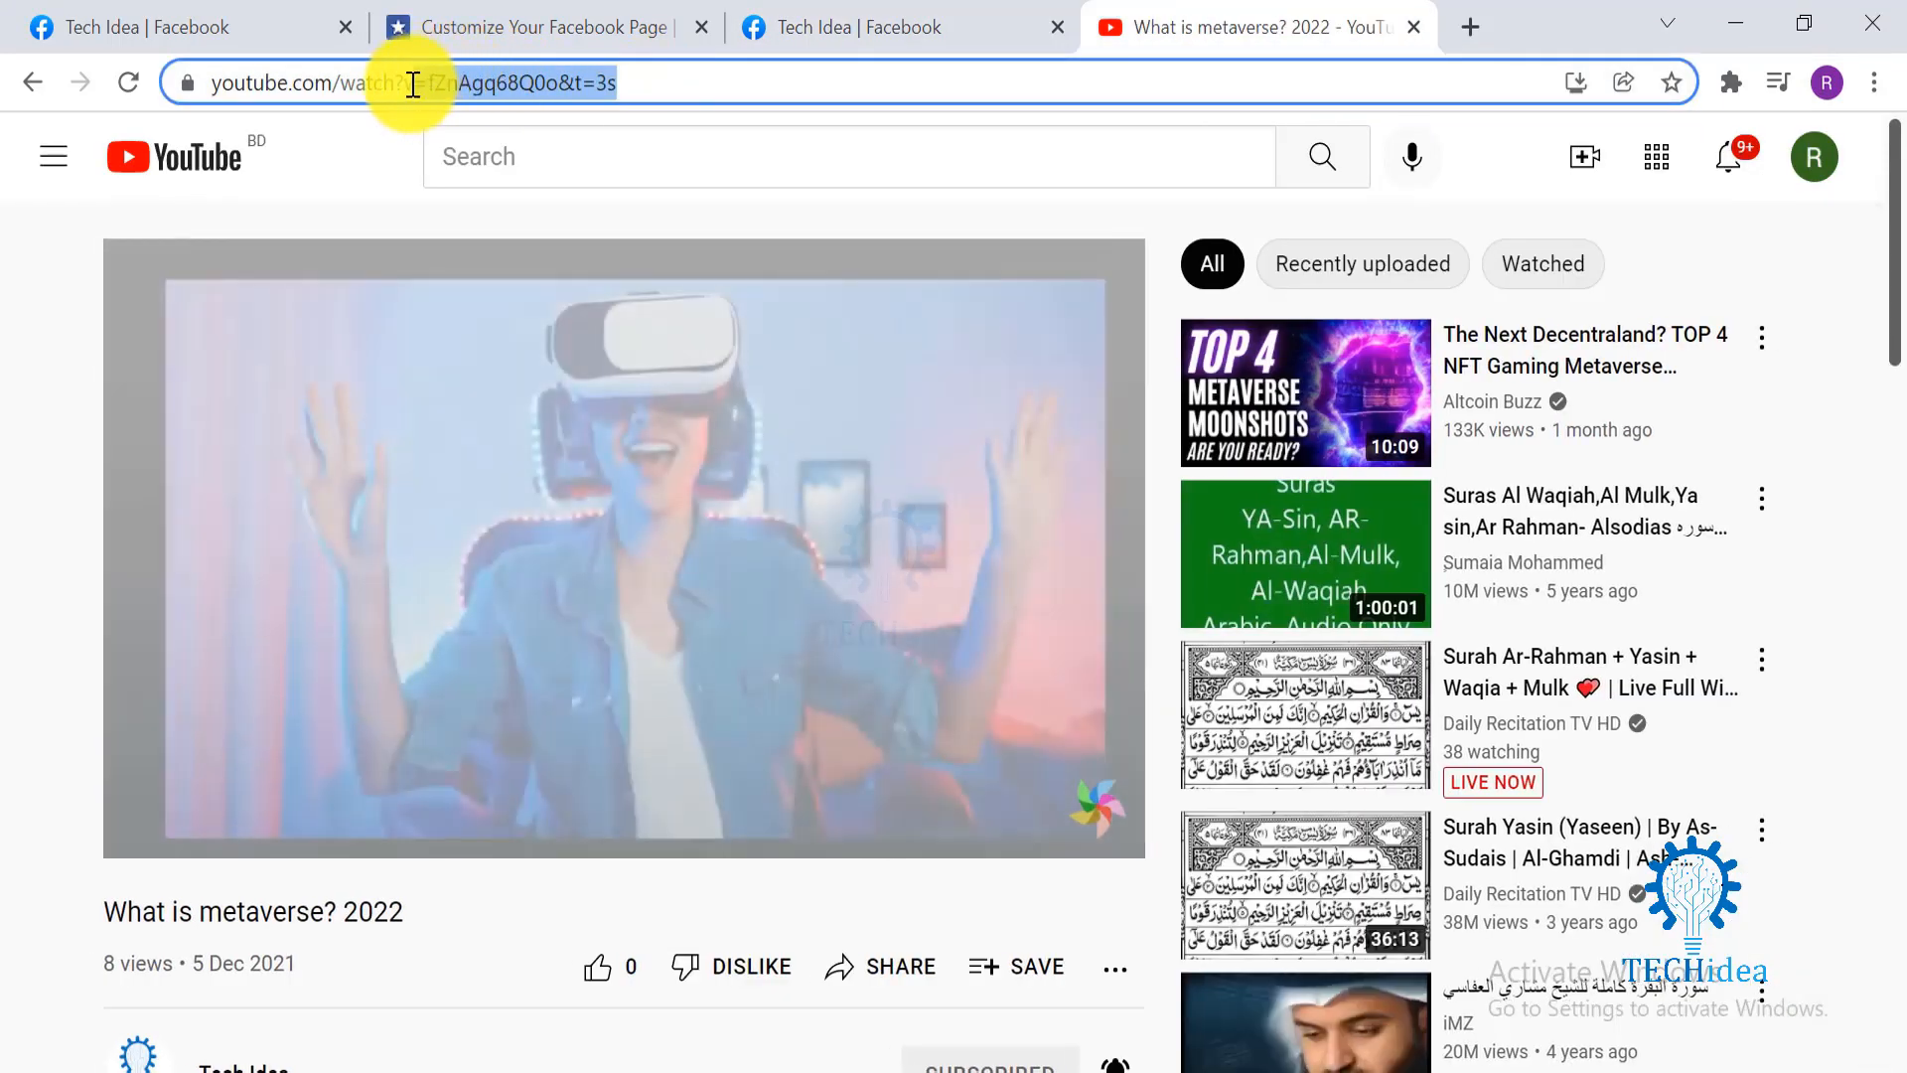
right_click(413, 84)
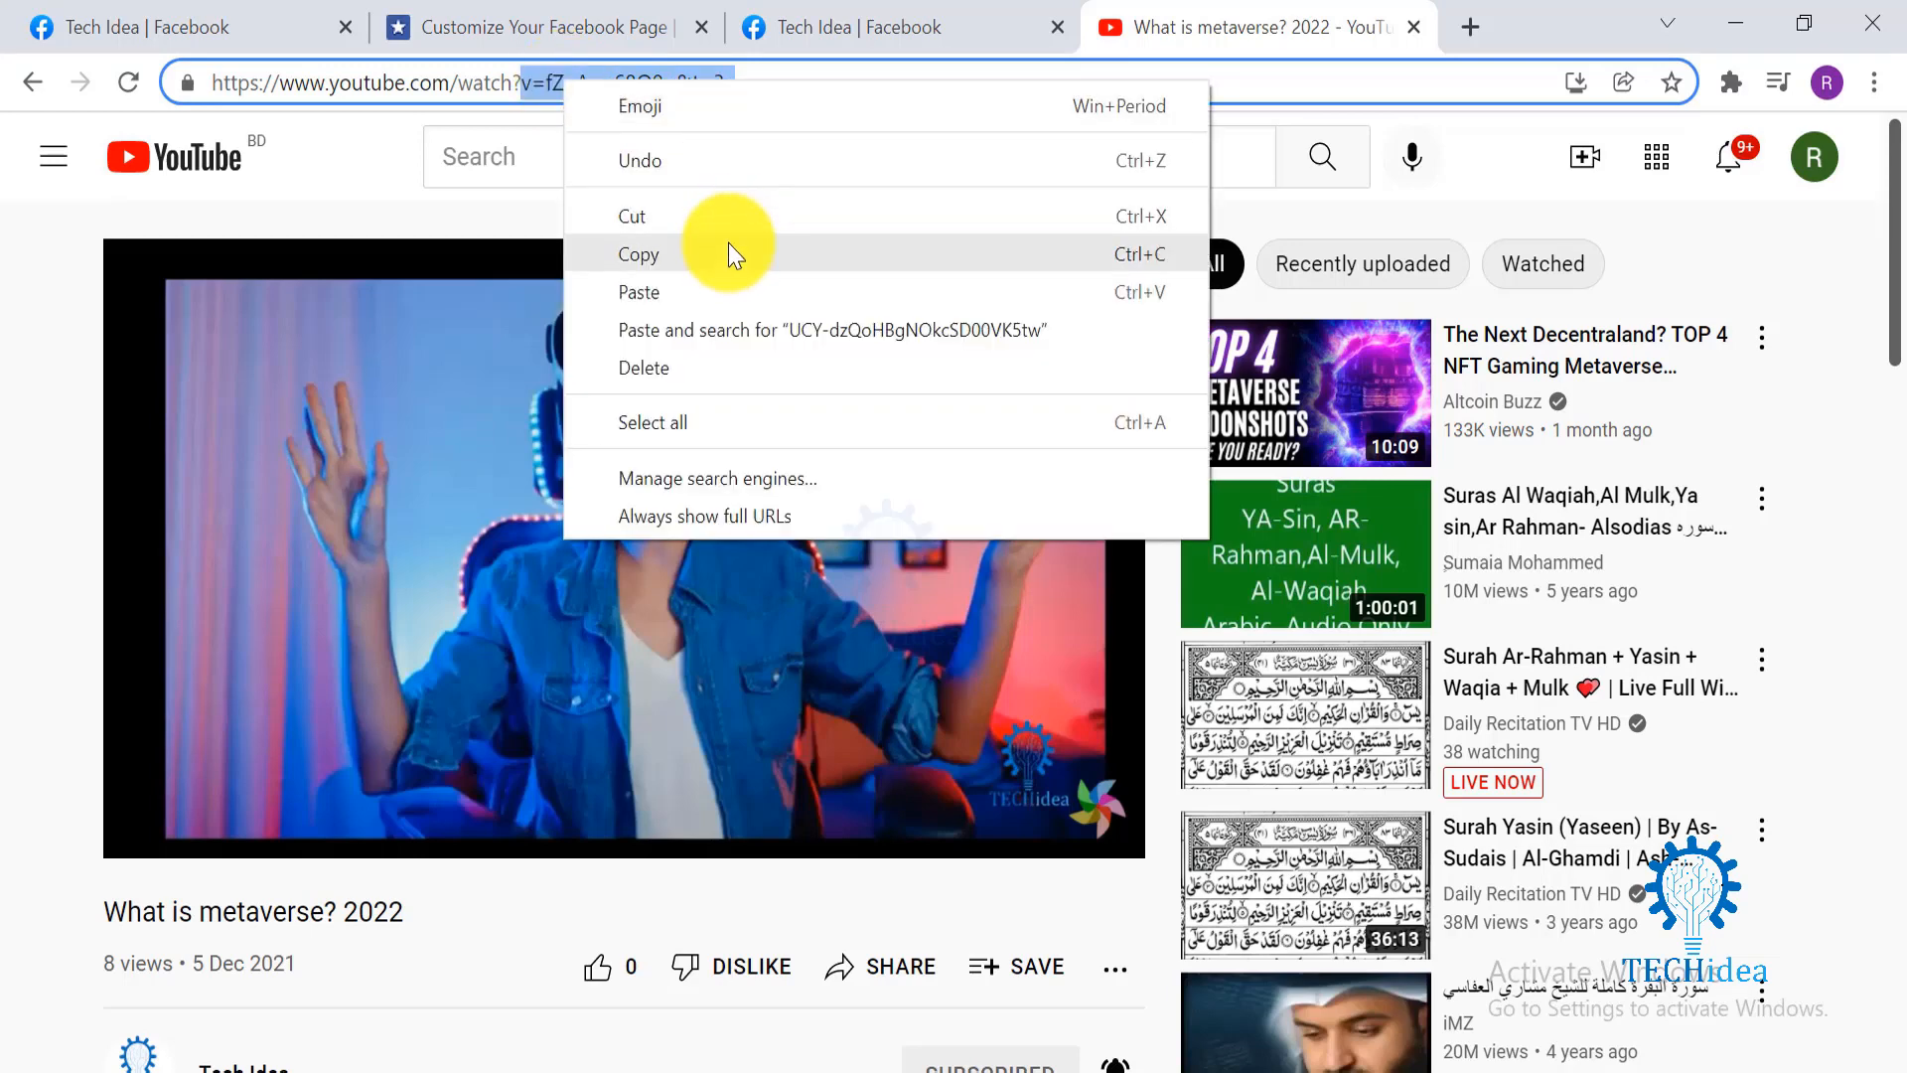
left_click(900, 26)
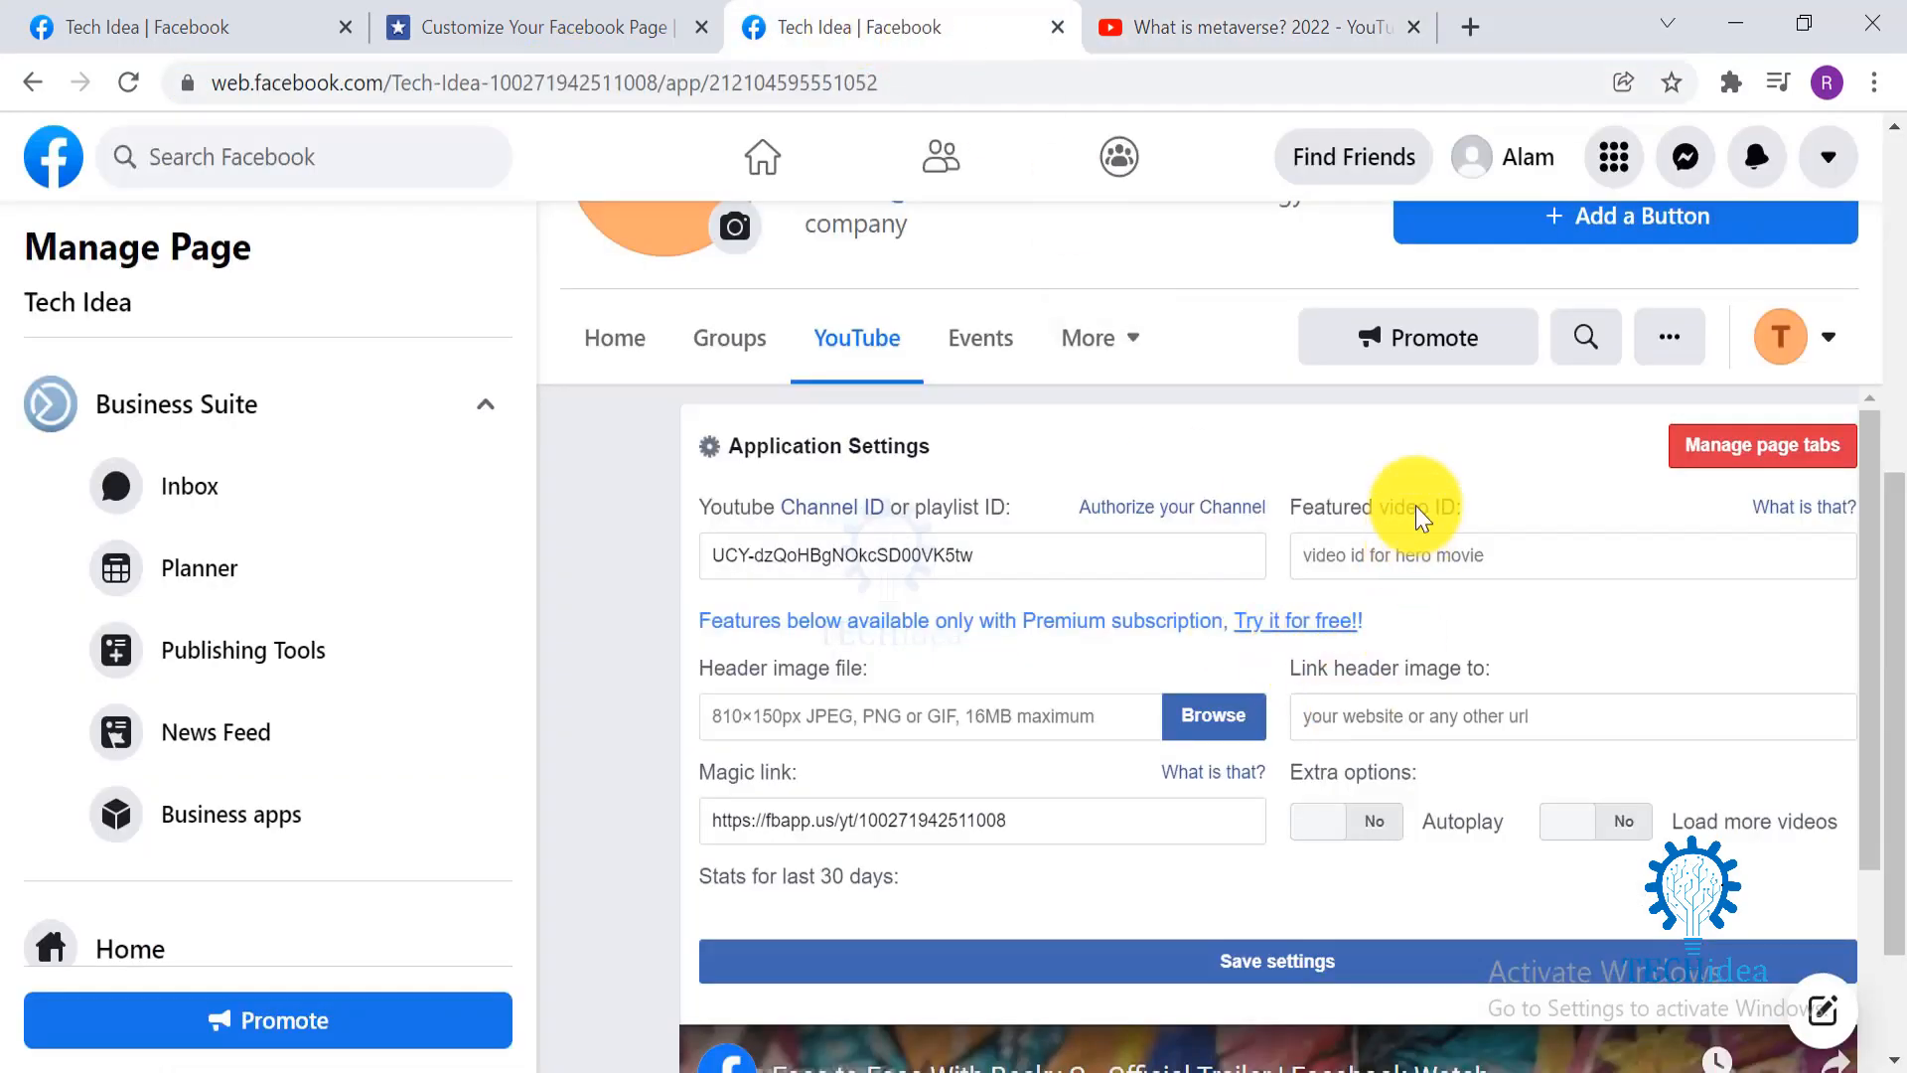
right_click(1391, 554)
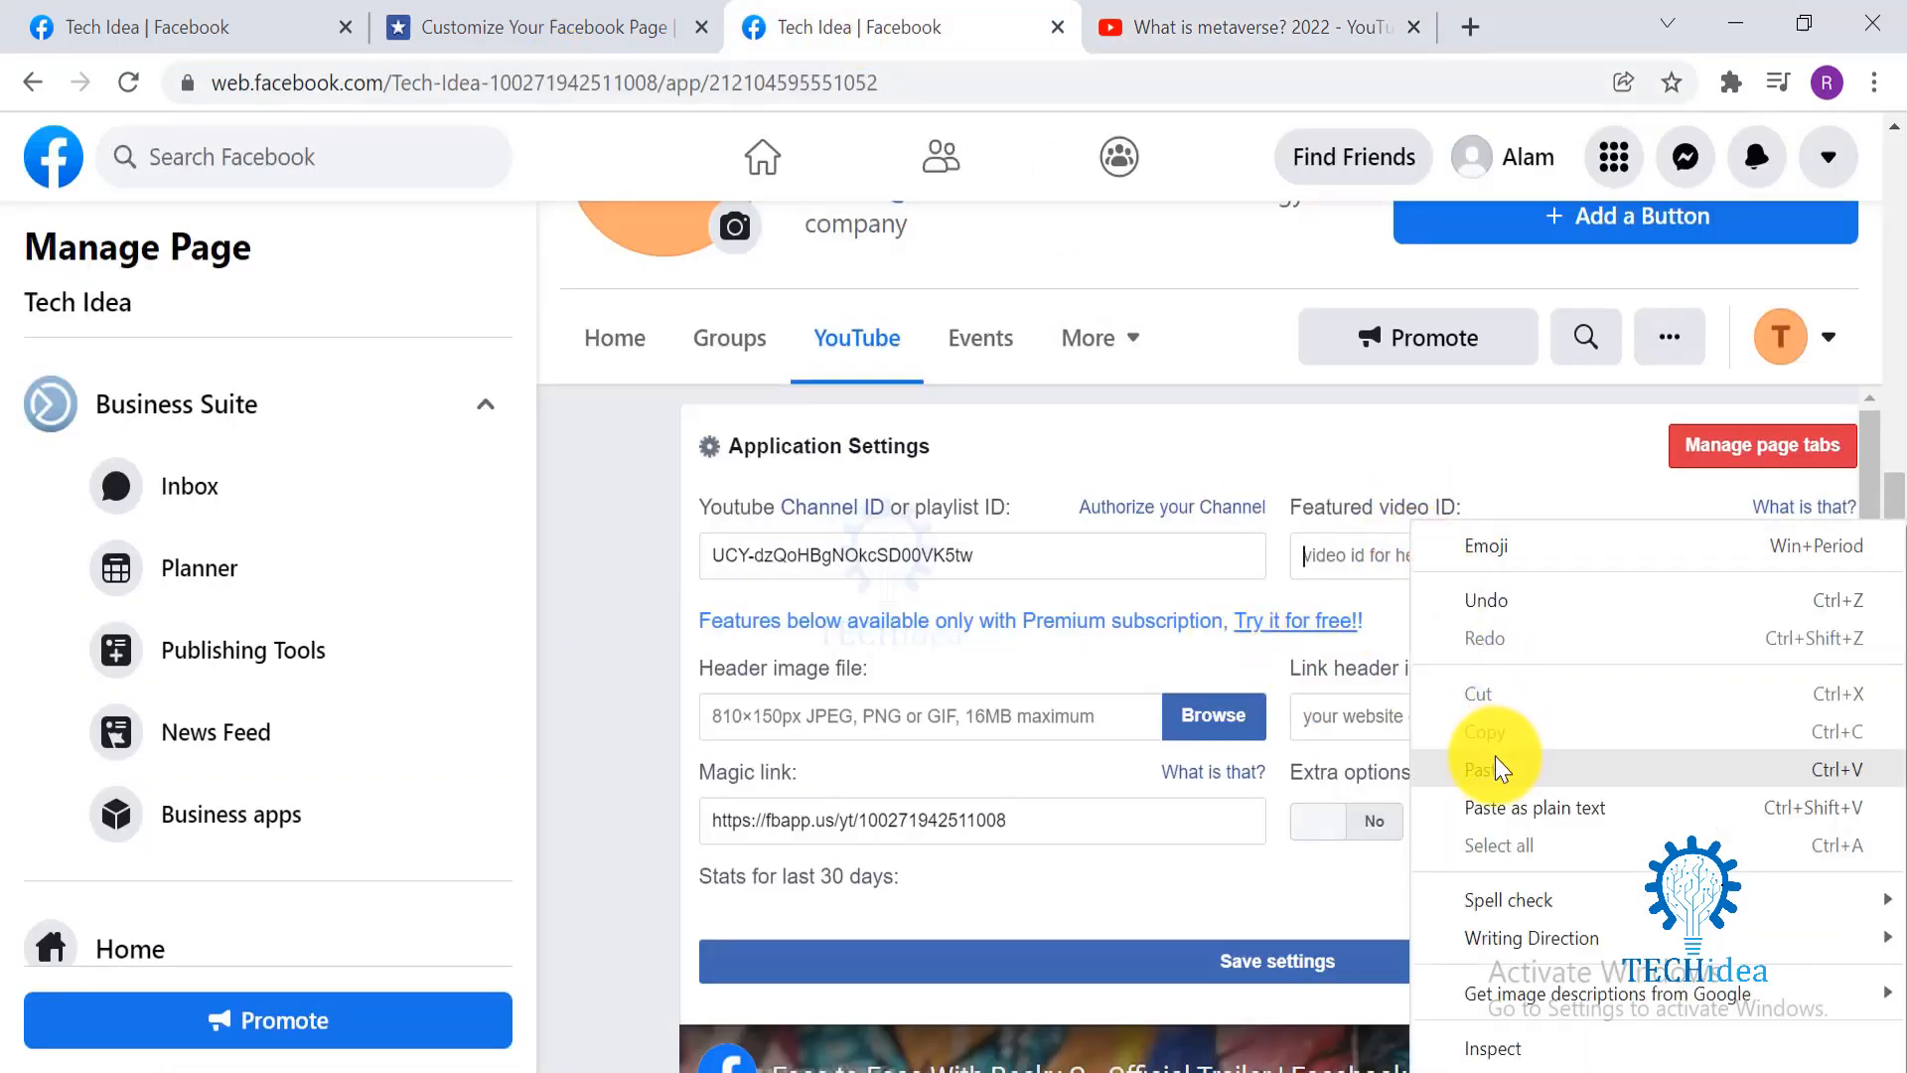
left_click(1482, 769)
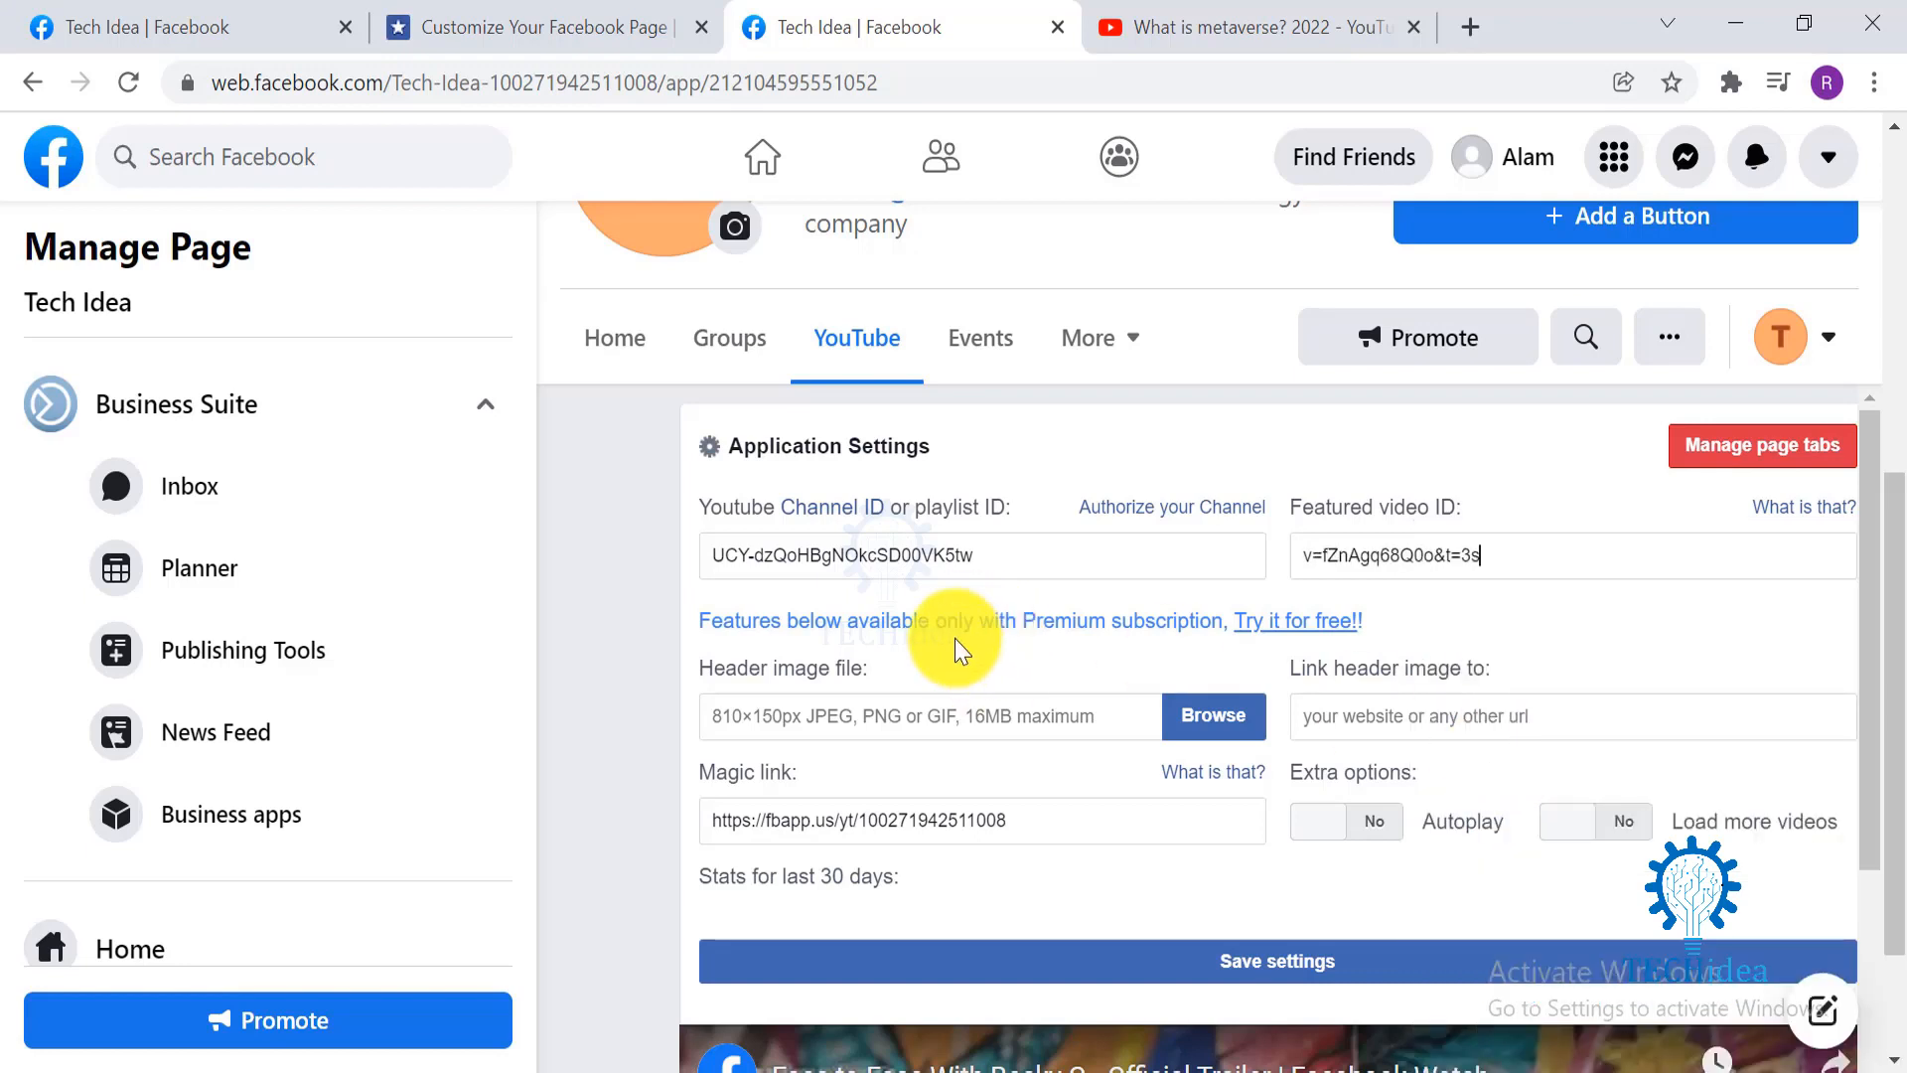
mouse_move(1396, 699)
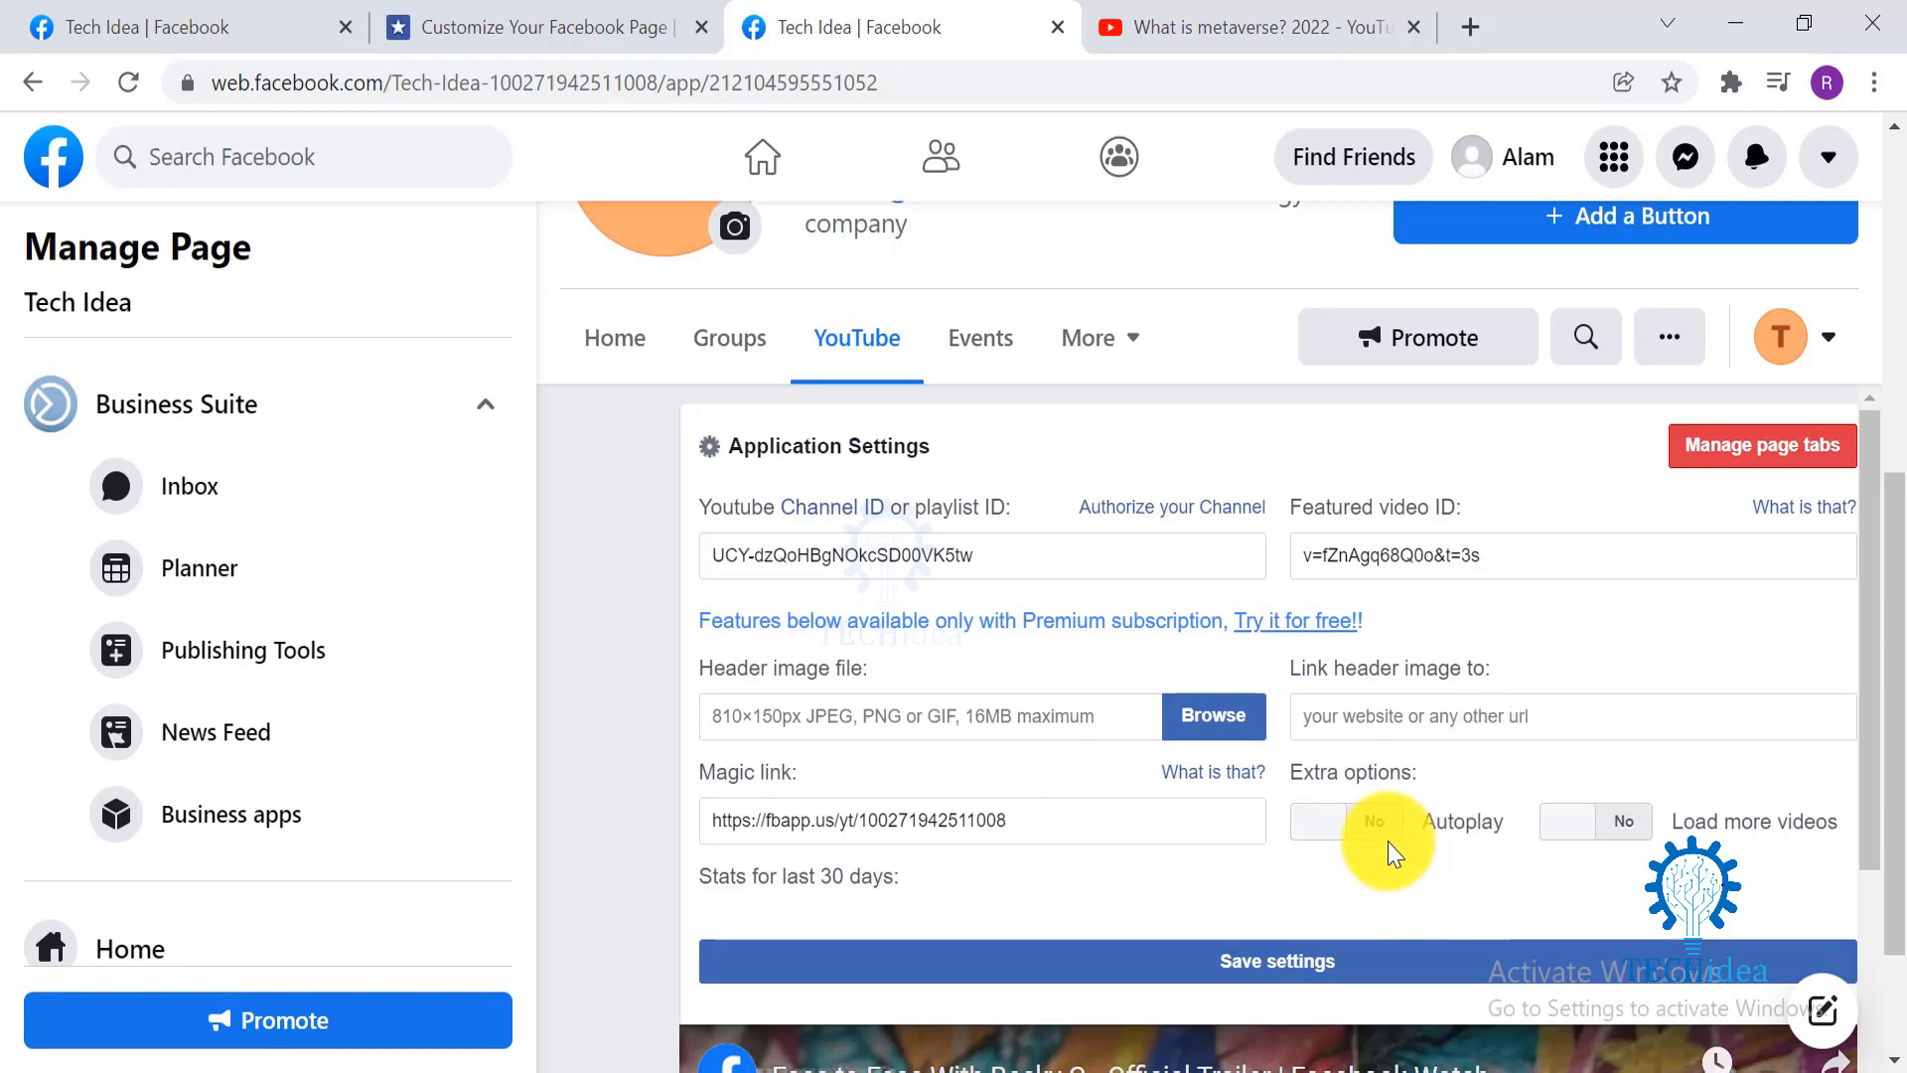
mouse_move(1380, 842)
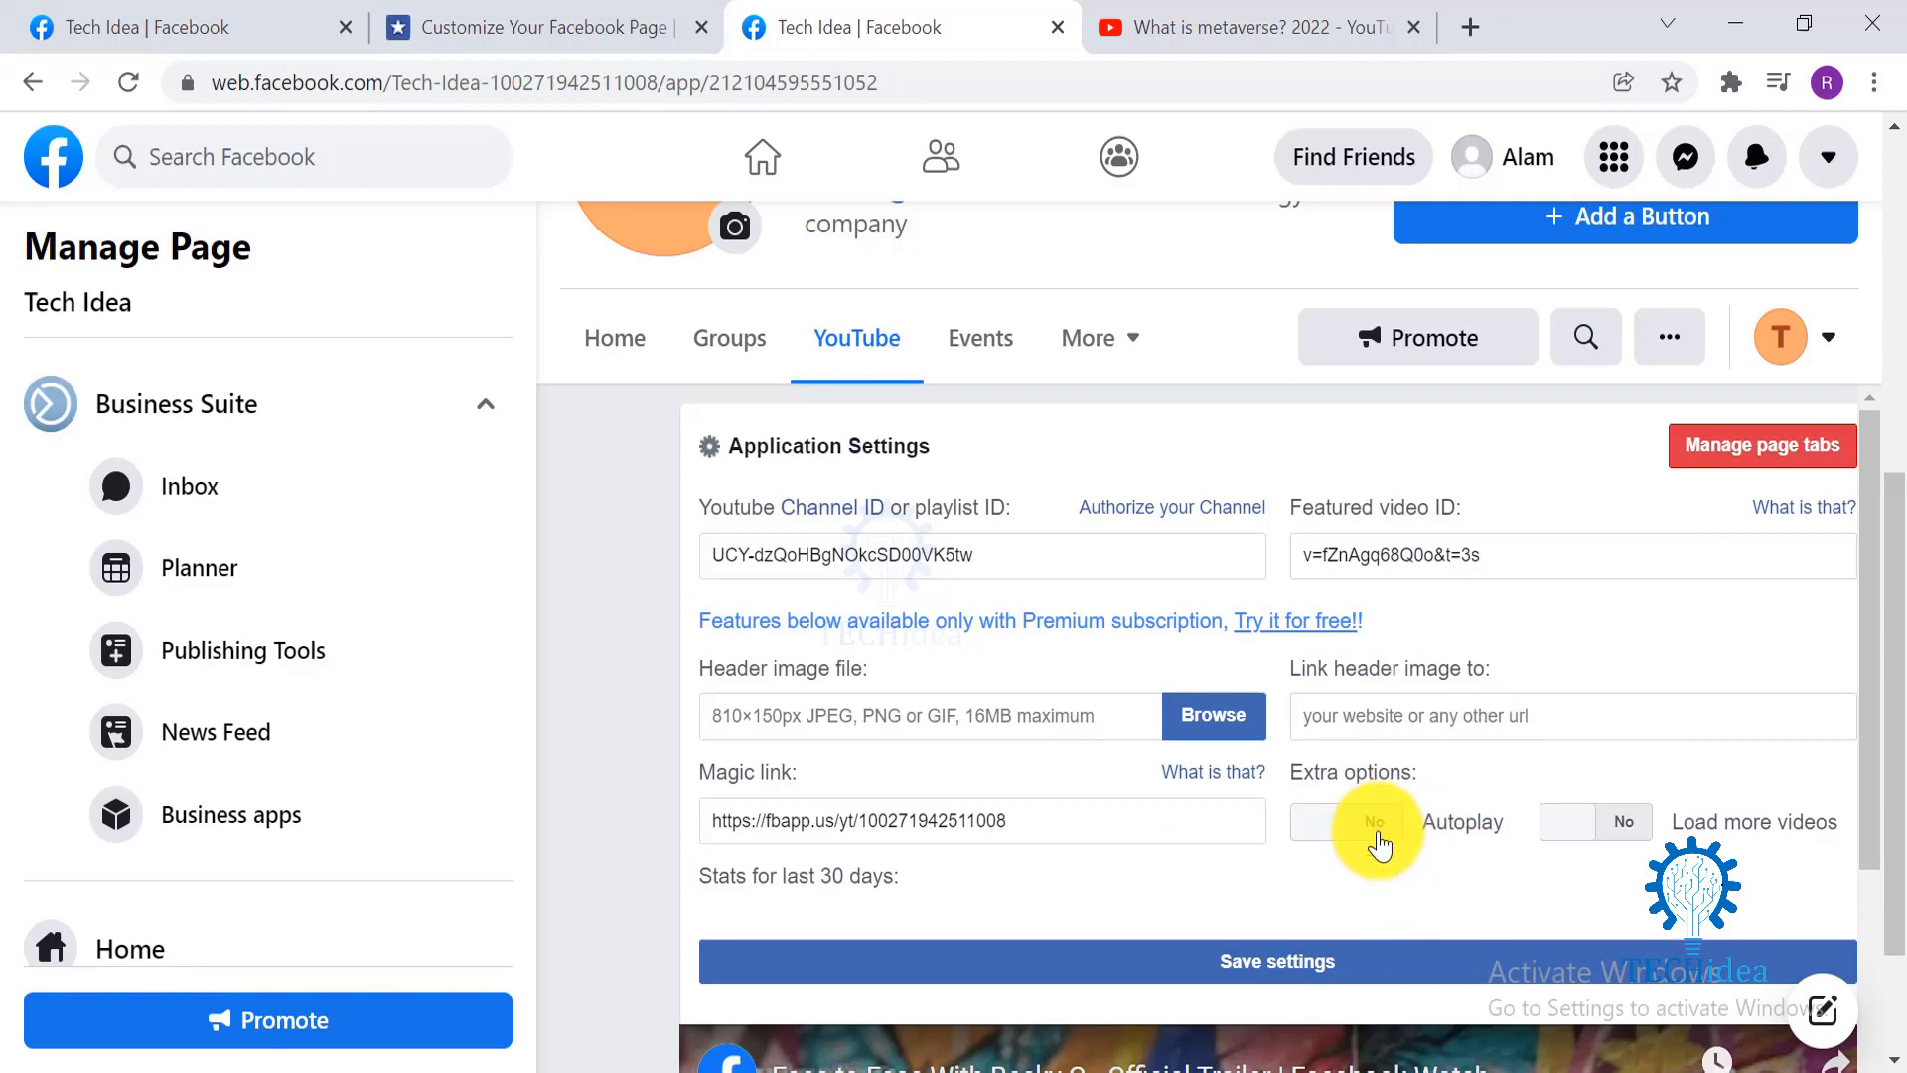
Step: Switch Autoplay and Load more videos both to Yes
left_click(1351, 821)
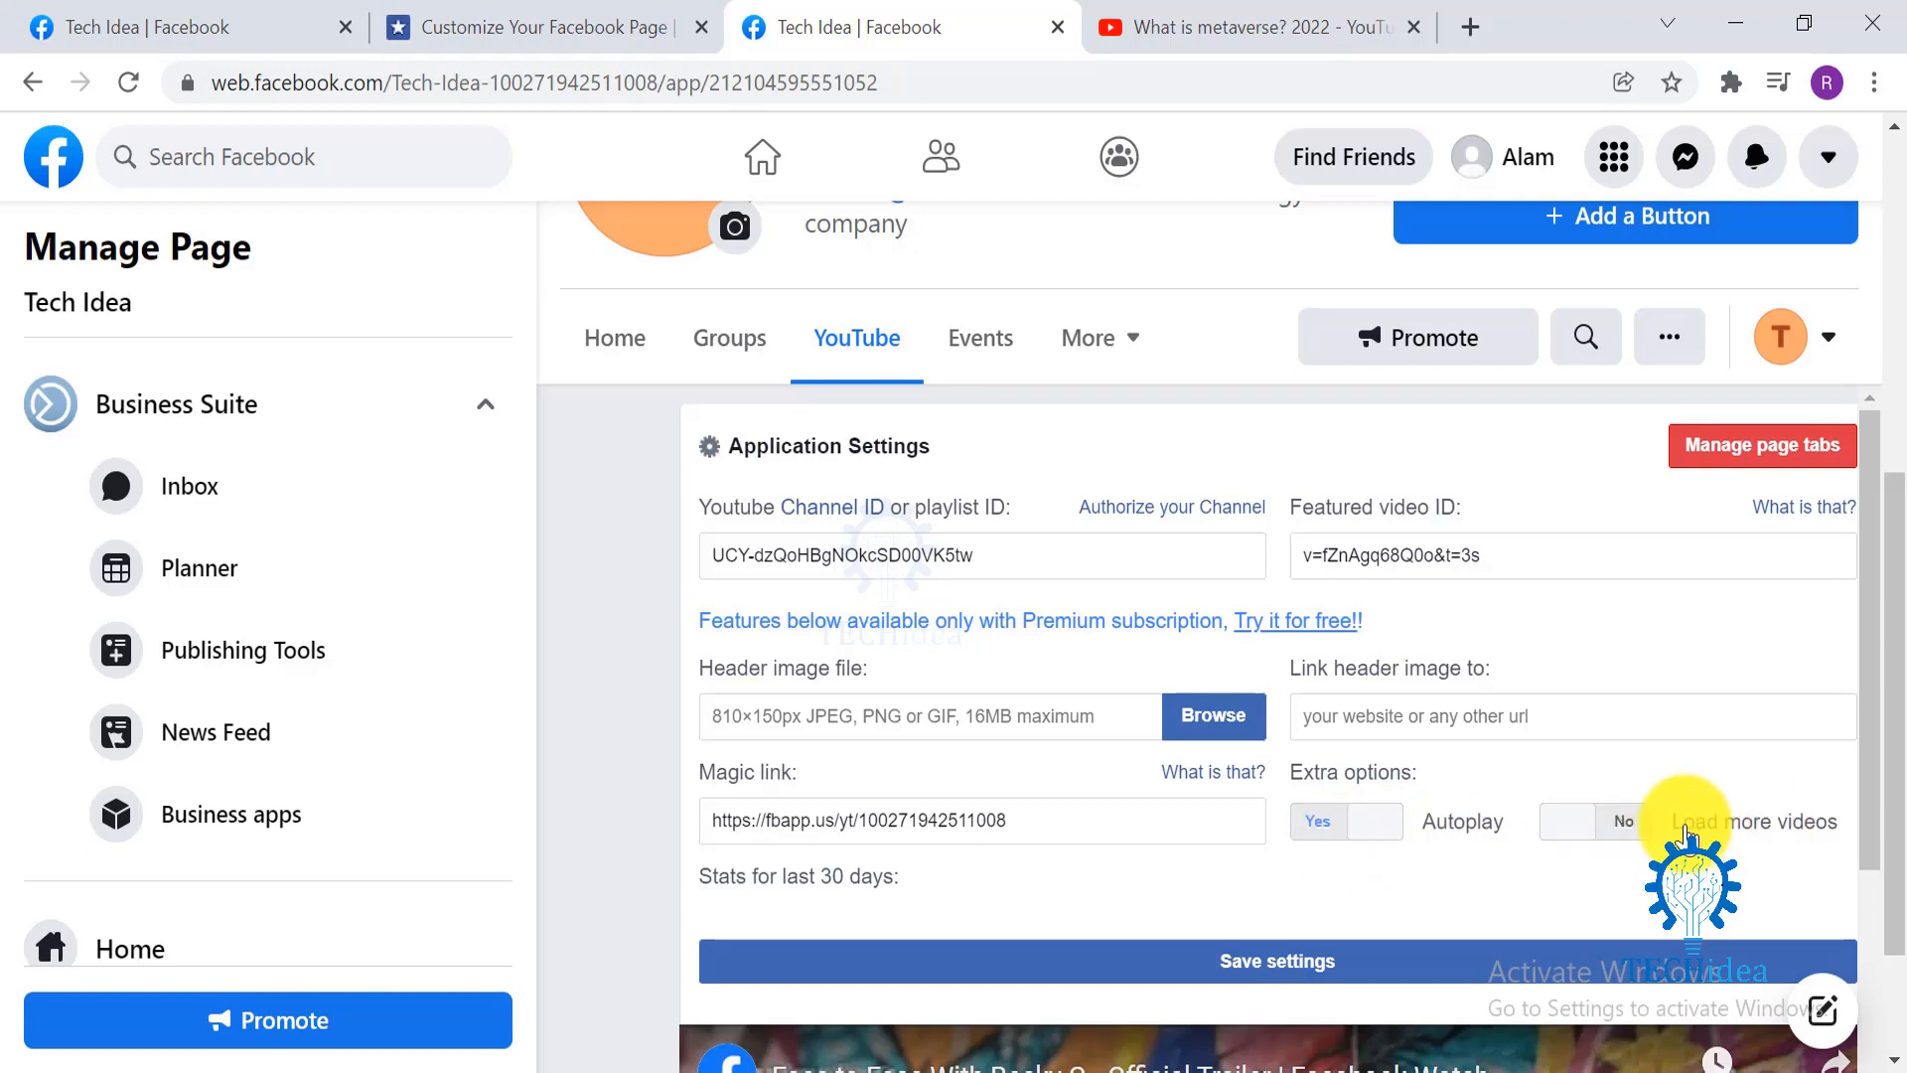
left_click(1595, 820)
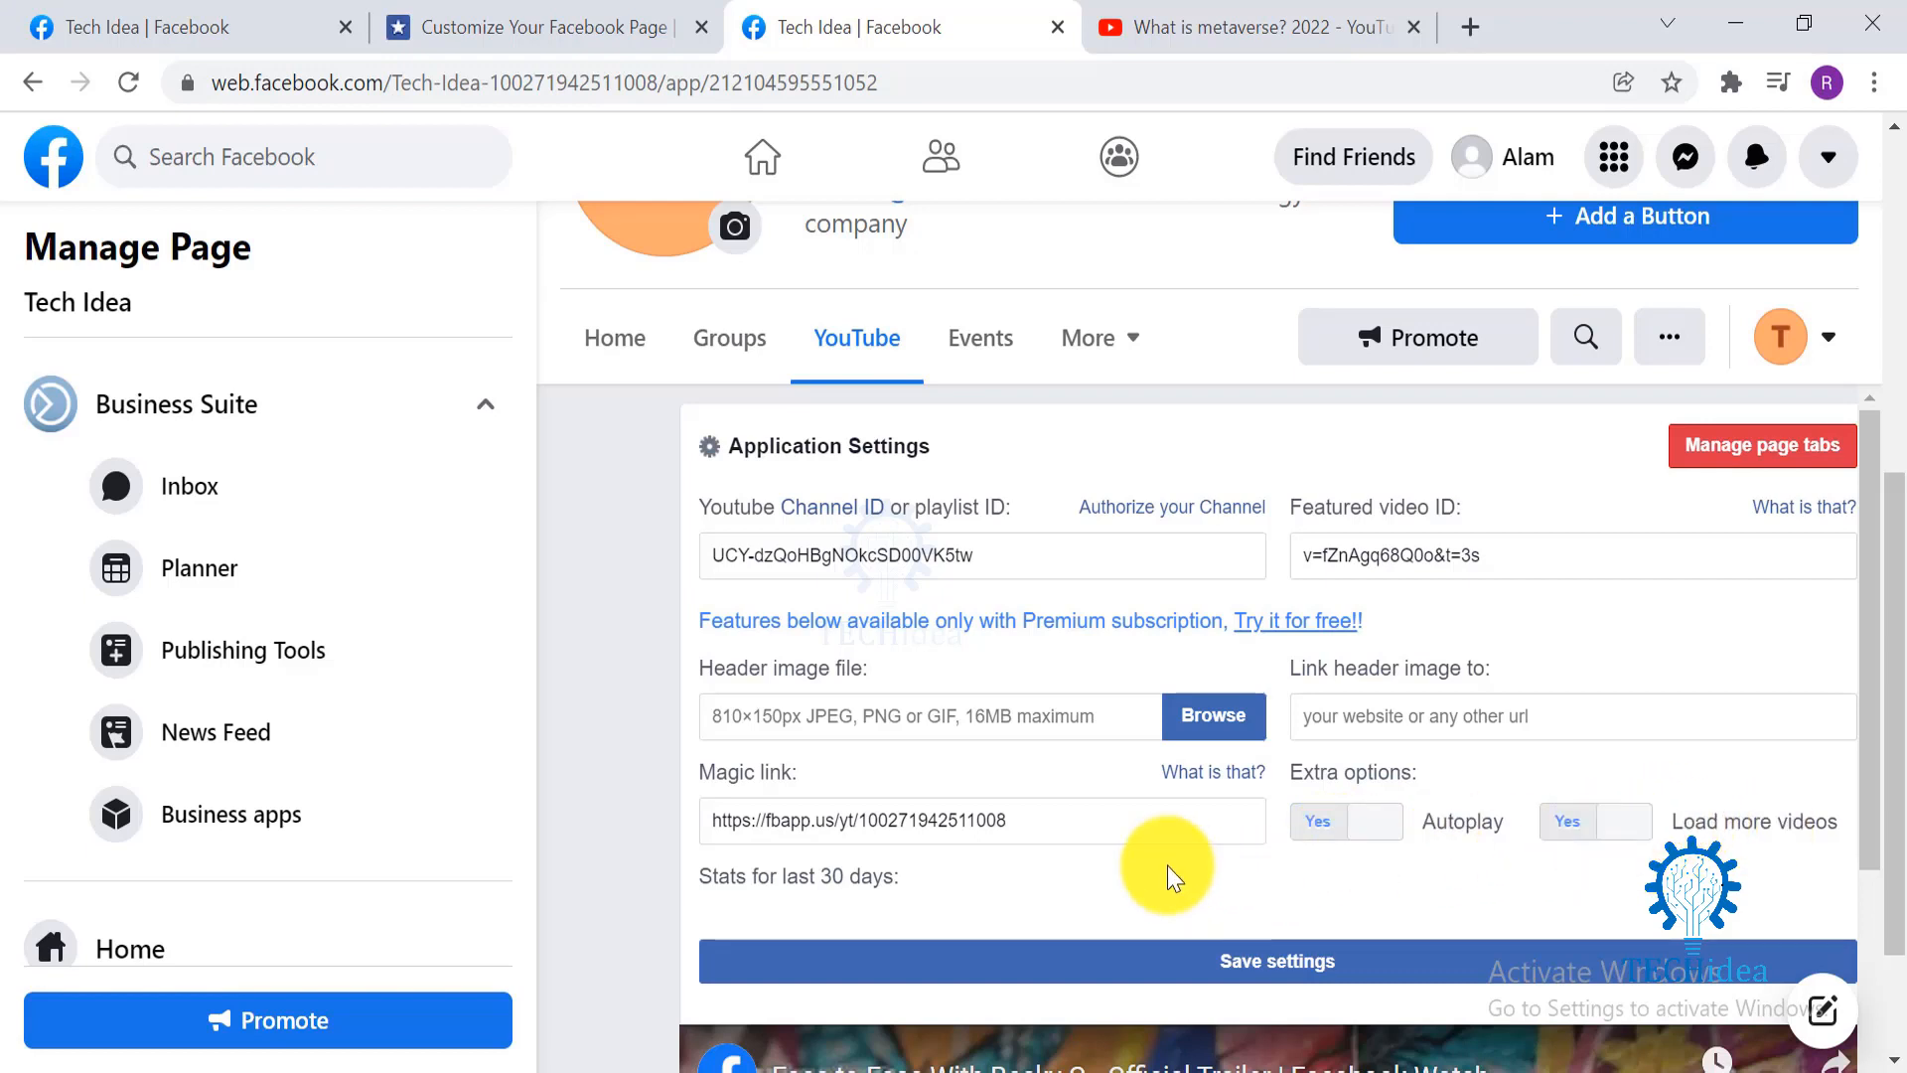